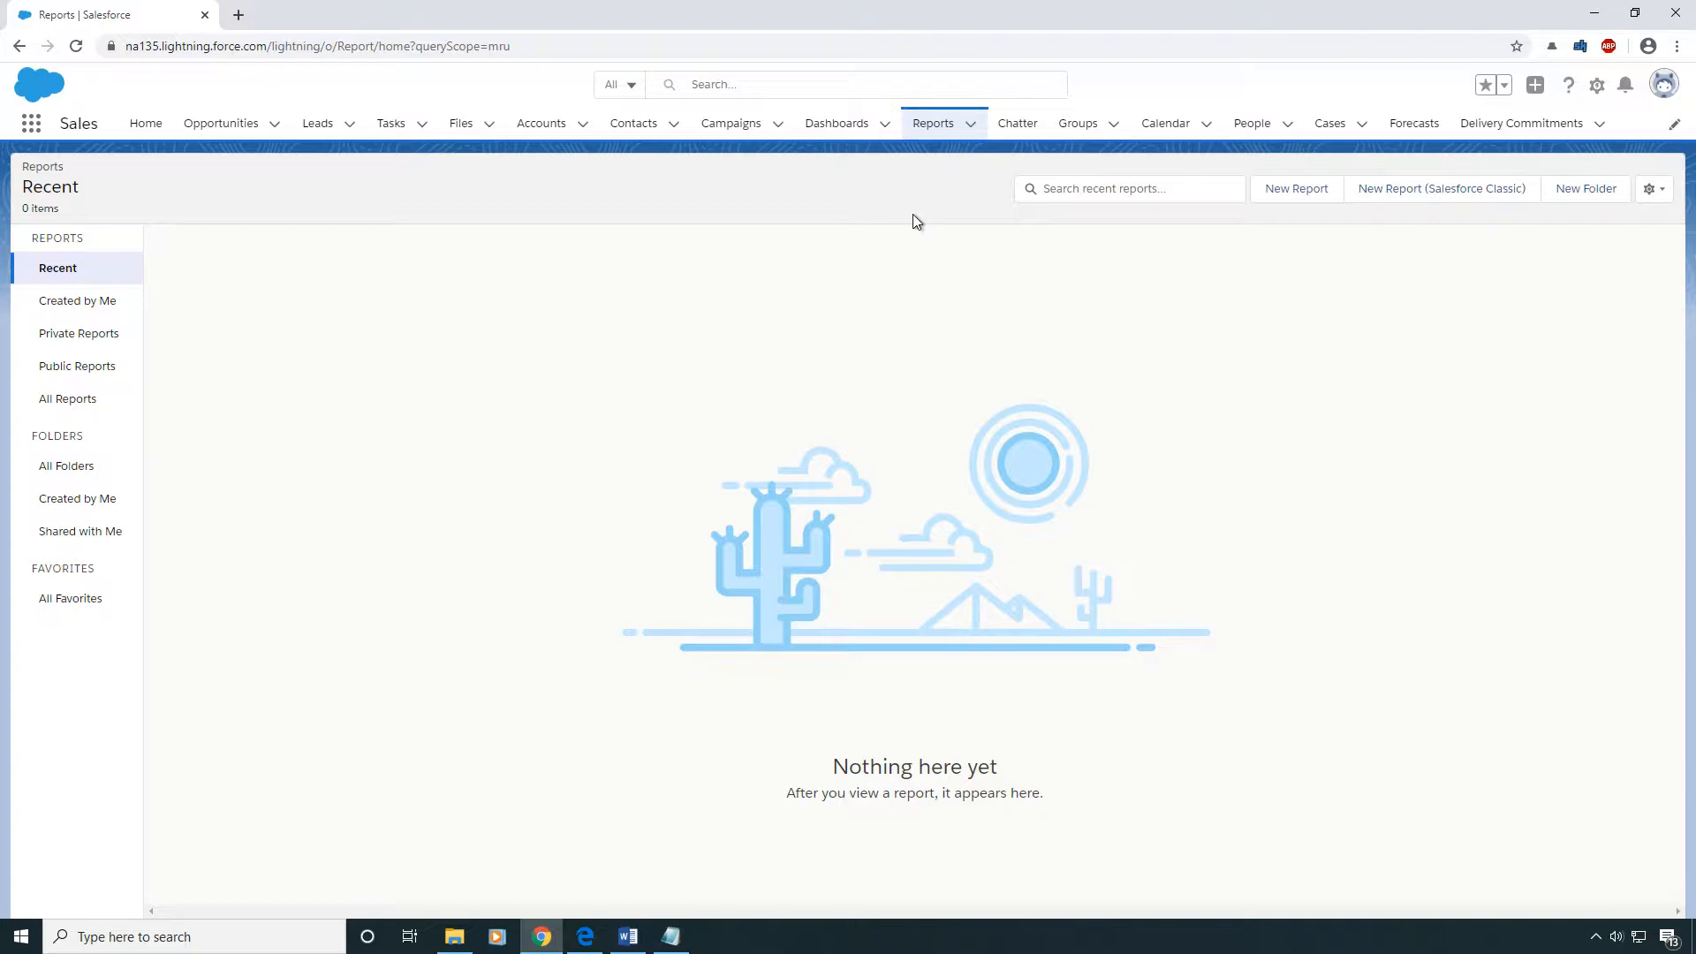
mouse_move(1039, 424)
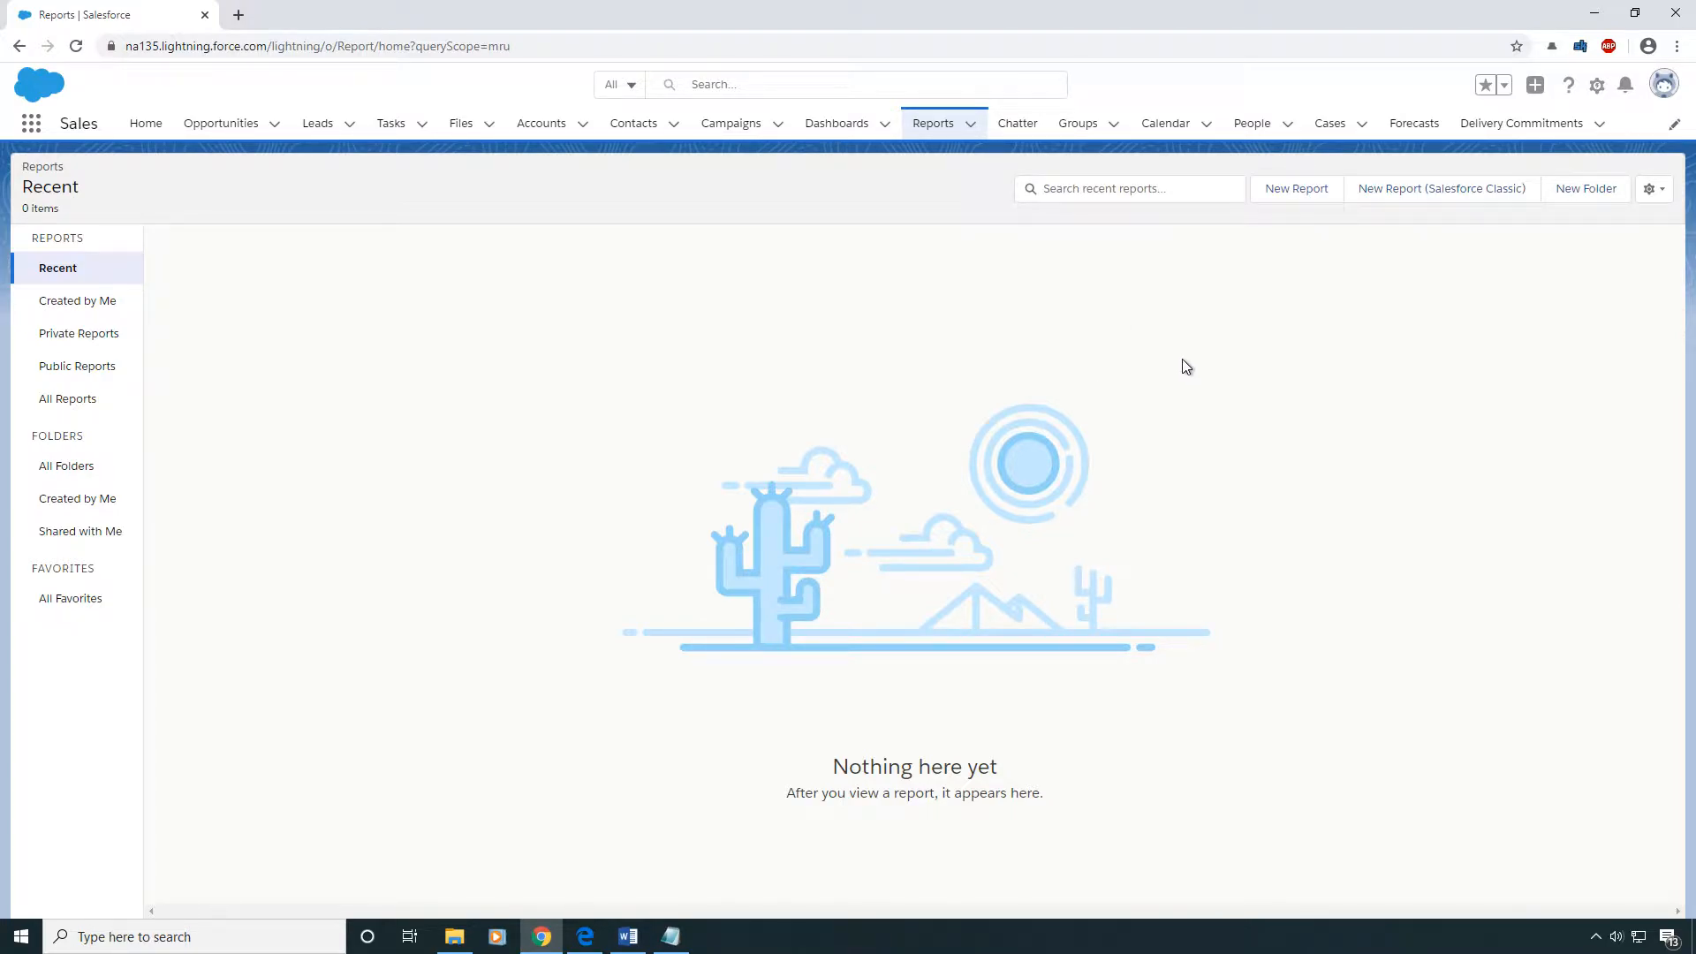
mouse_move(1282, 227)
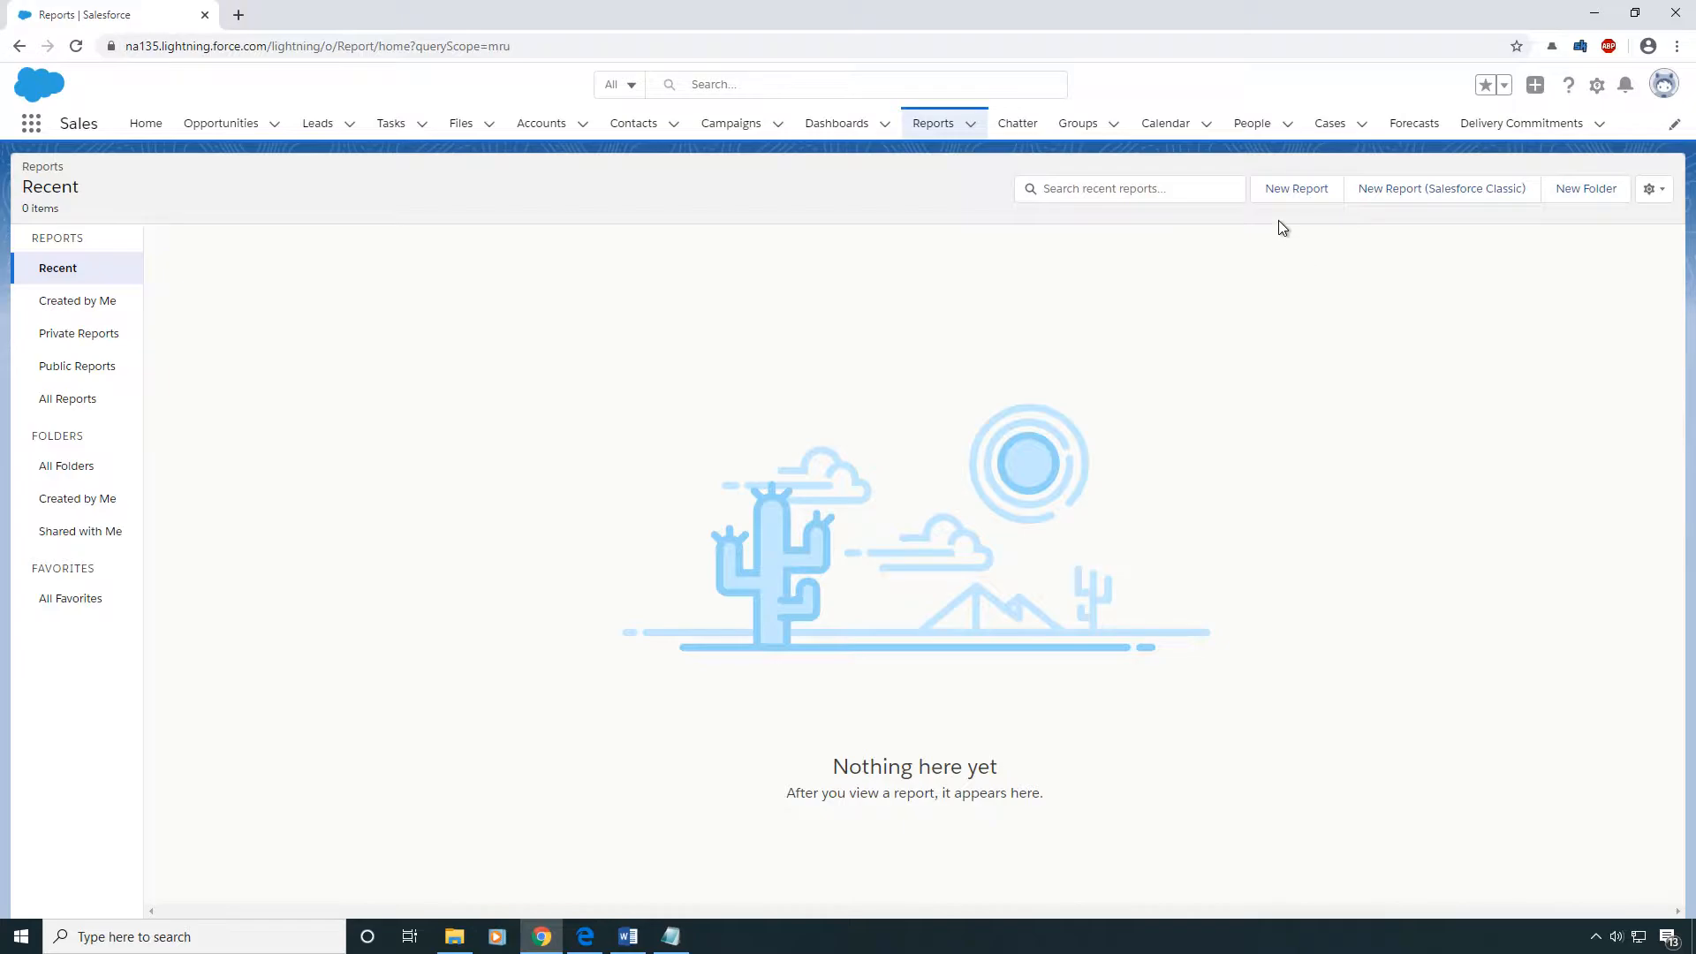
Start a new report and search report types for 'case'
click(1295, 187)
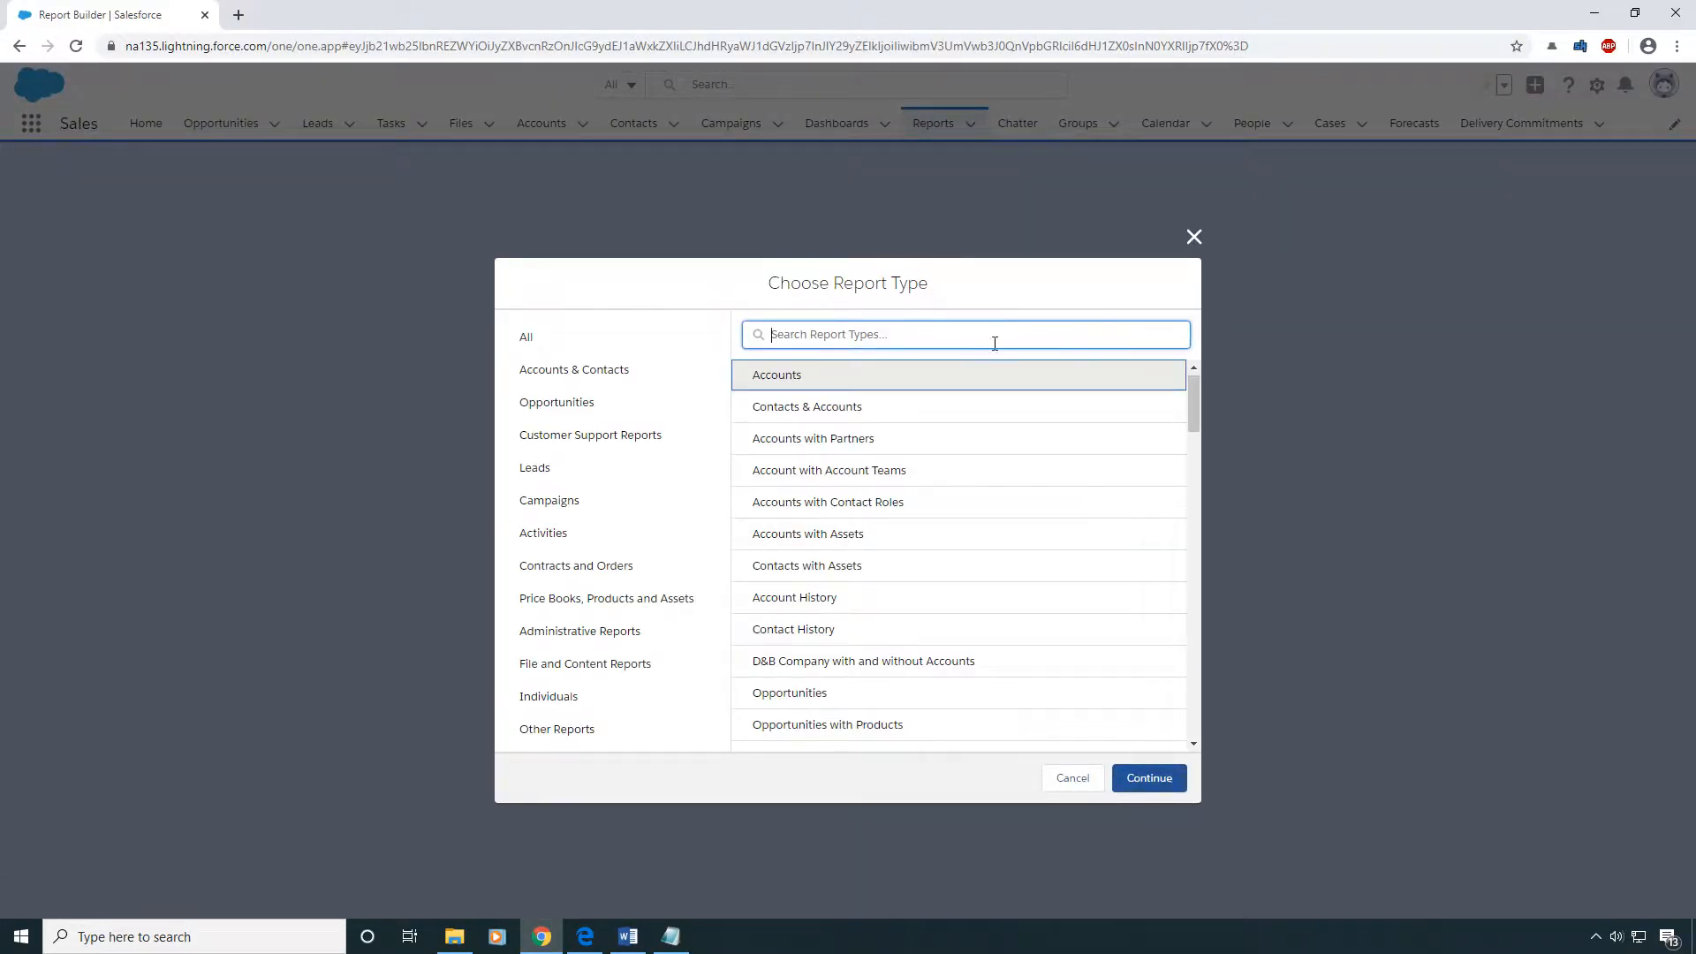
mouse_move(1076, 356)
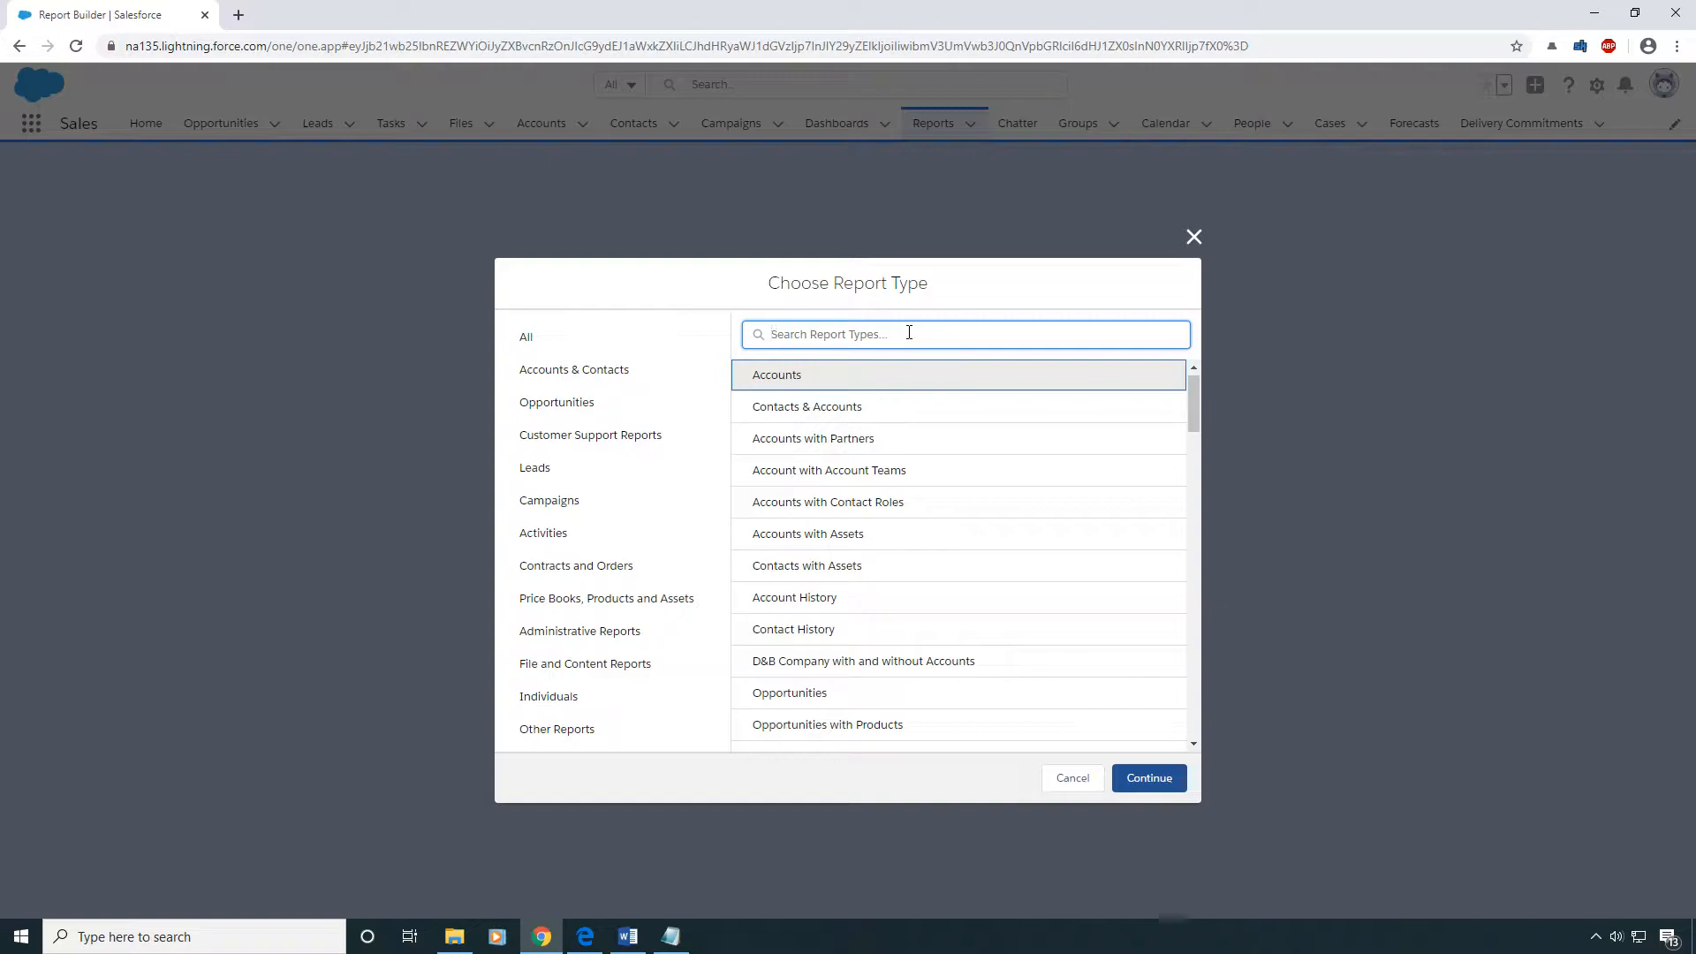
text(case)
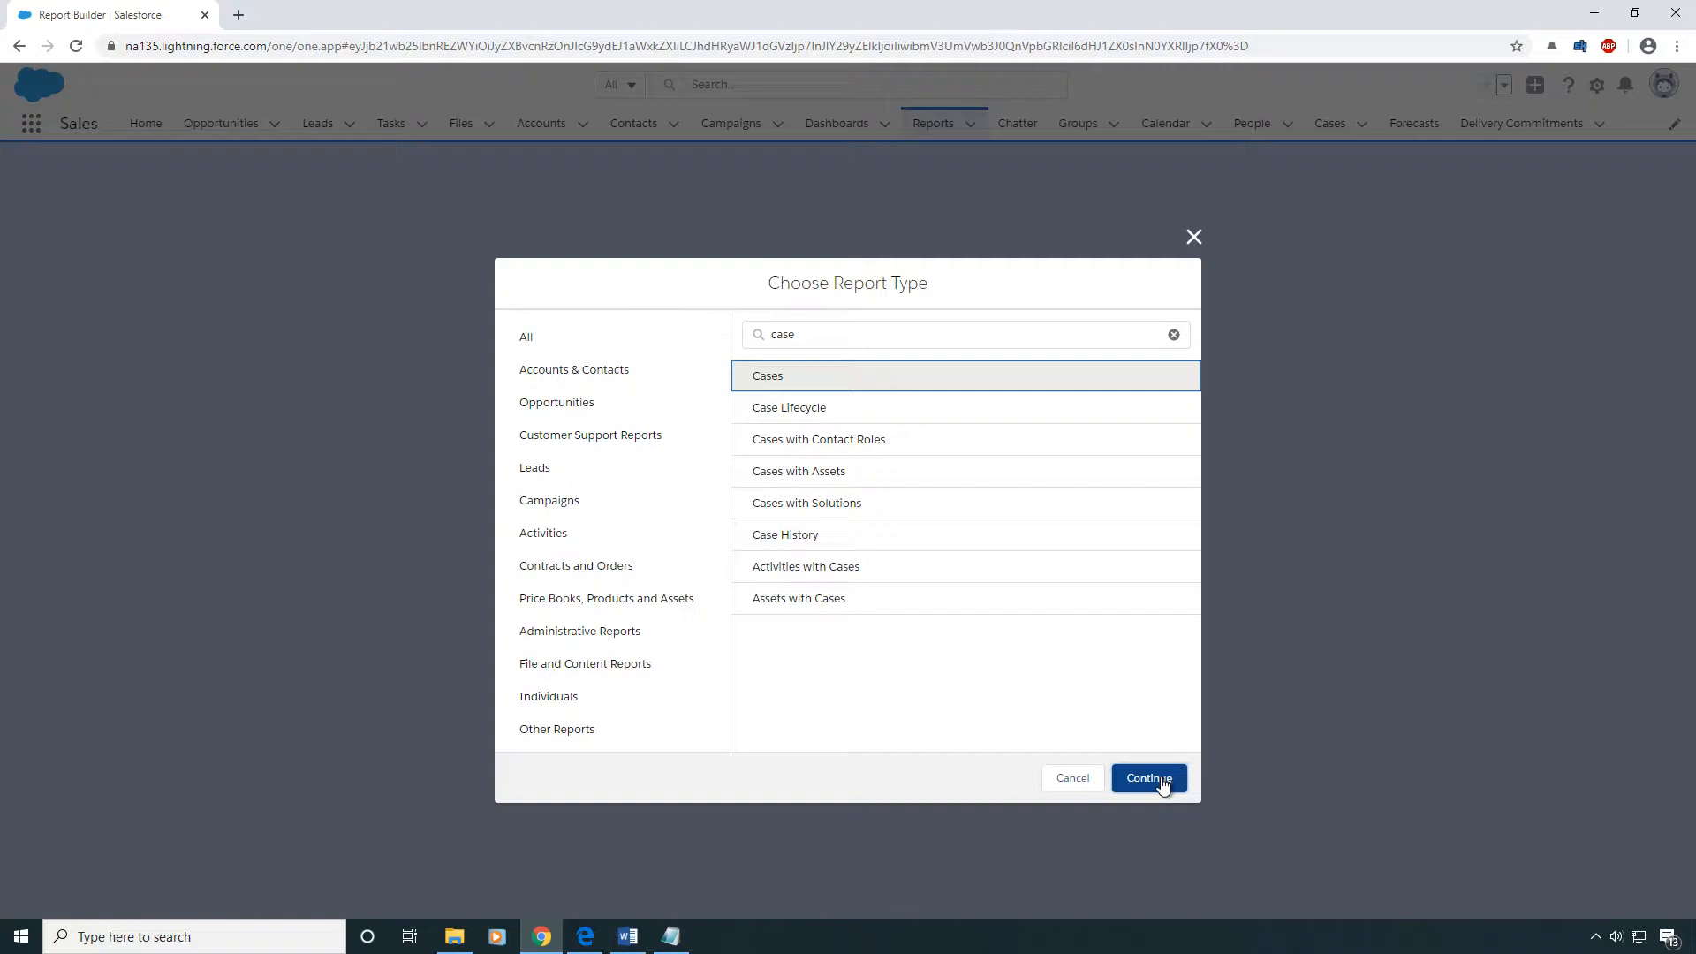
Build a Cases report and remove the Case Owner and Closed columns
click(1148, 777)
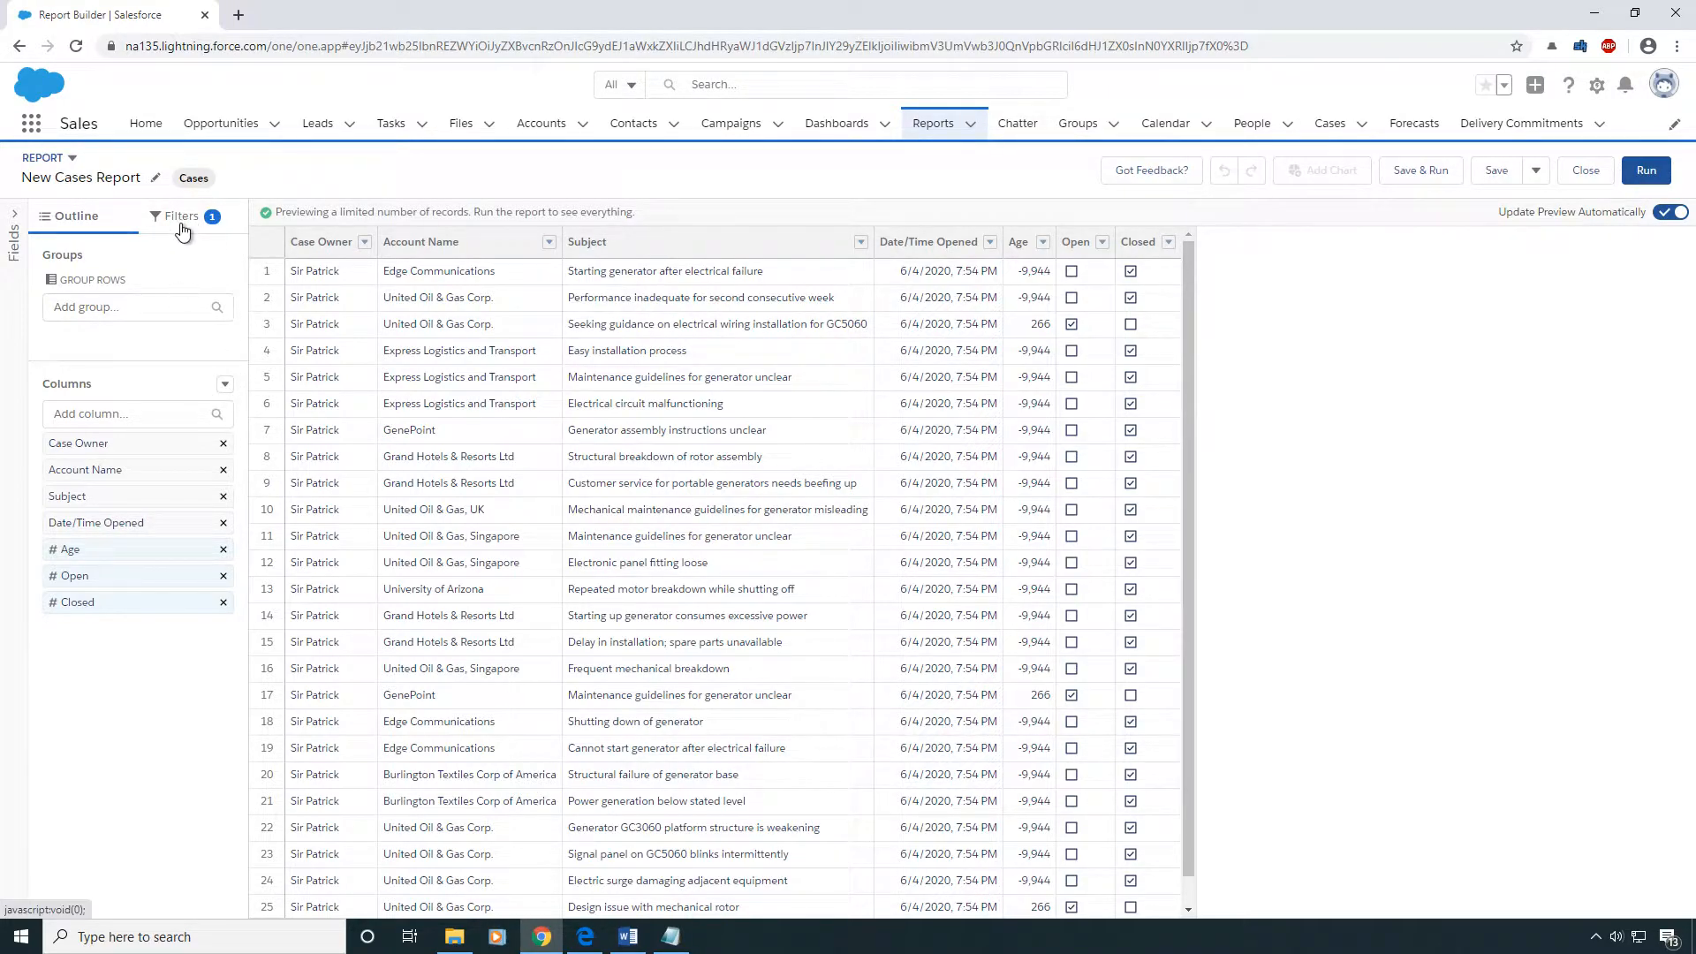
click(180, 216)
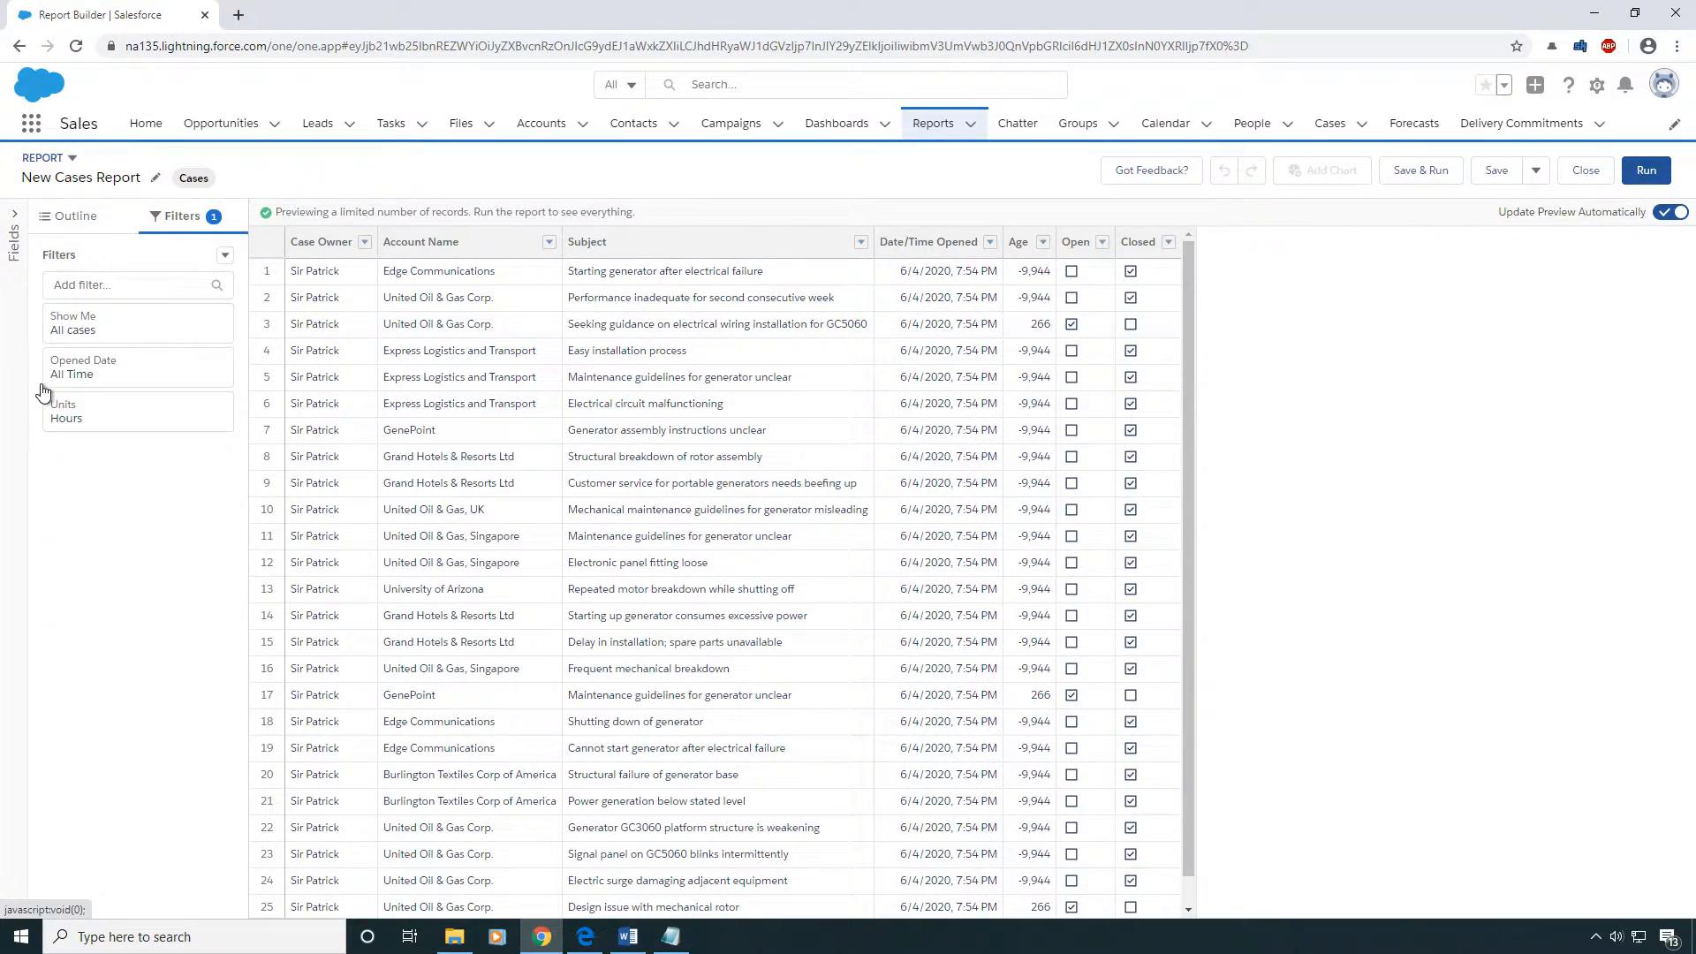
click(77, 216)
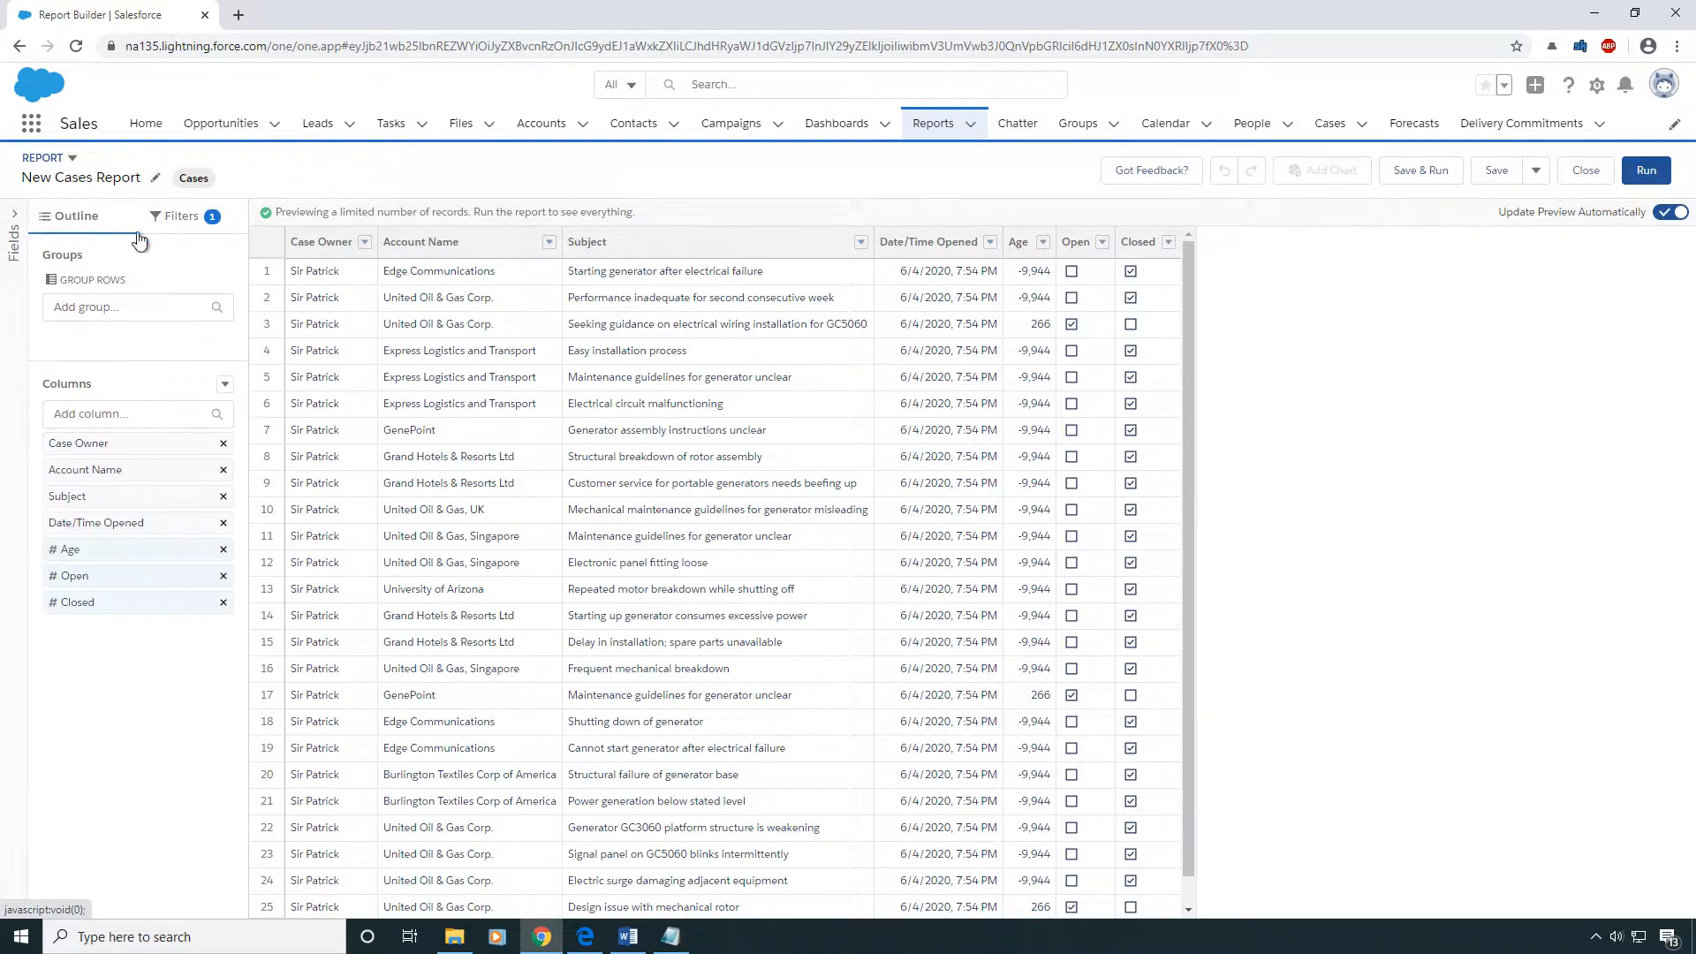
mouse_move(222, 443)
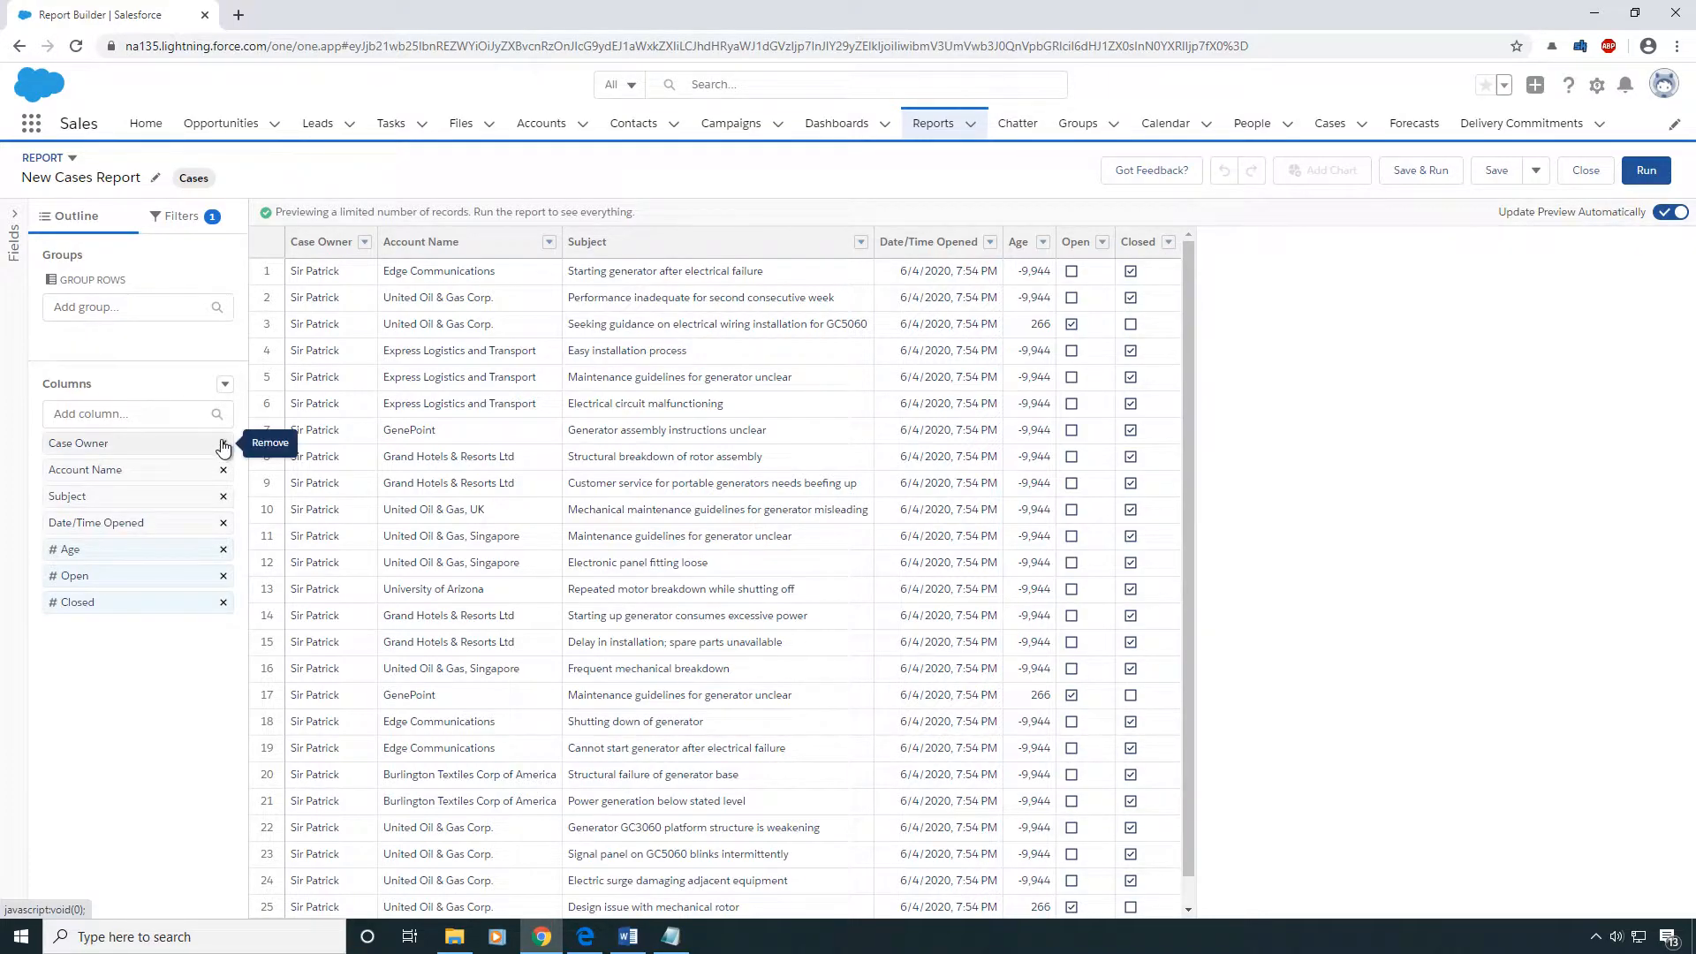
click(223, 442)
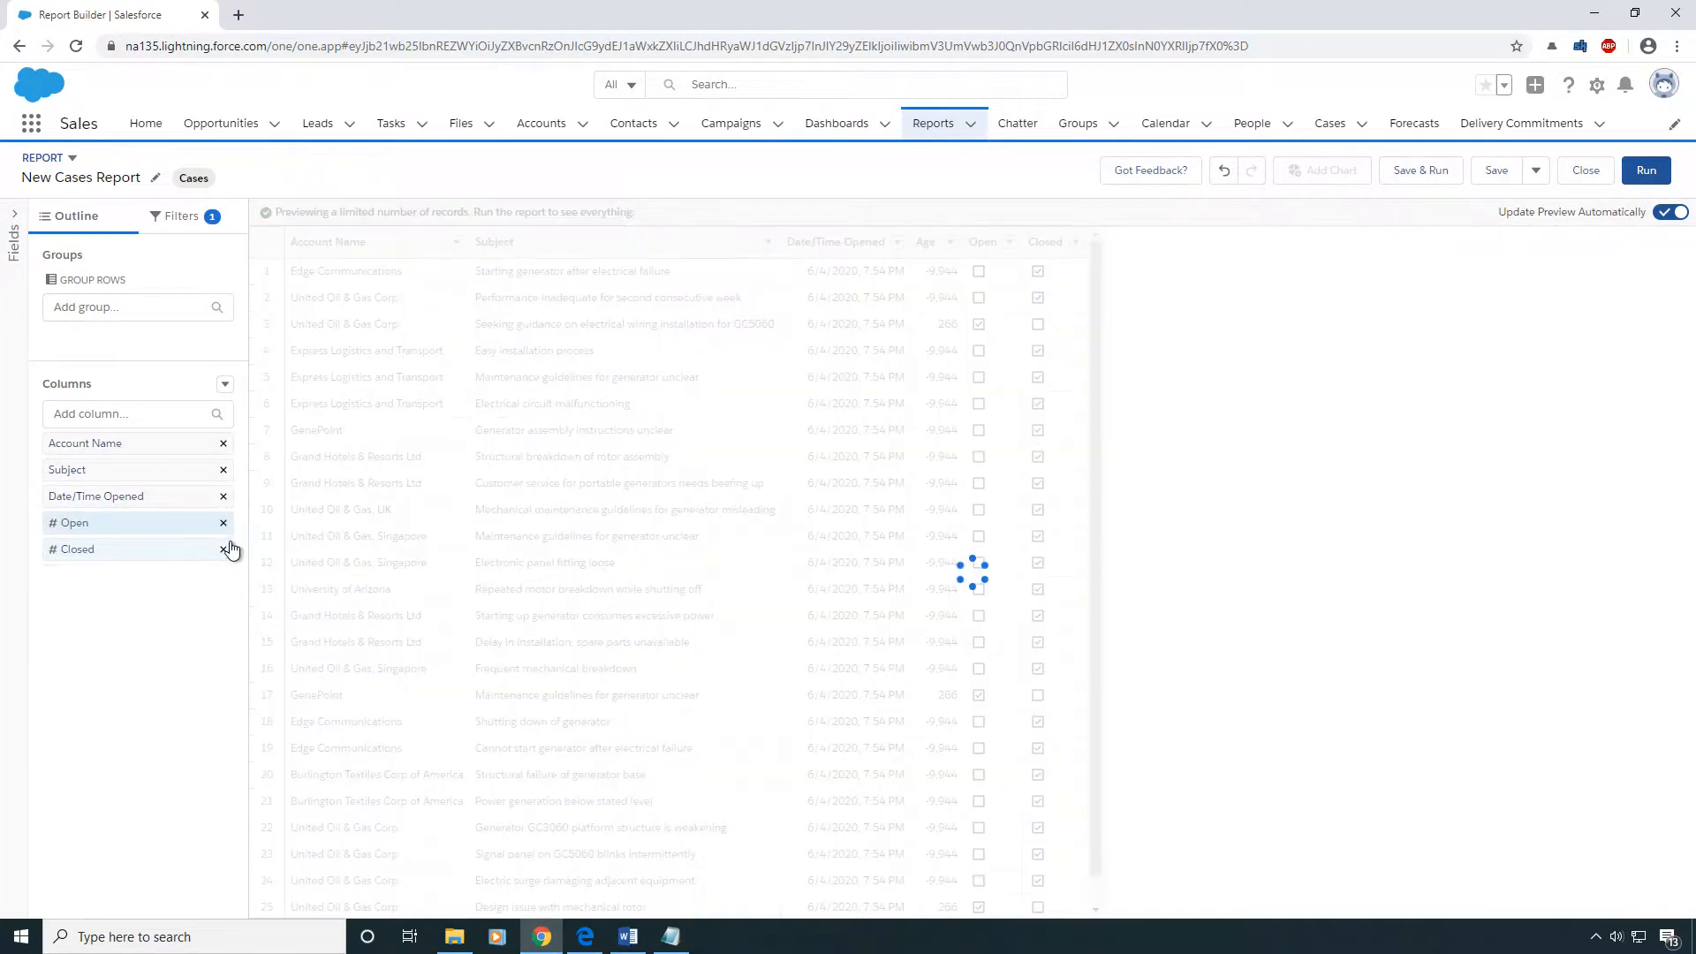
click(223, 549)
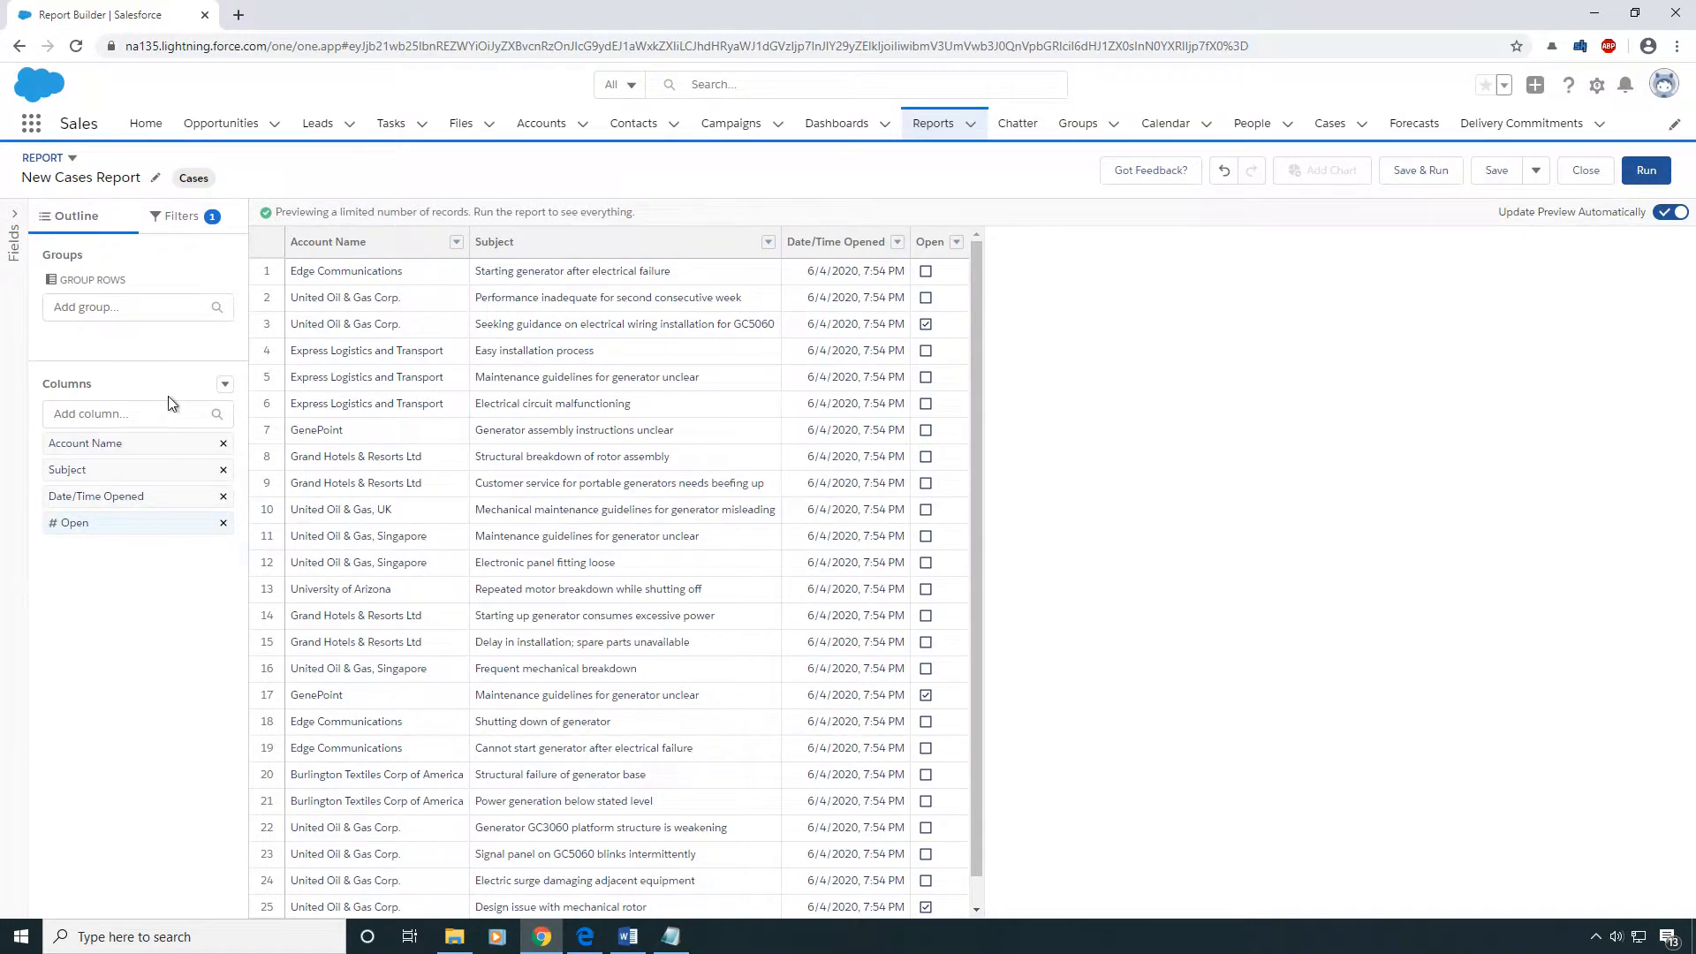
mouse_move(76, 168)
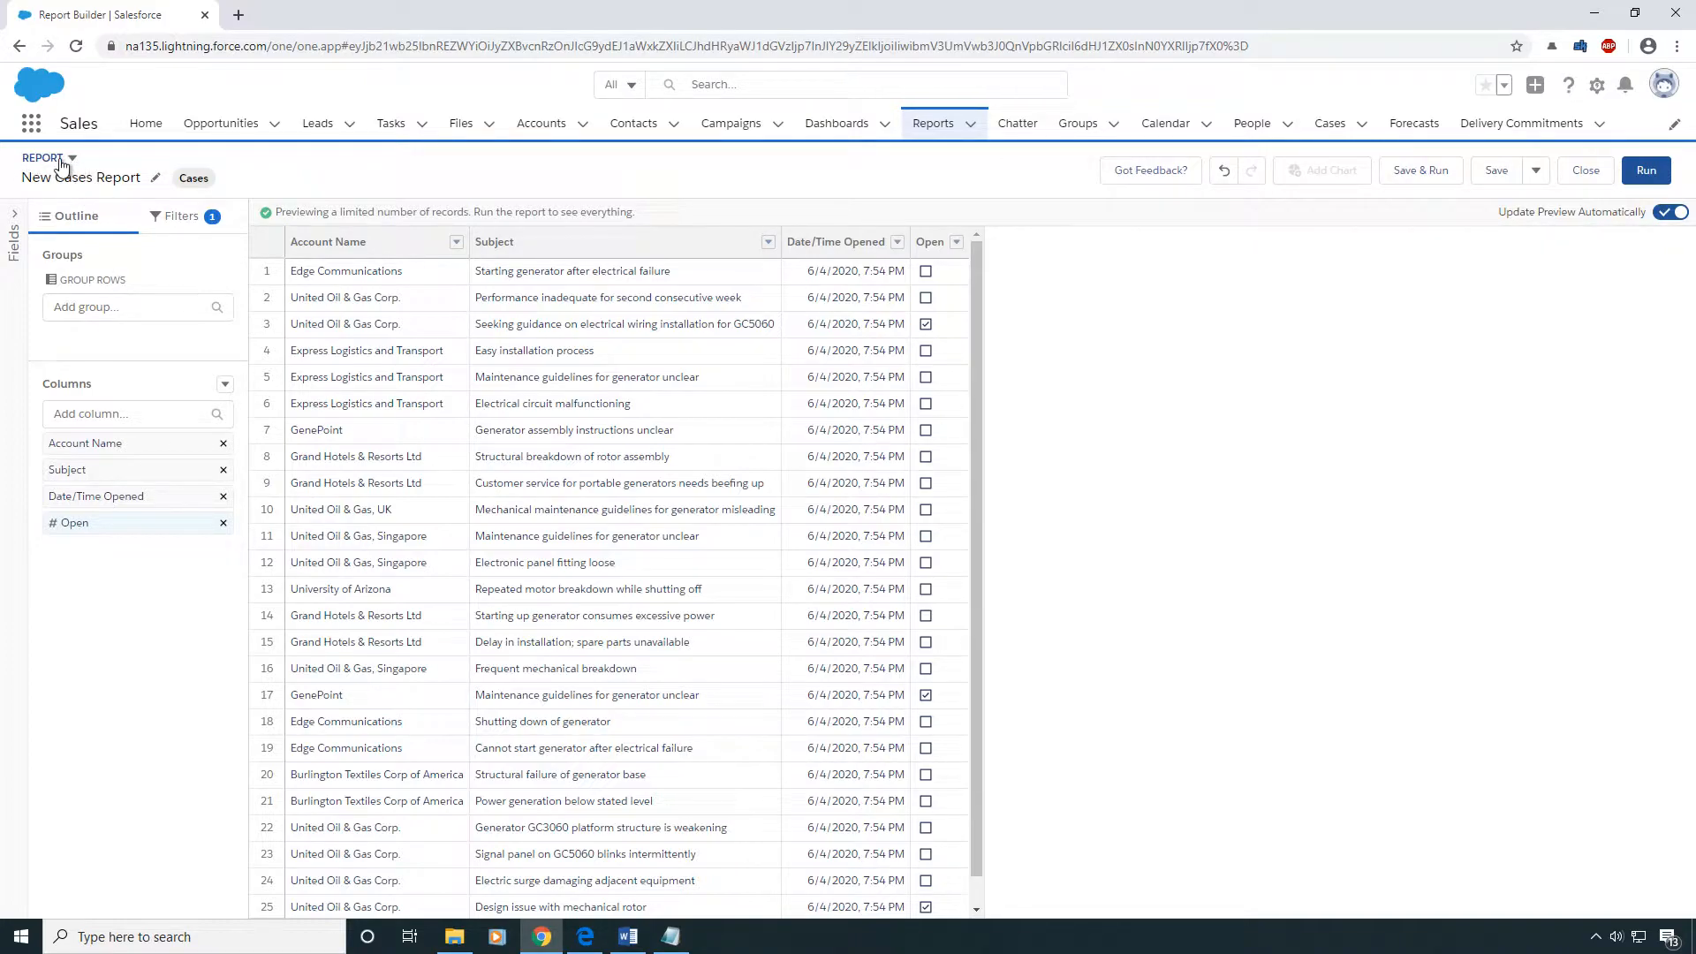
Switch the Cases report format to Joined Report
click(71, 159)
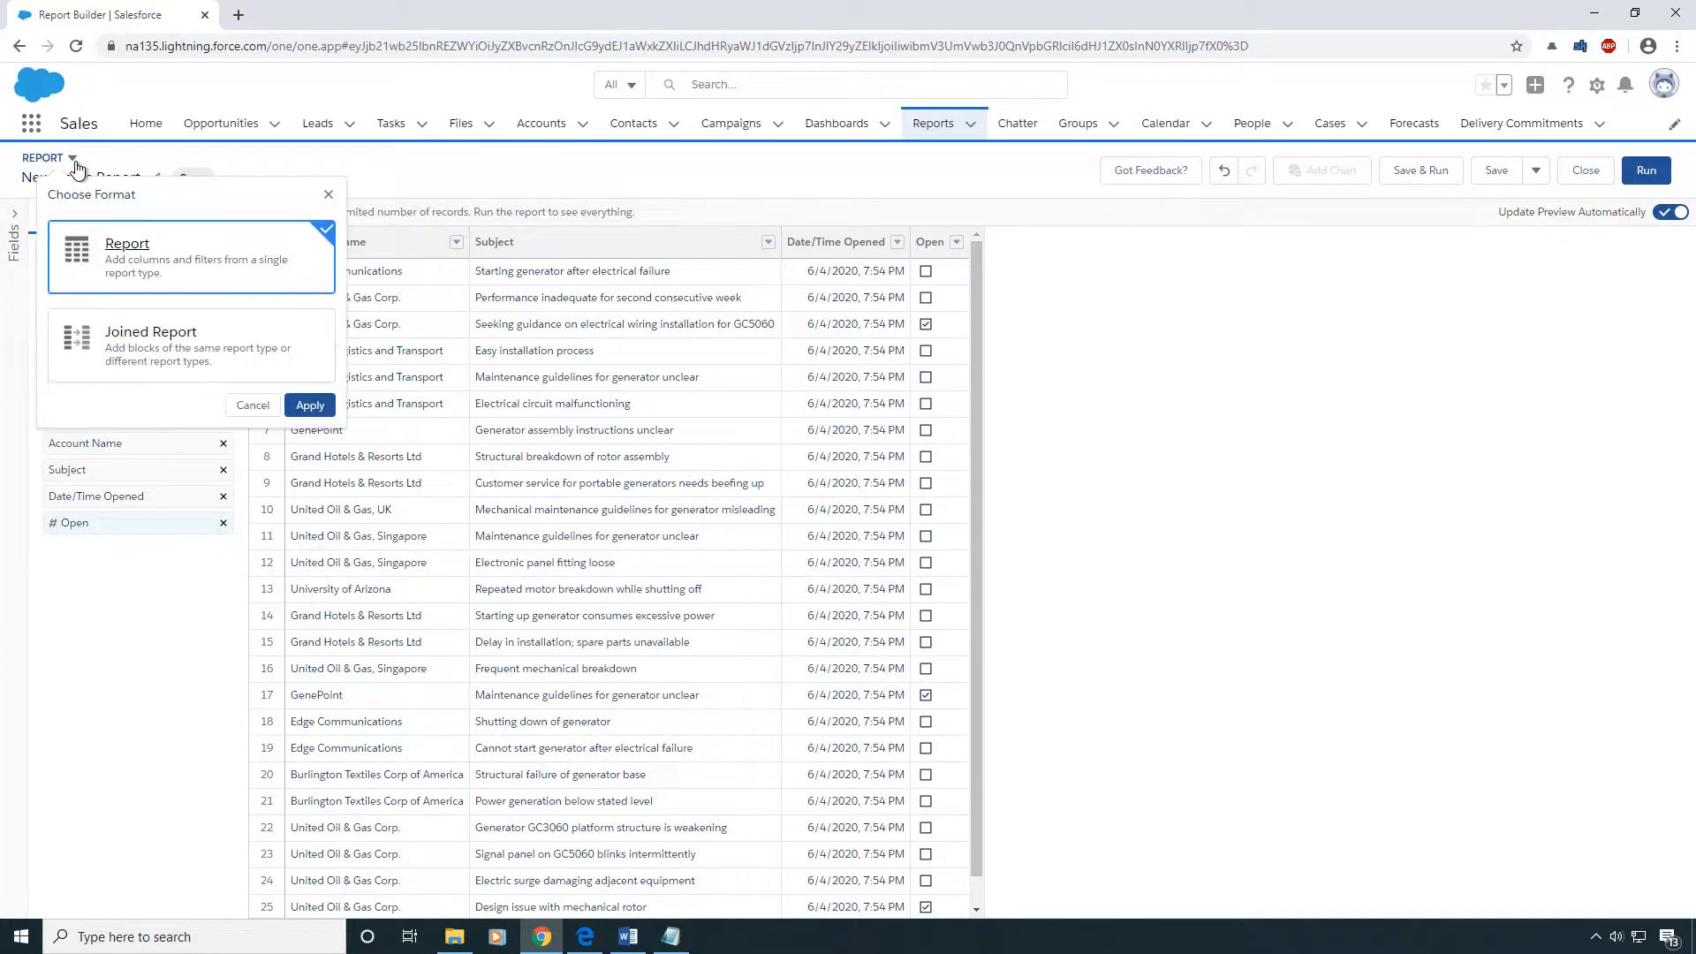
click(192, 343)
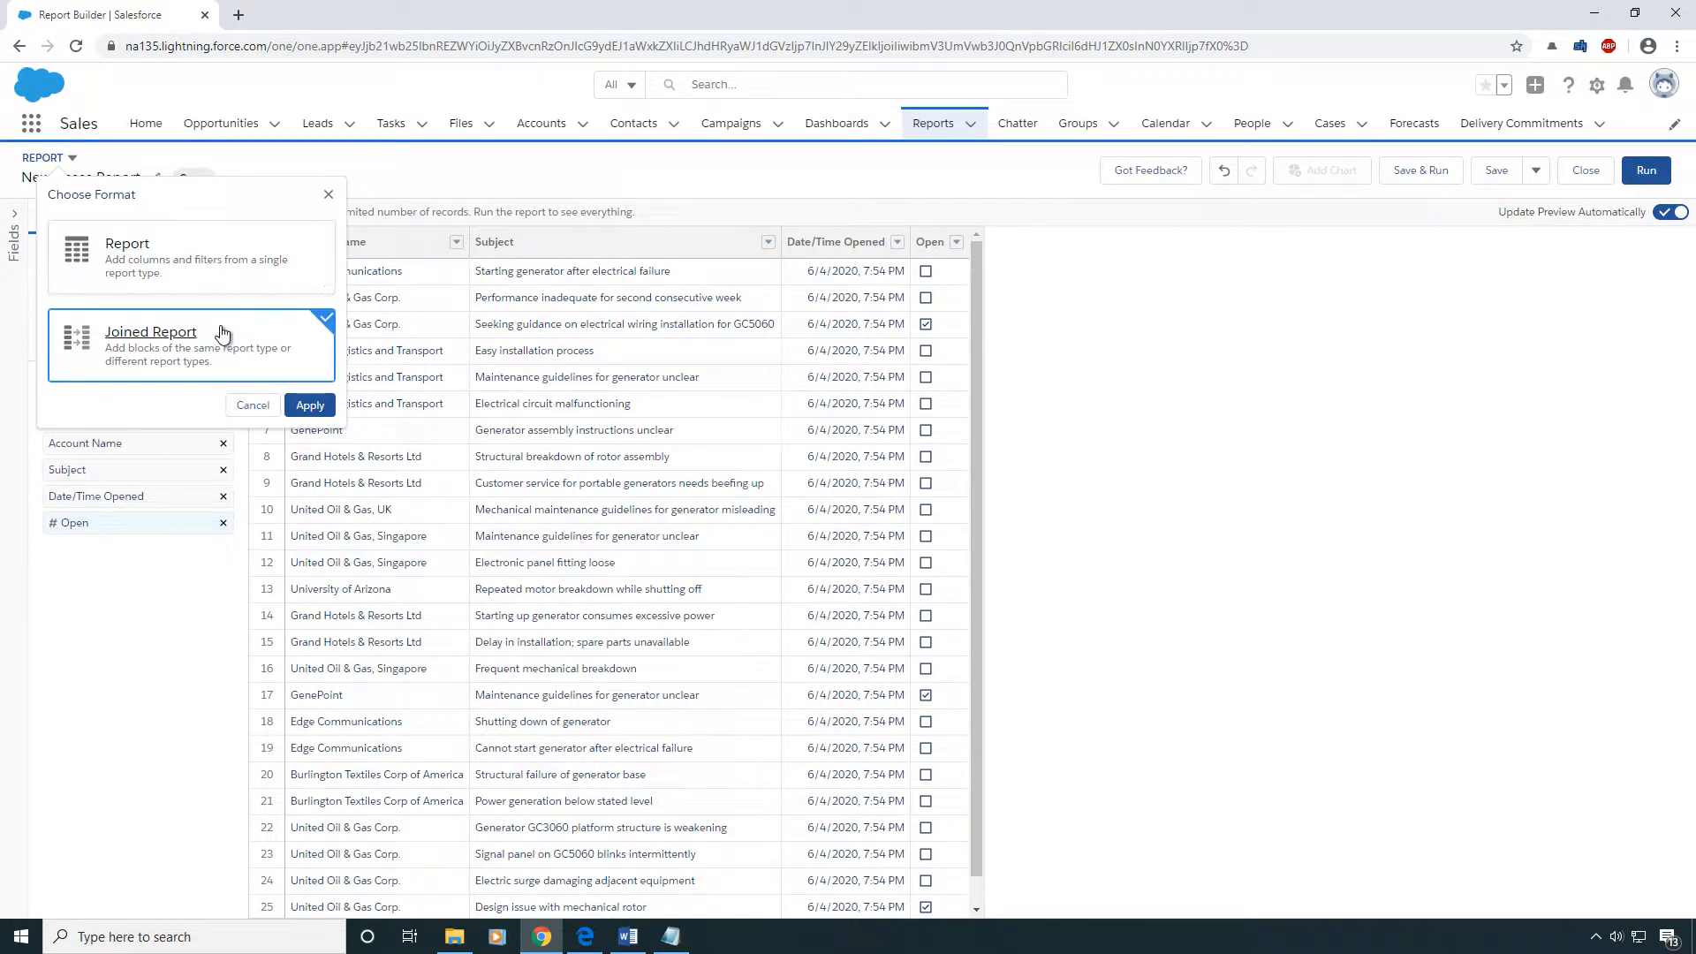
click(310, 410)
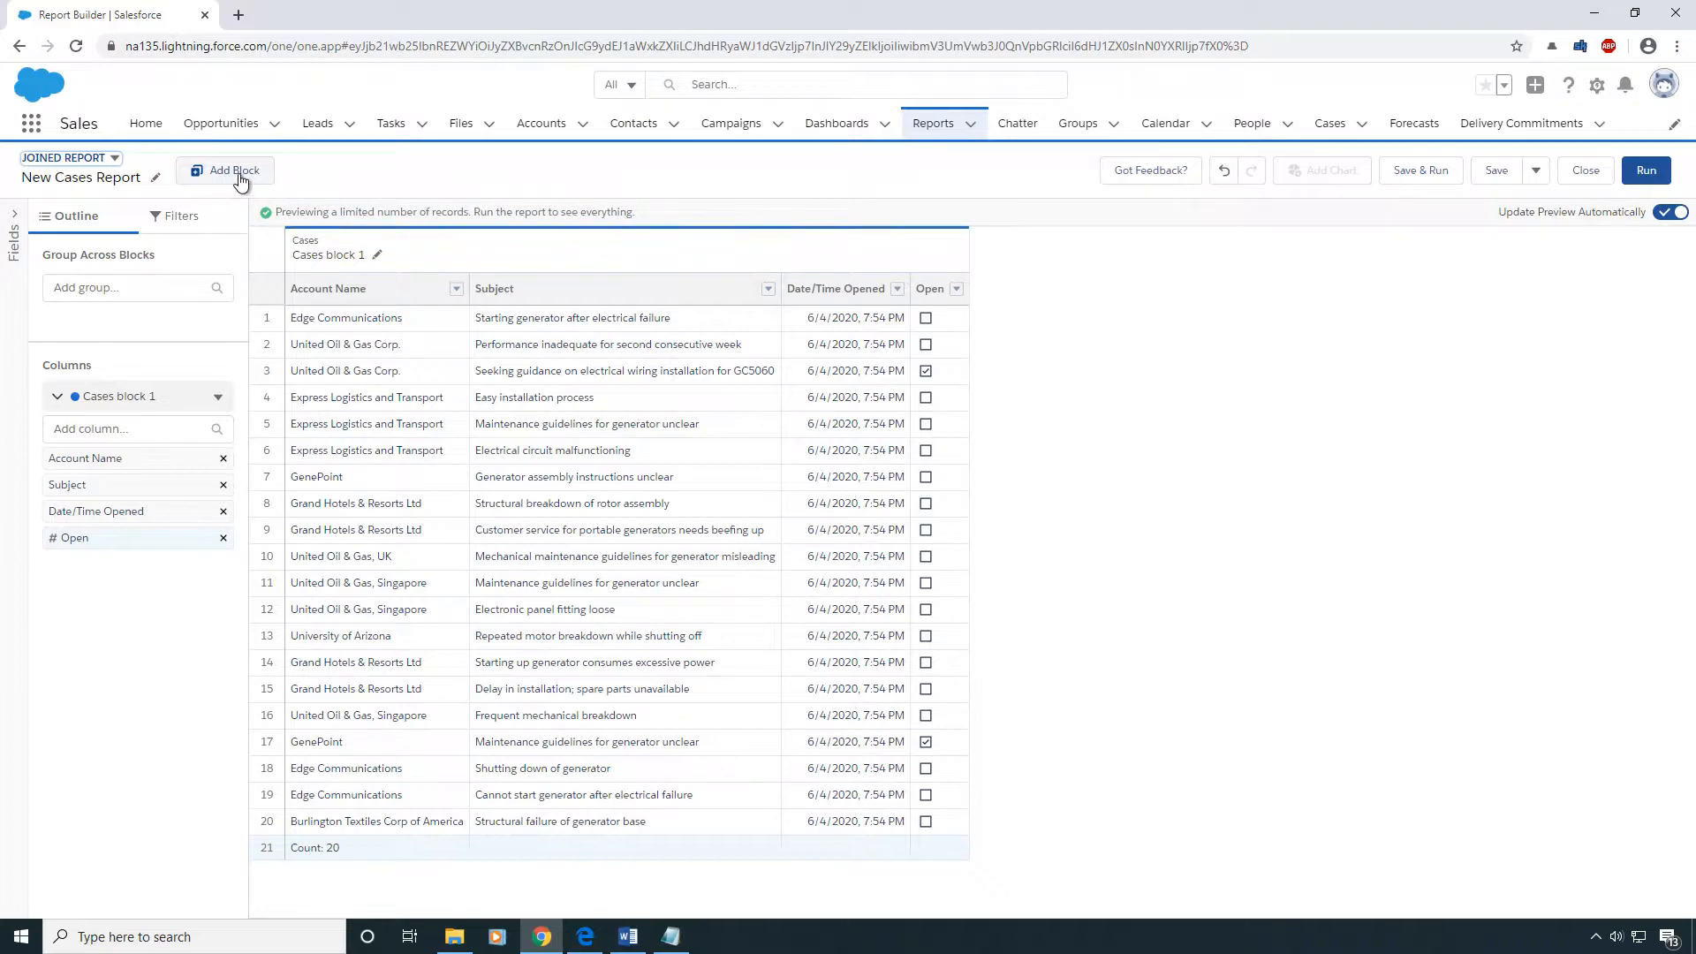
Add an Opportunities block found by searching 'Opp'
click(225, 170)
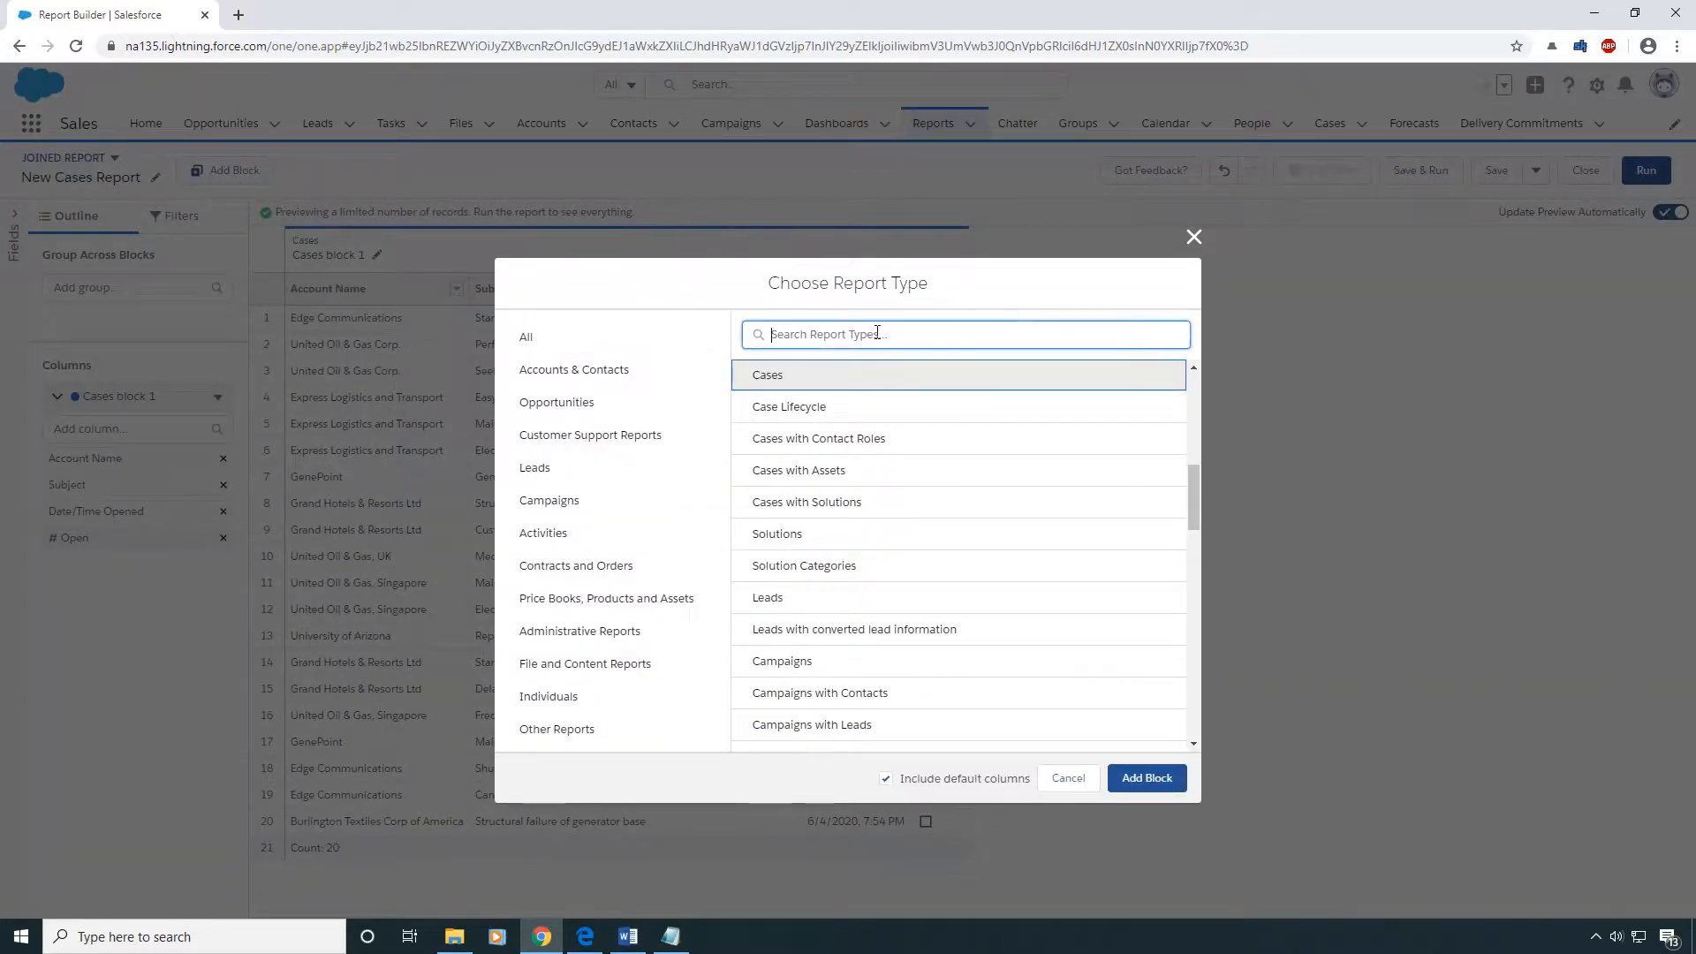
text(Opp)
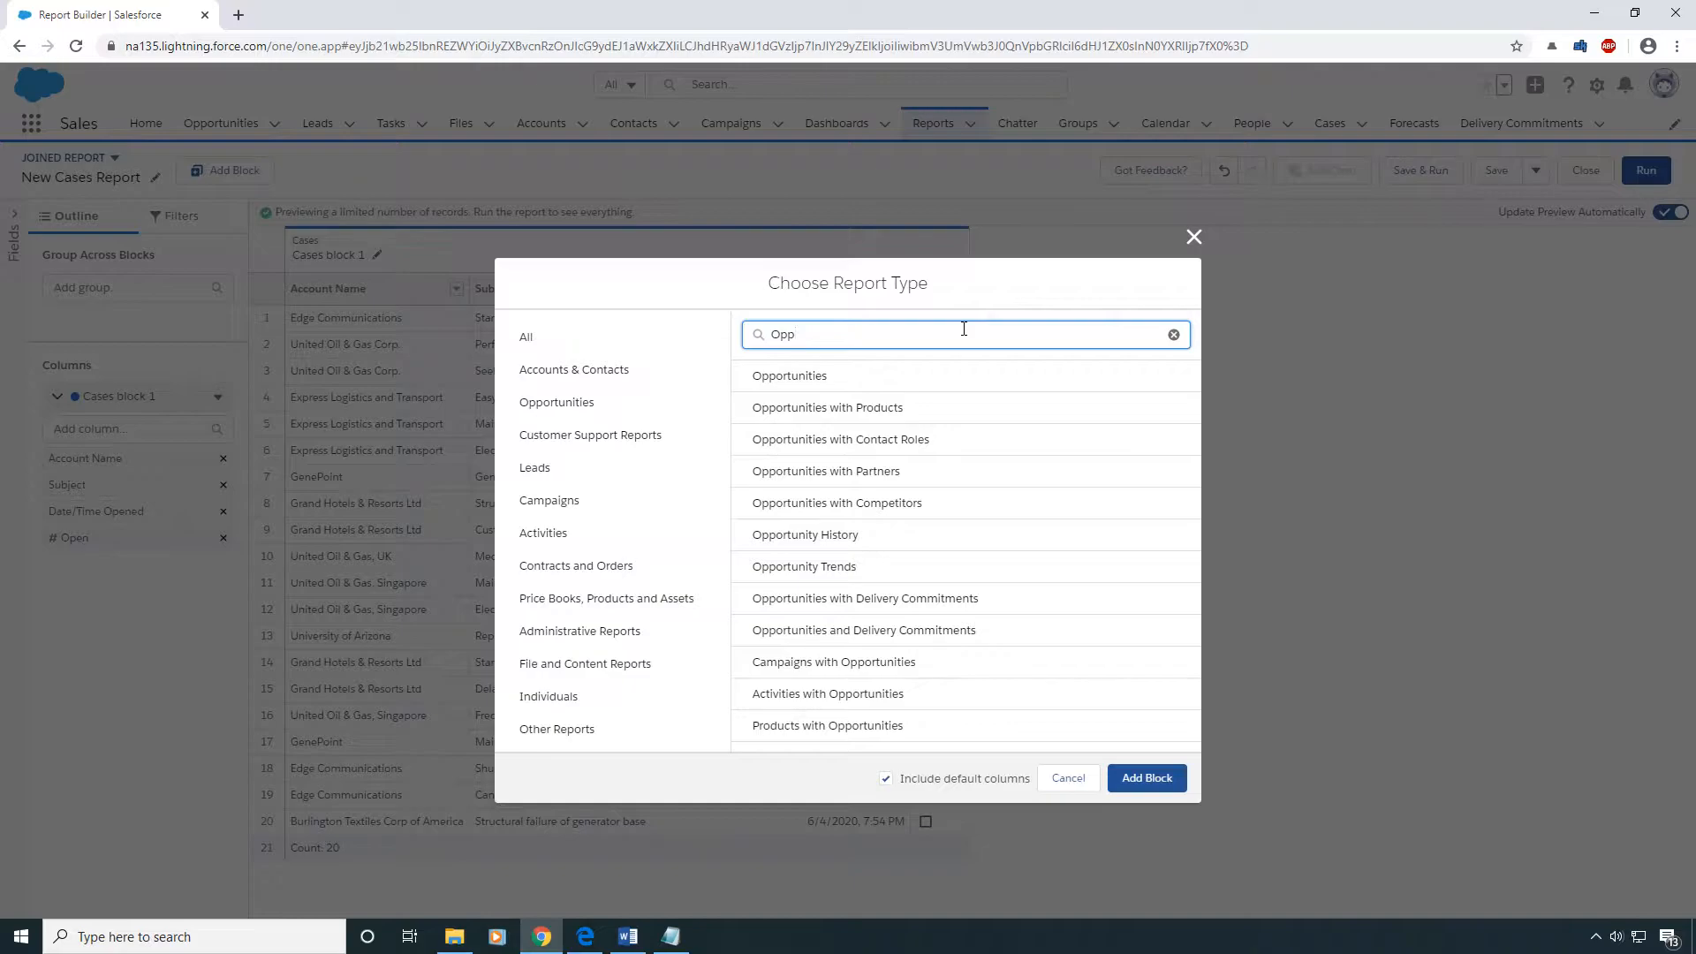
click(790, 376)
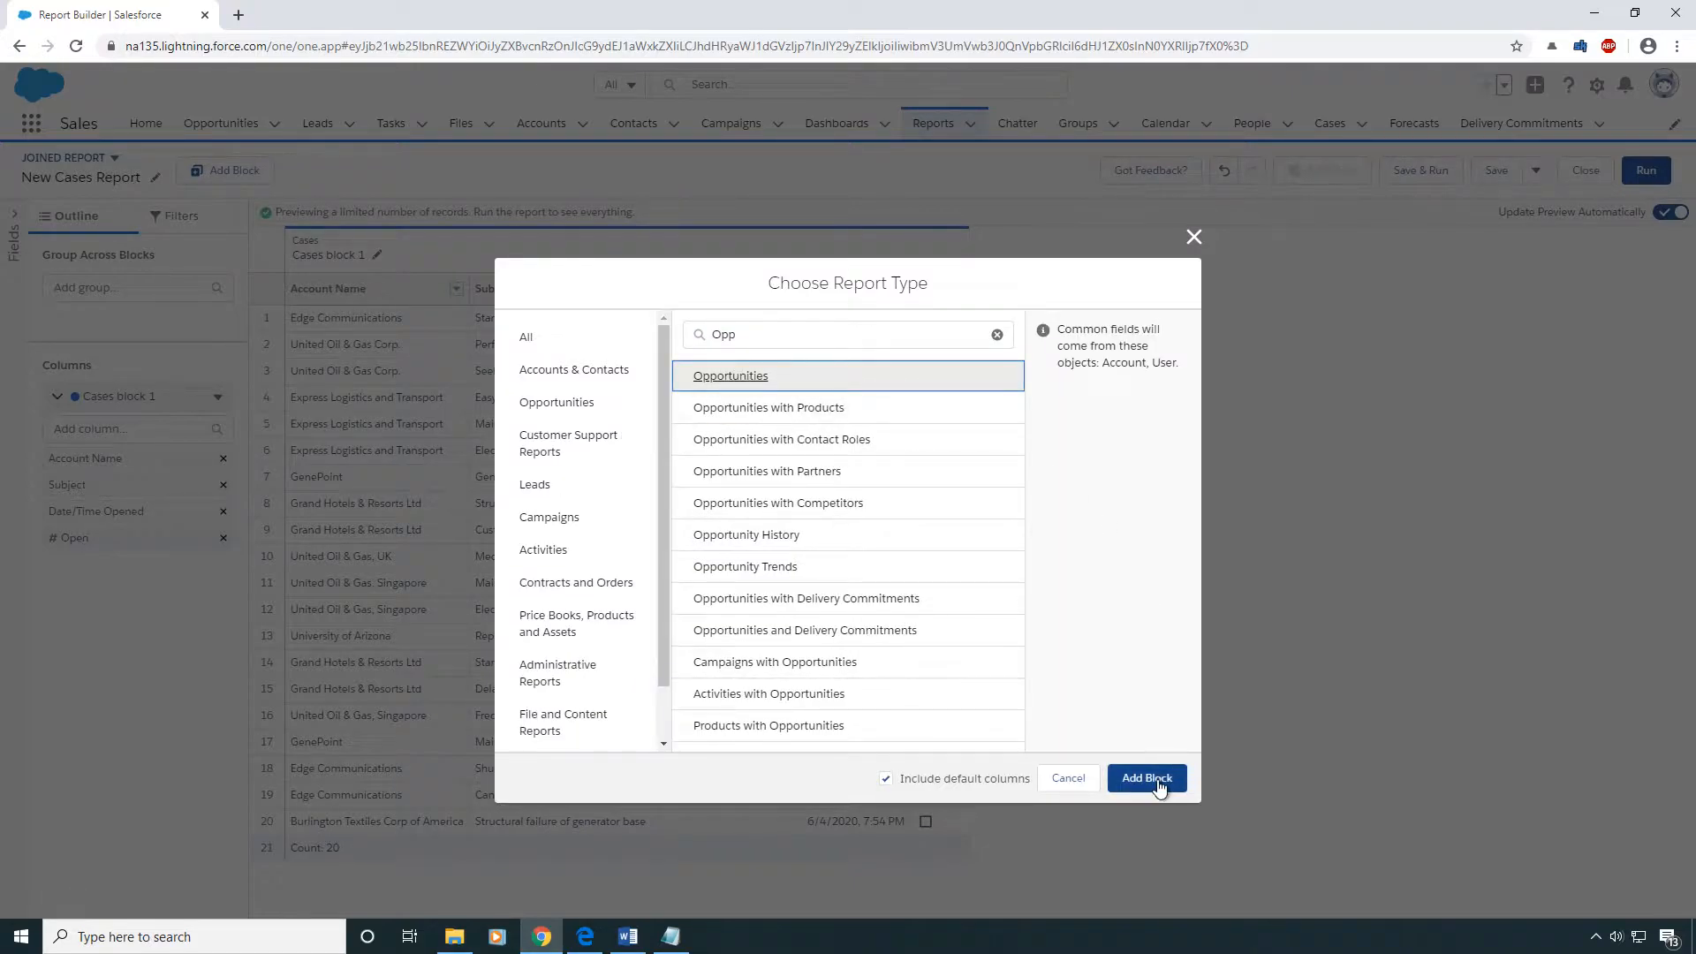
click(1146, 778)
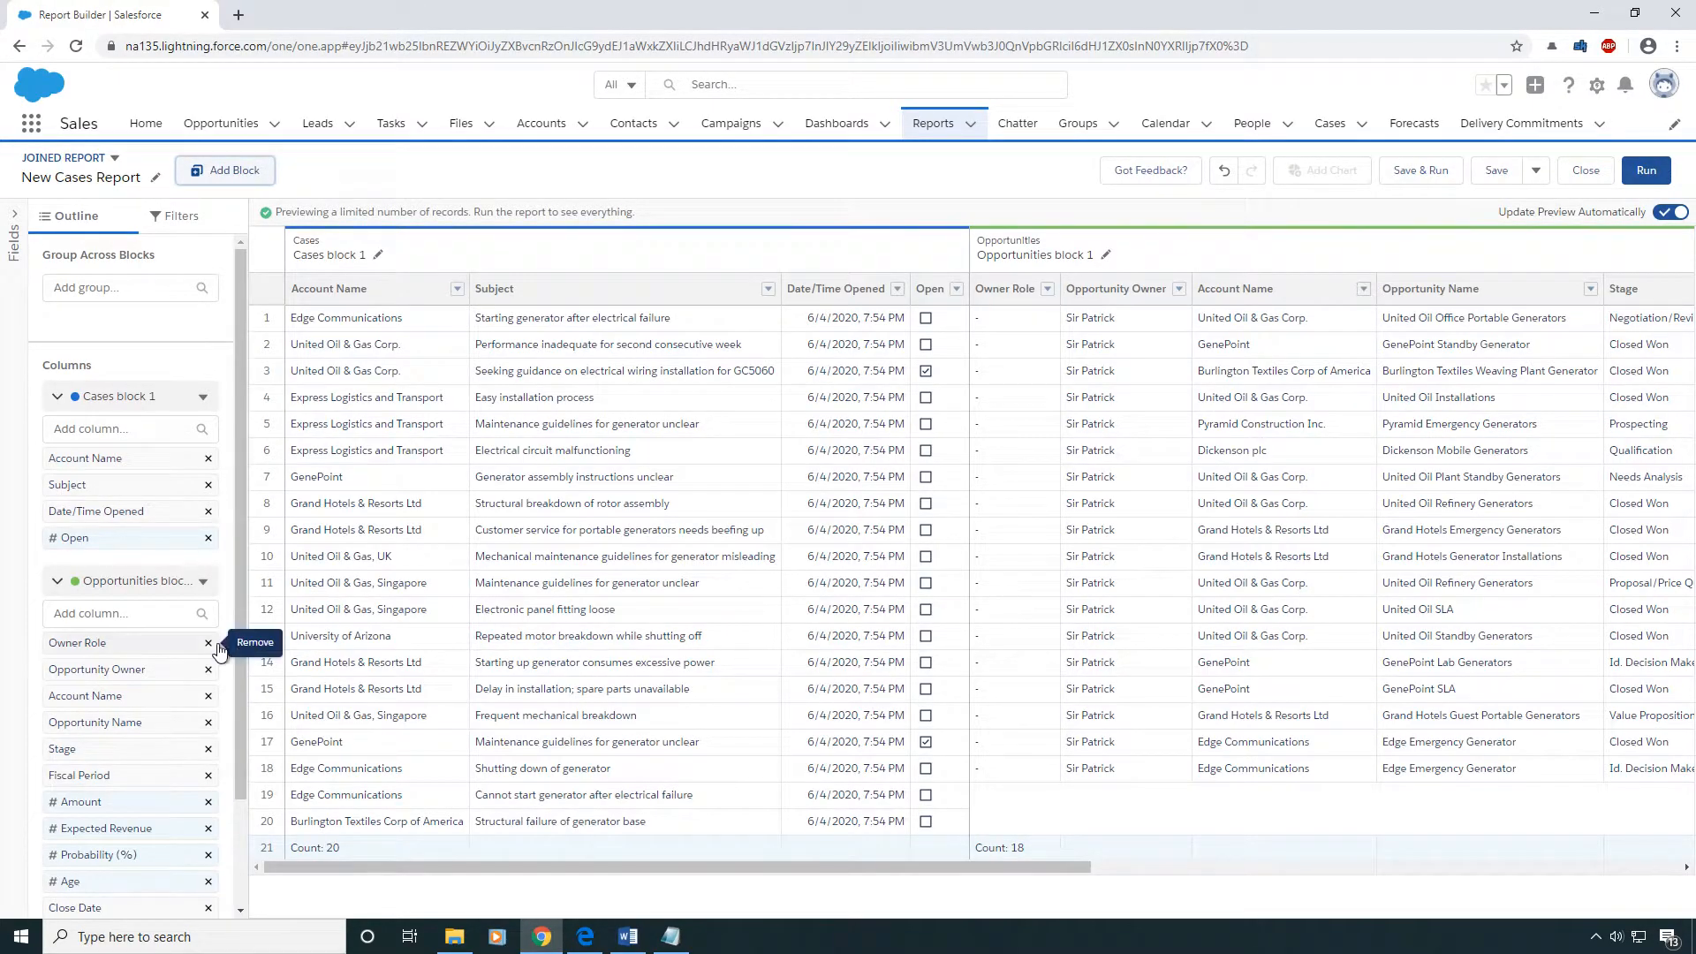
Remove Owner Role, Probability (%), Lead Source and Type columns from Opportunities block 1
click(207, 642)
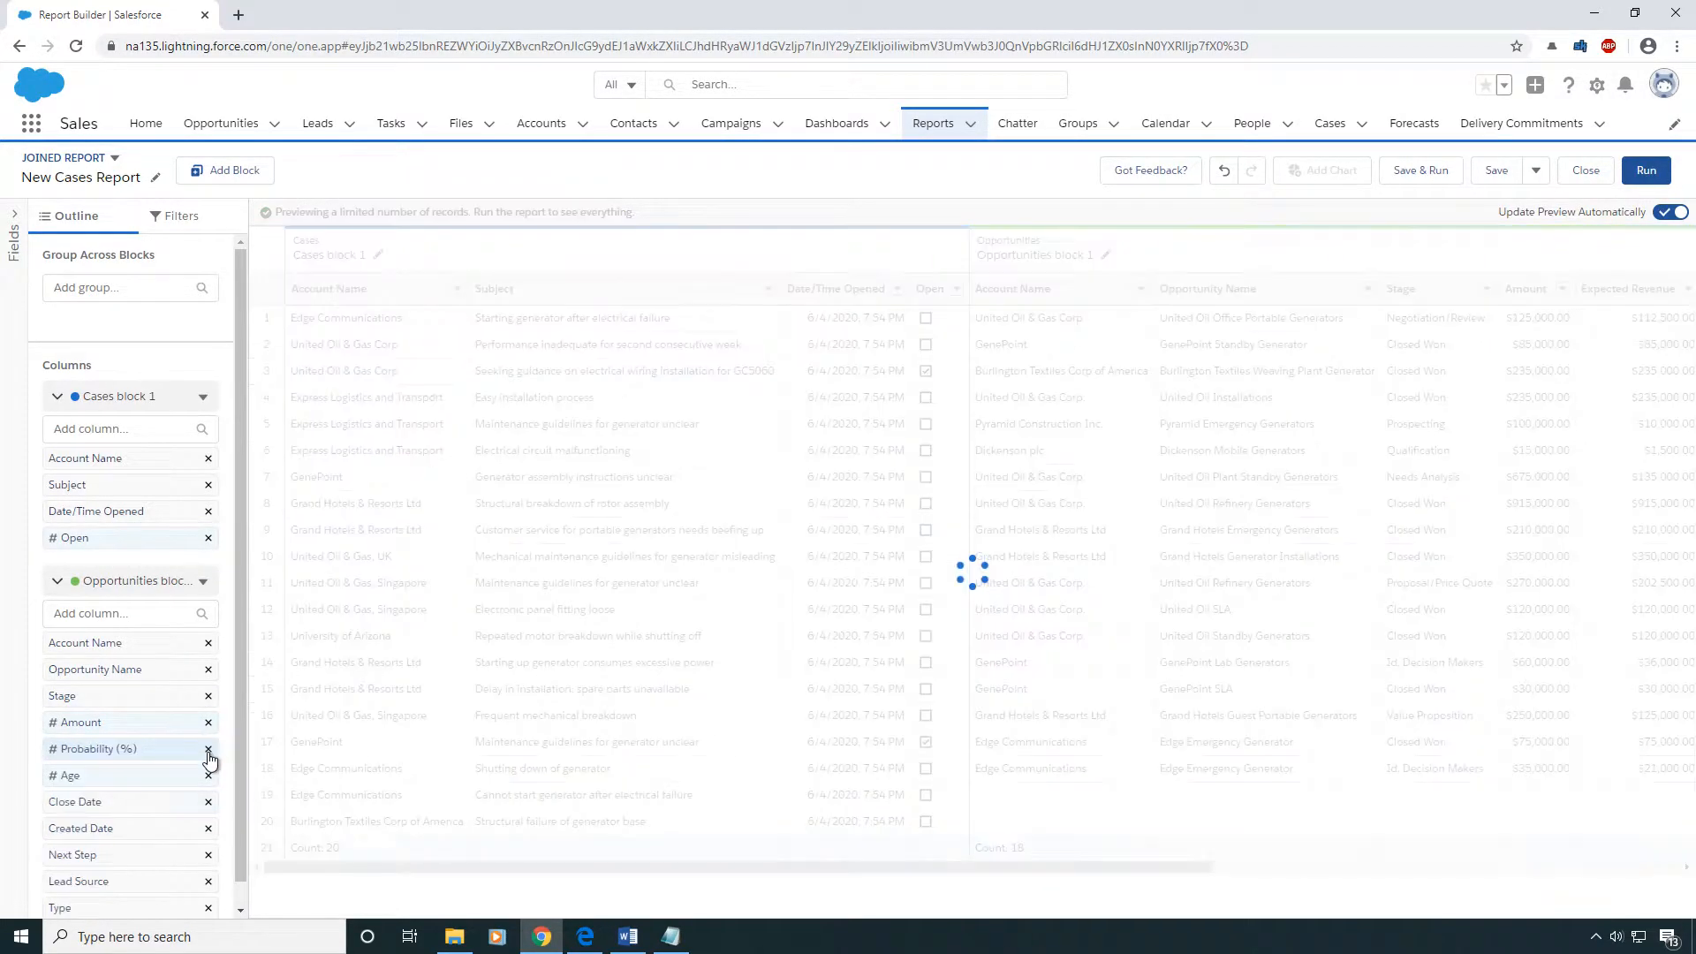
mouse_move(208, 752)
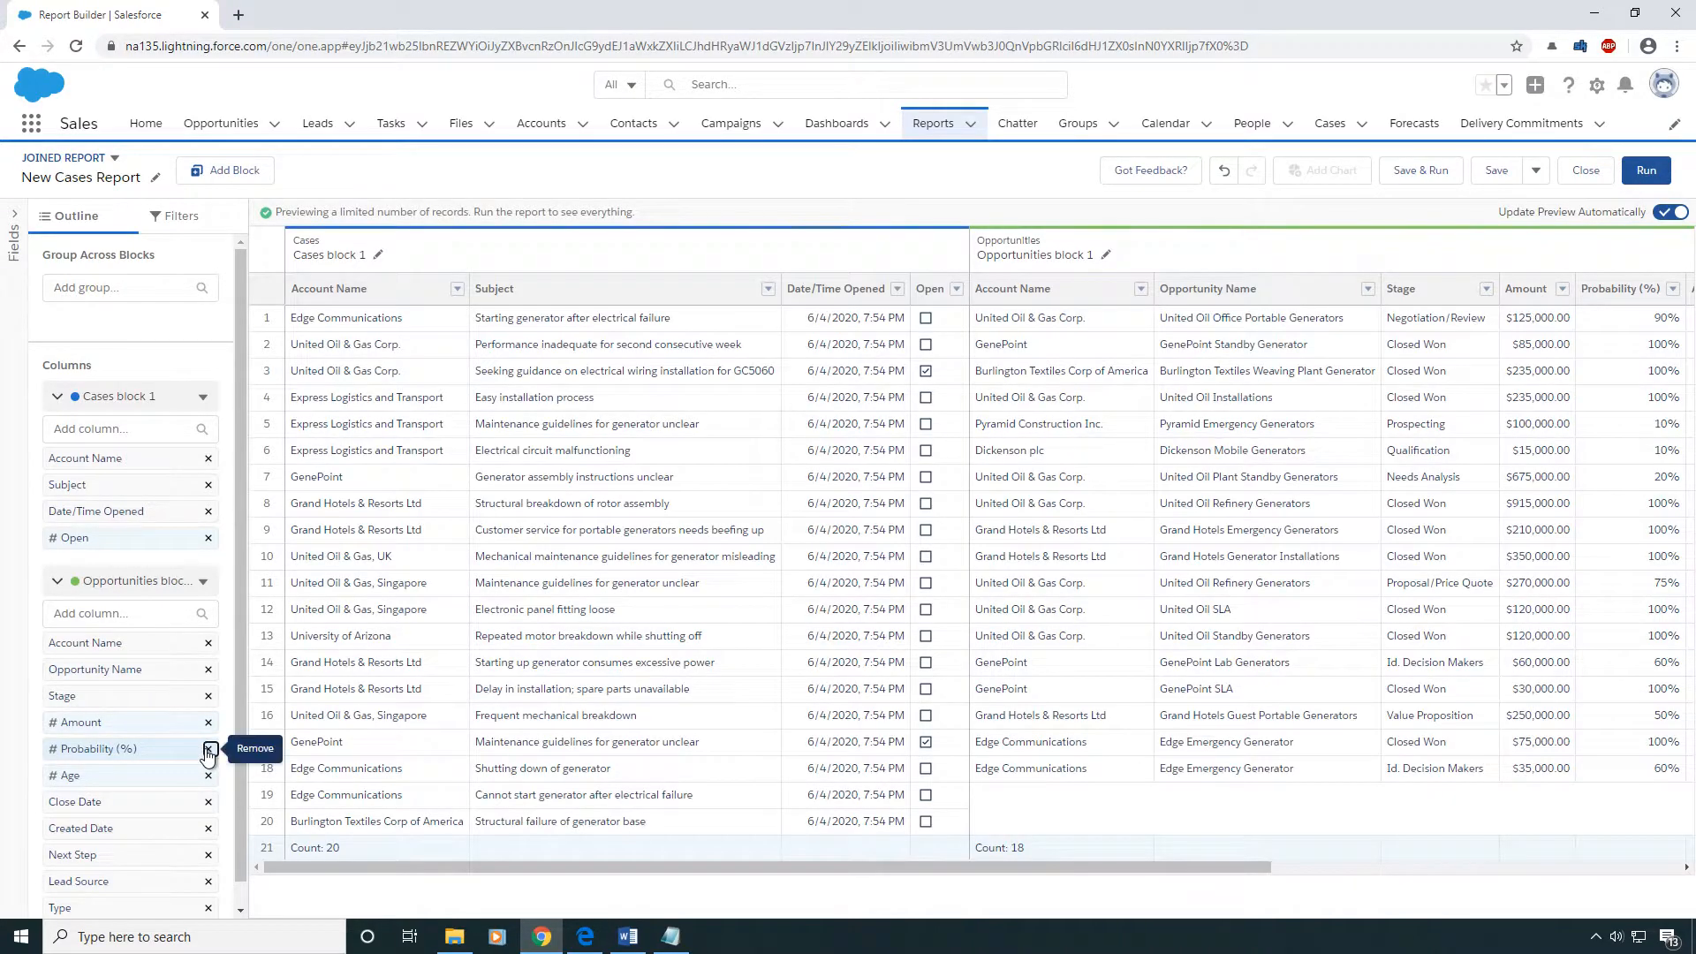
click(207, 752)
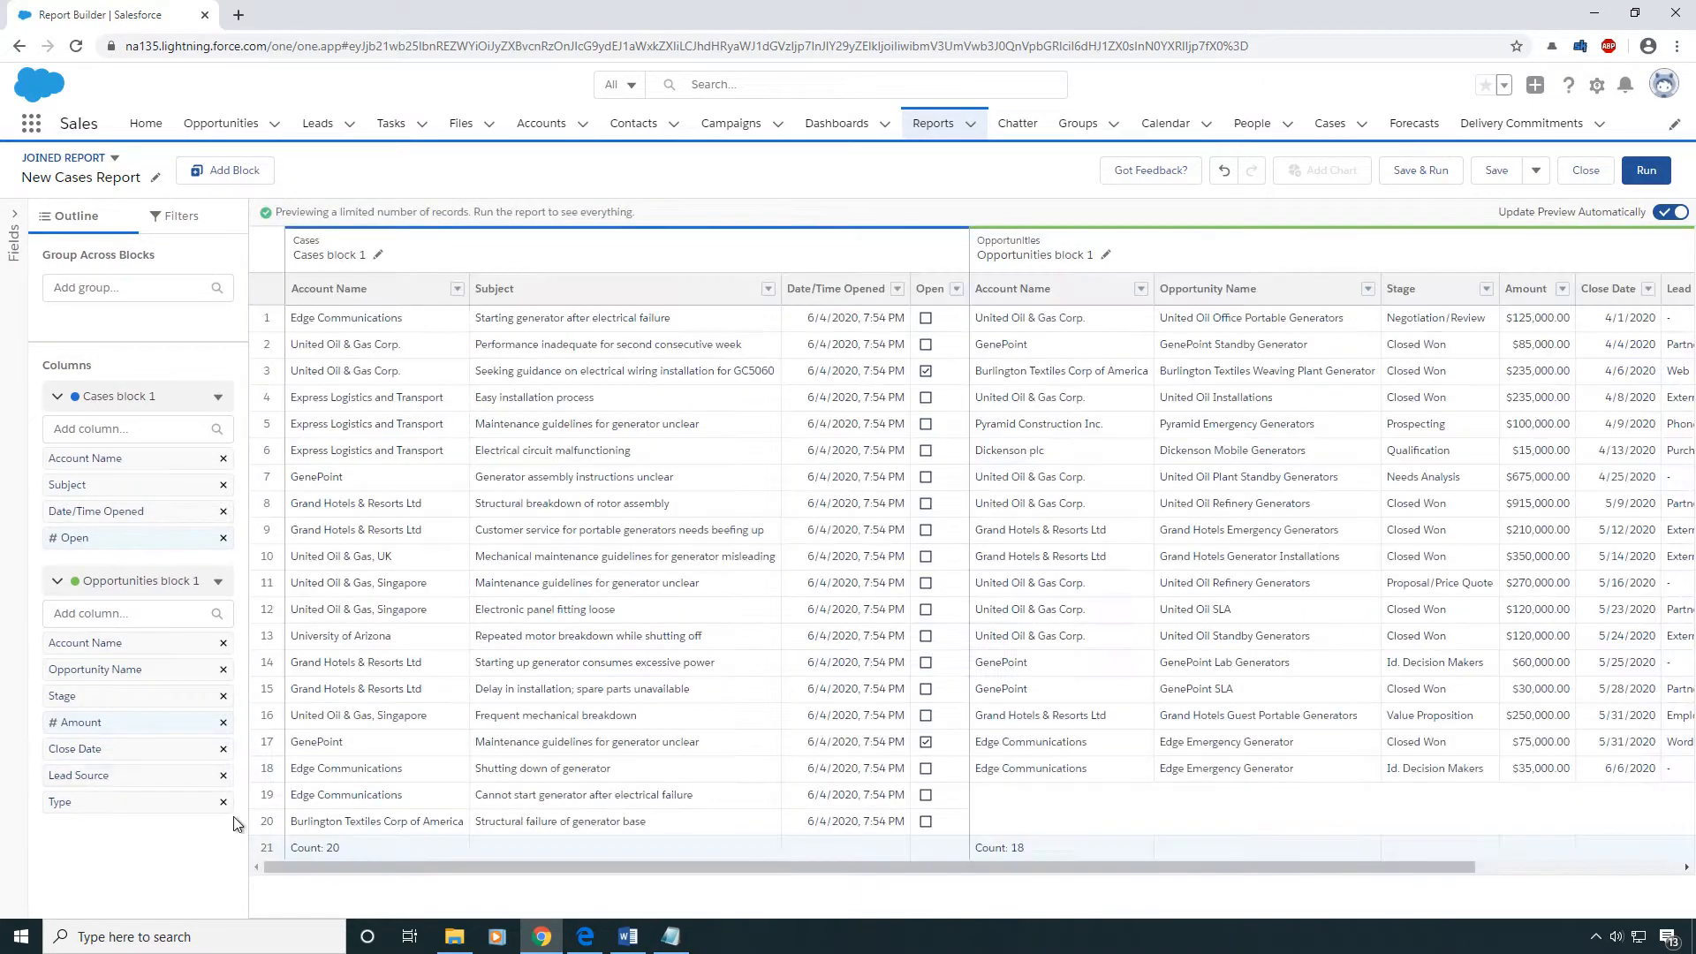
mouse_move(223, 779)
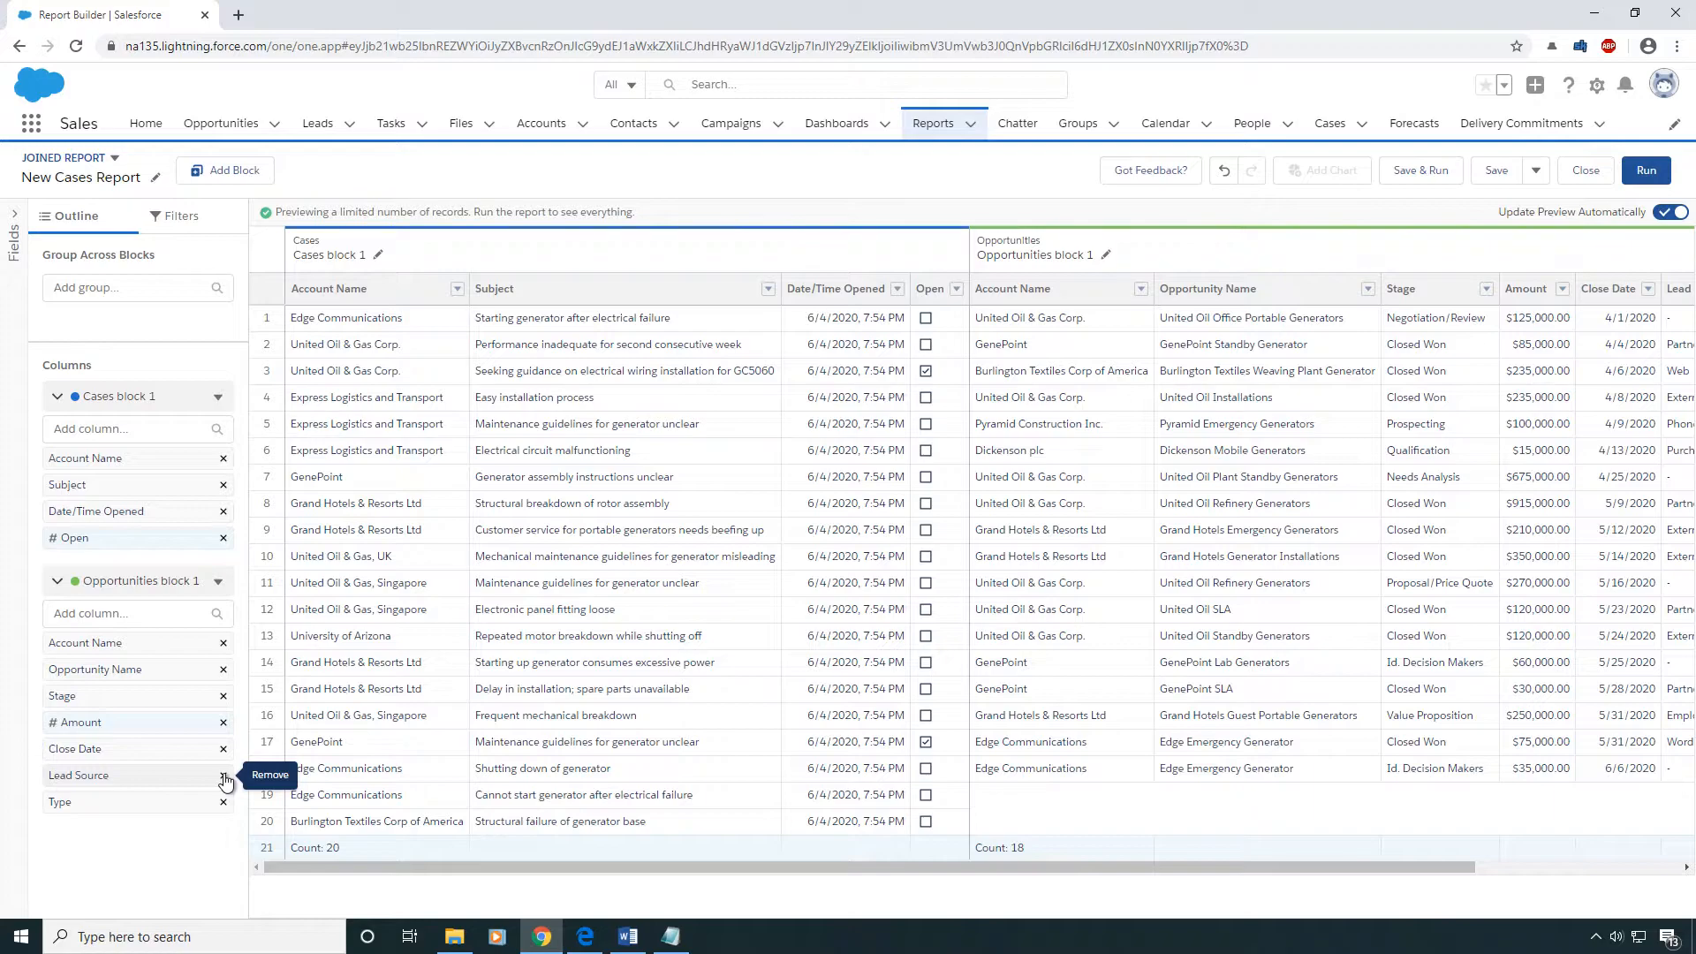
click(222, 775)
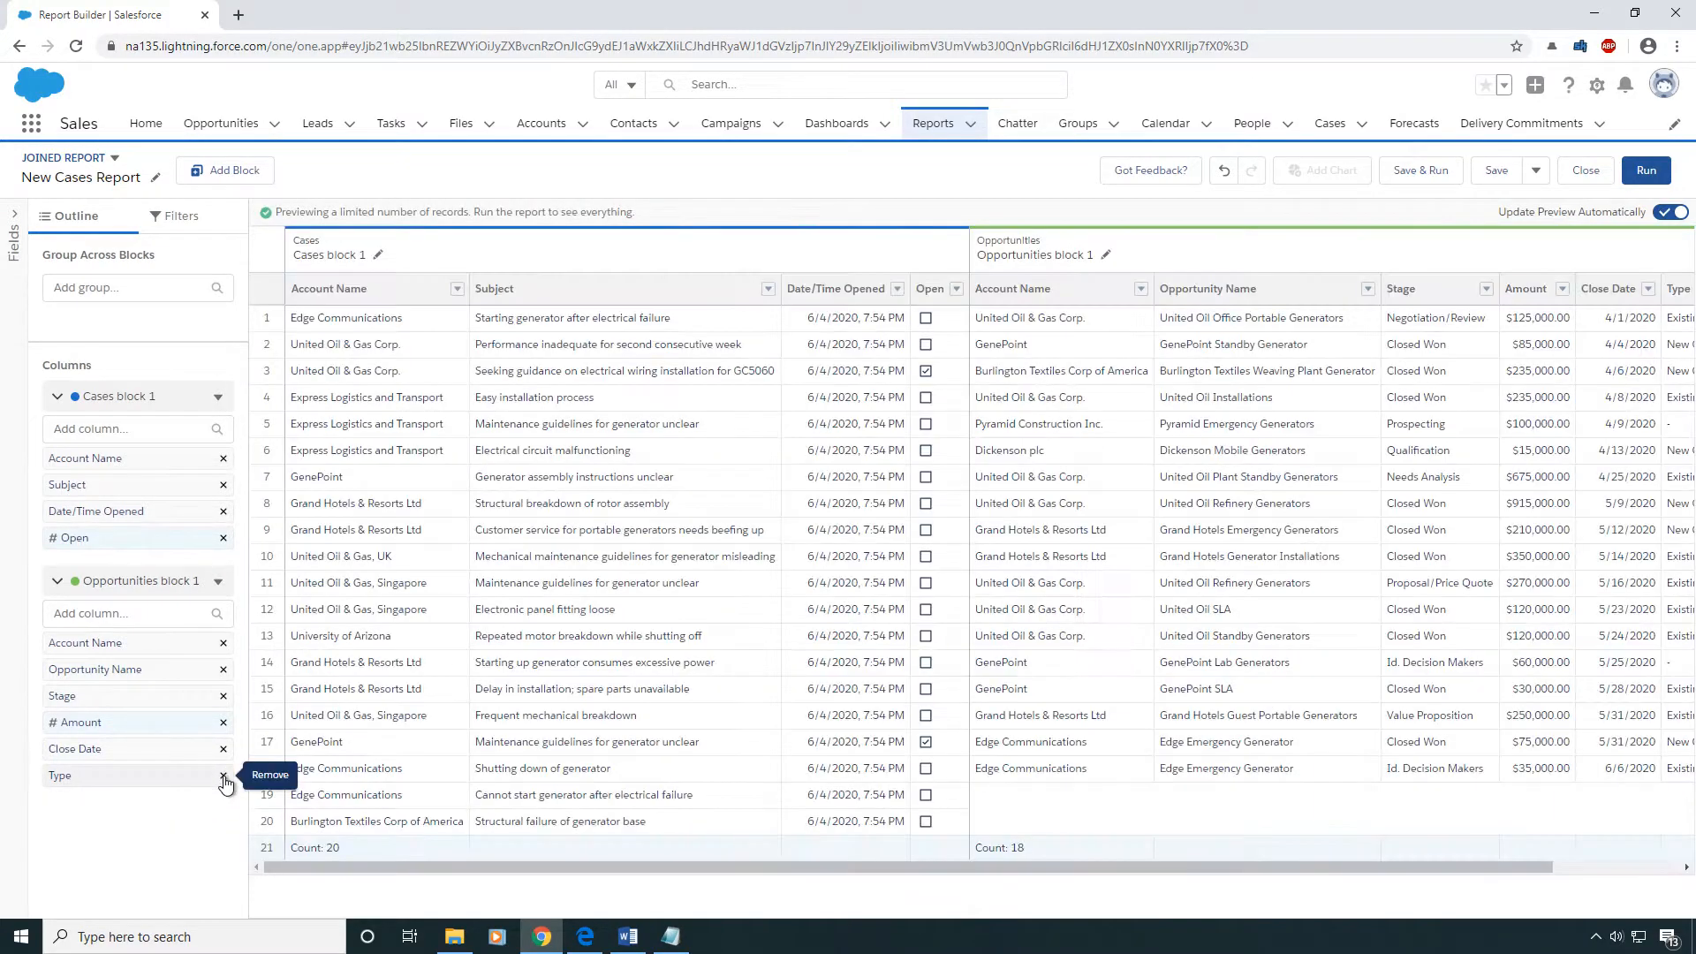
click(223, 774)
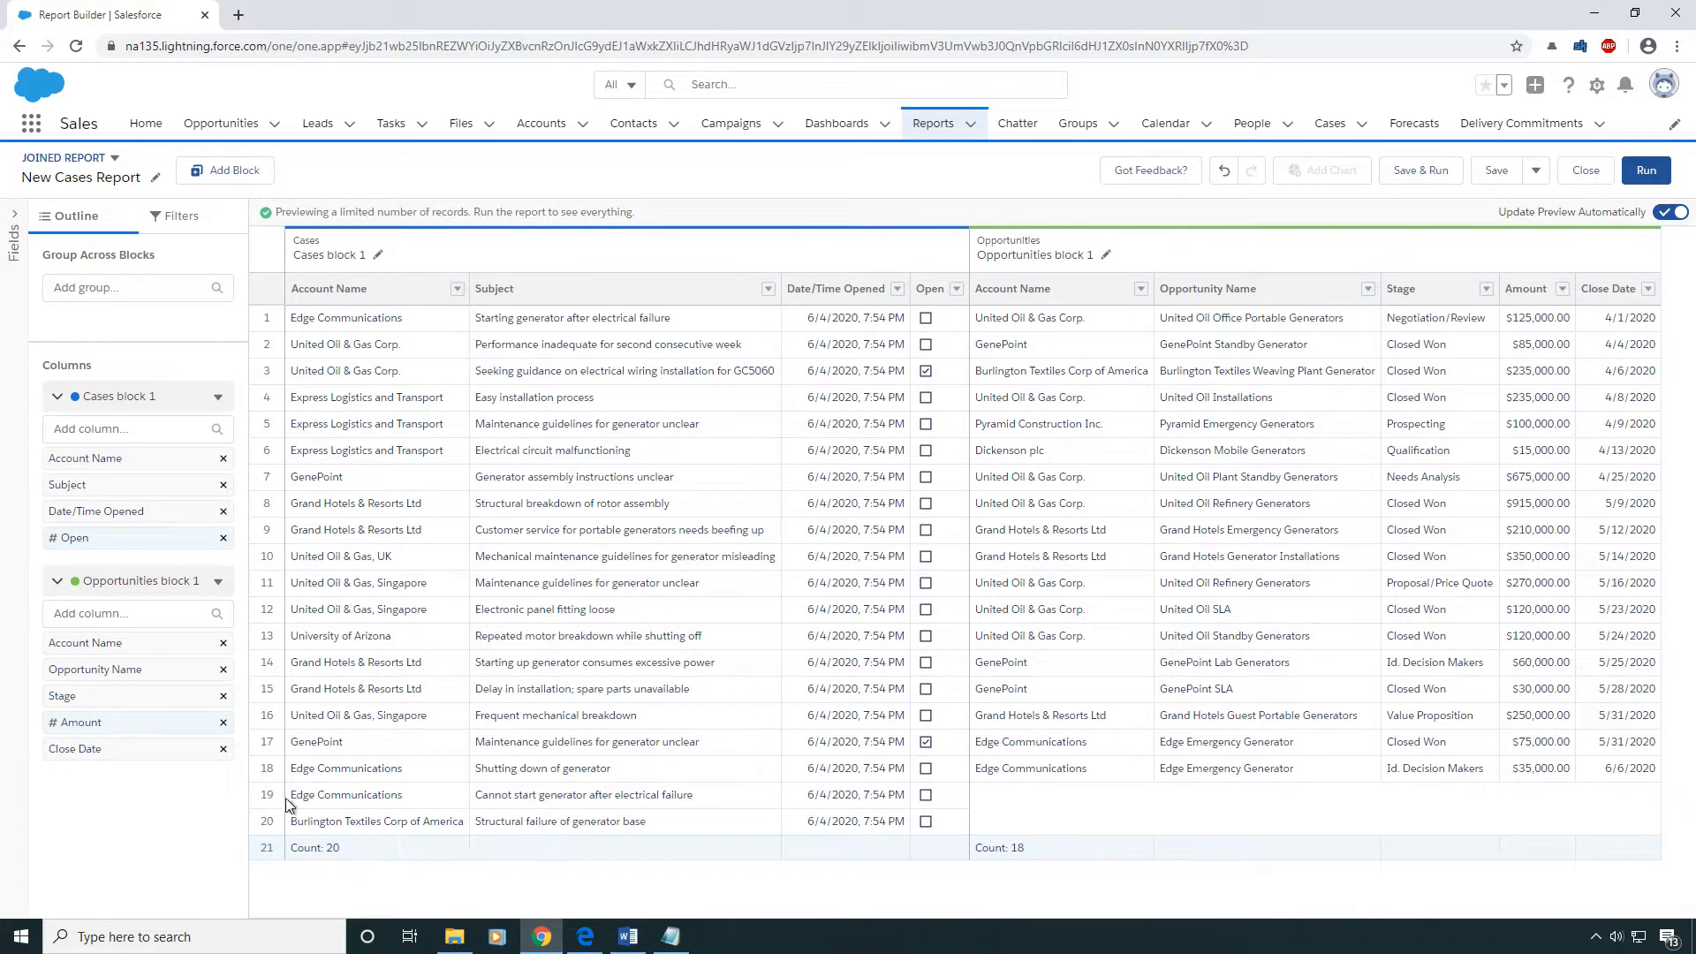
mouse_move(267, 779)
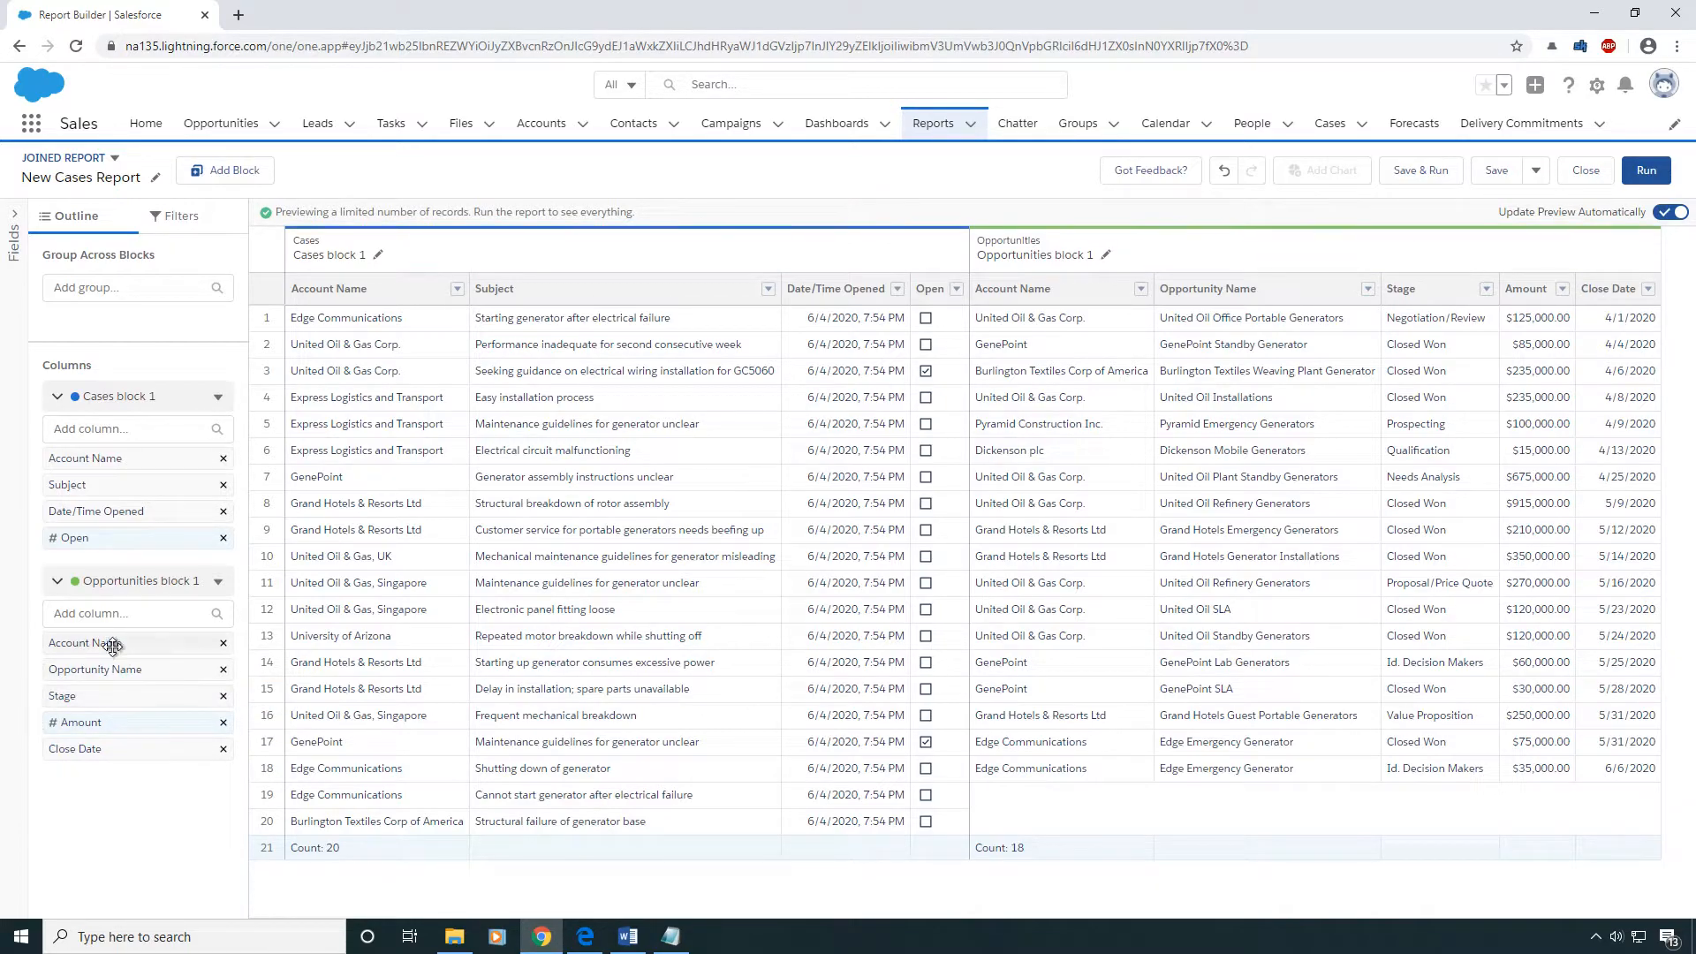
Open the Group Across Blocks field list to group by Account Name
click(137, 286)
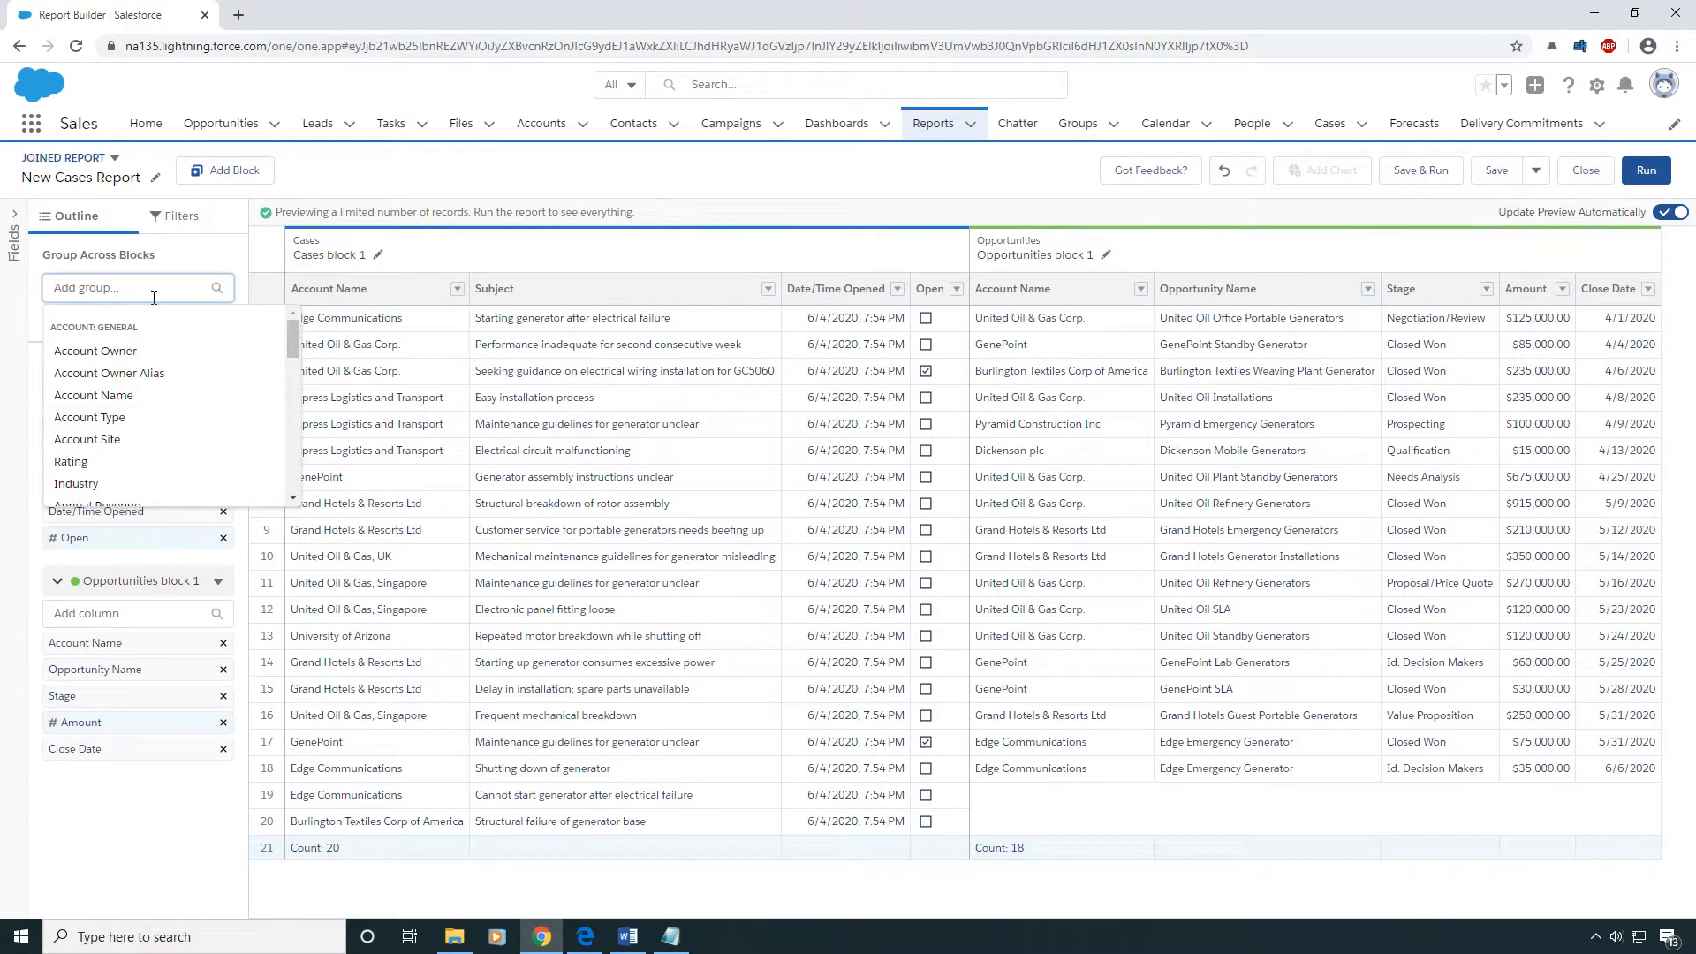
mouse_move(95, 255)
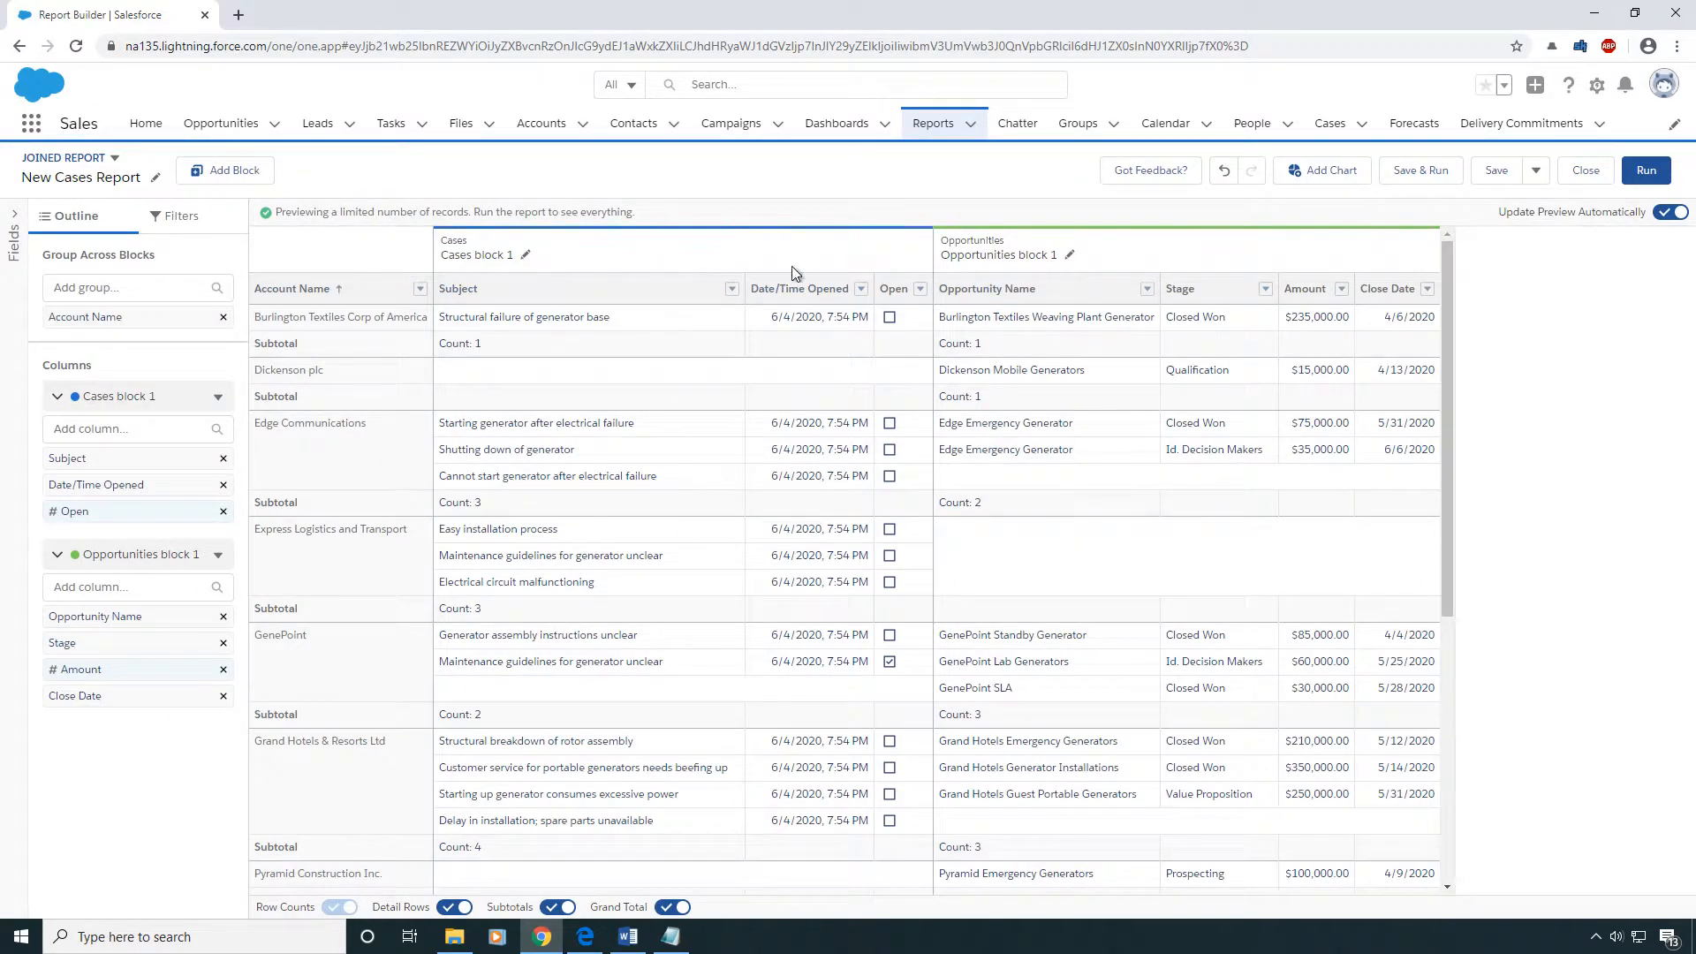
mouse_move(500, 633)
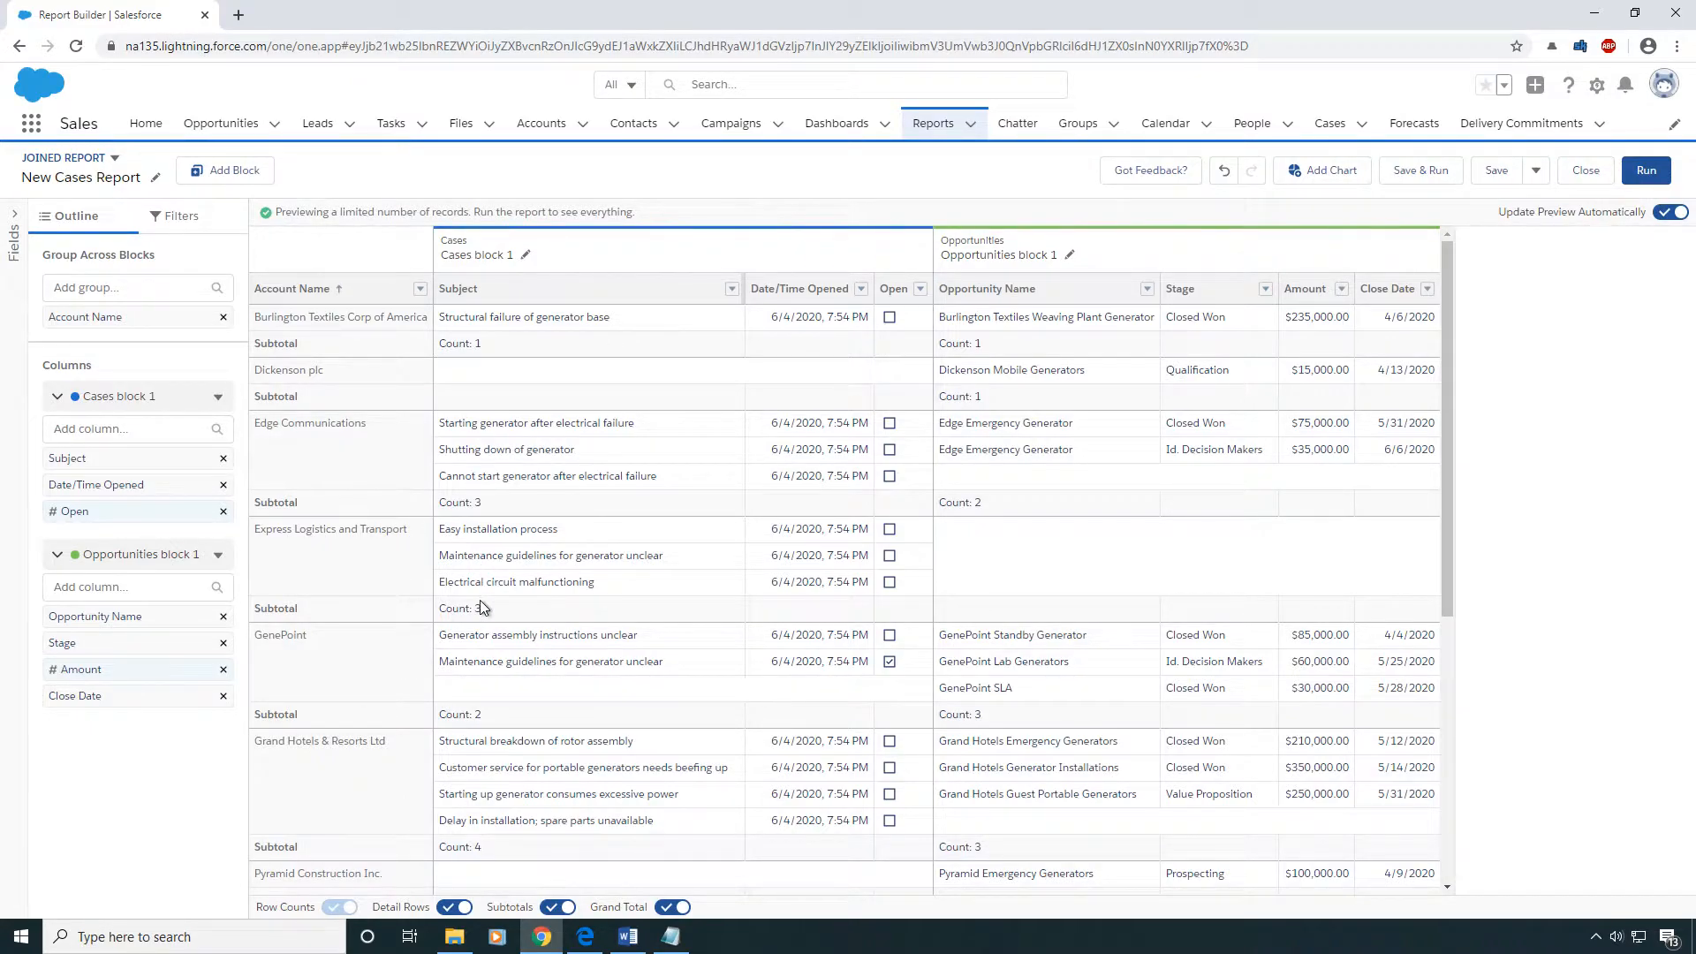
mouse_move(1093, 577)
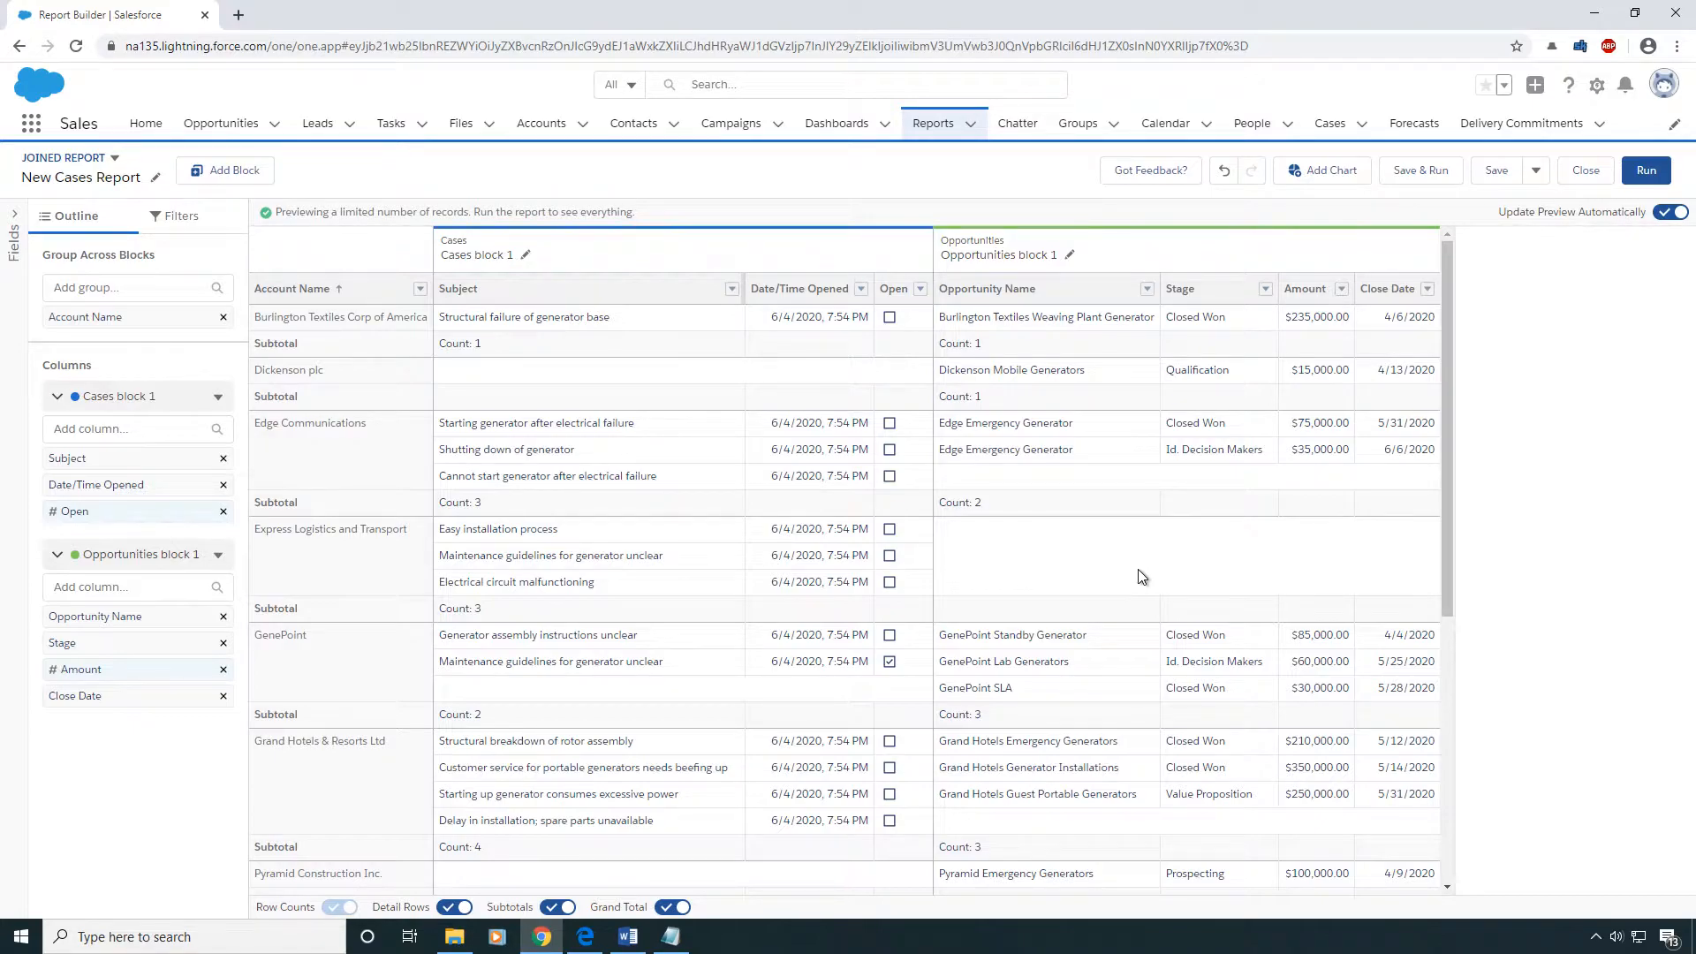
mouse_move(299, 377)
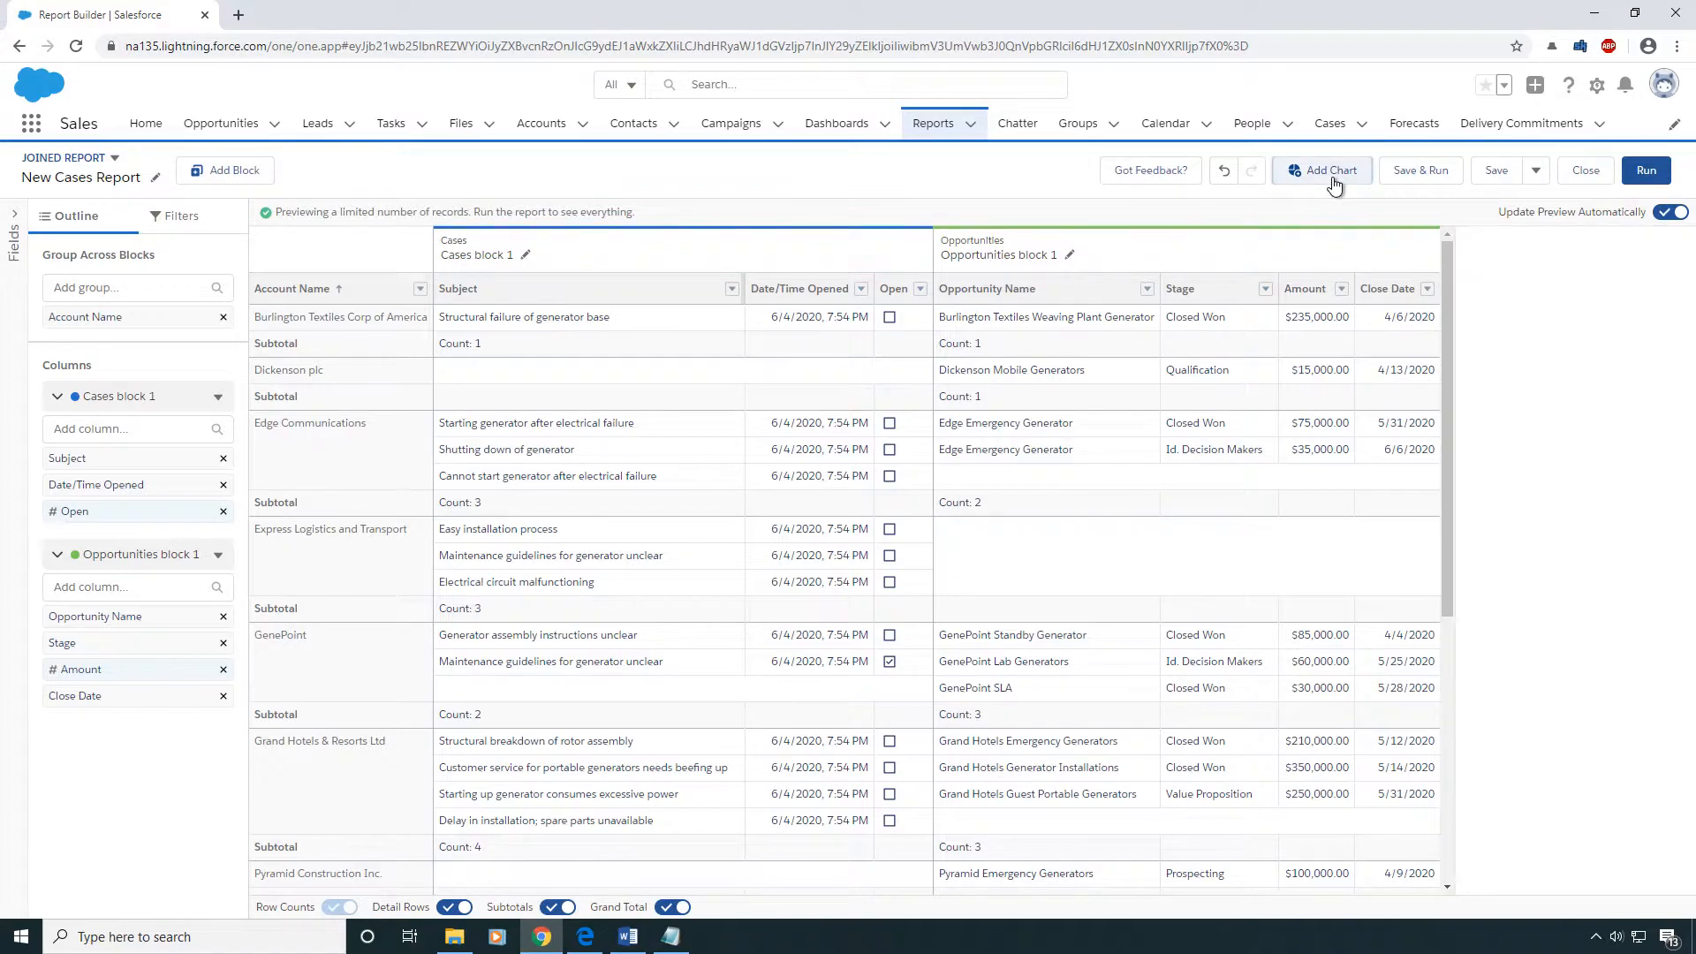
Add a column chart with Opportunities block 1 Record Count as second measure
click(1321, 169)
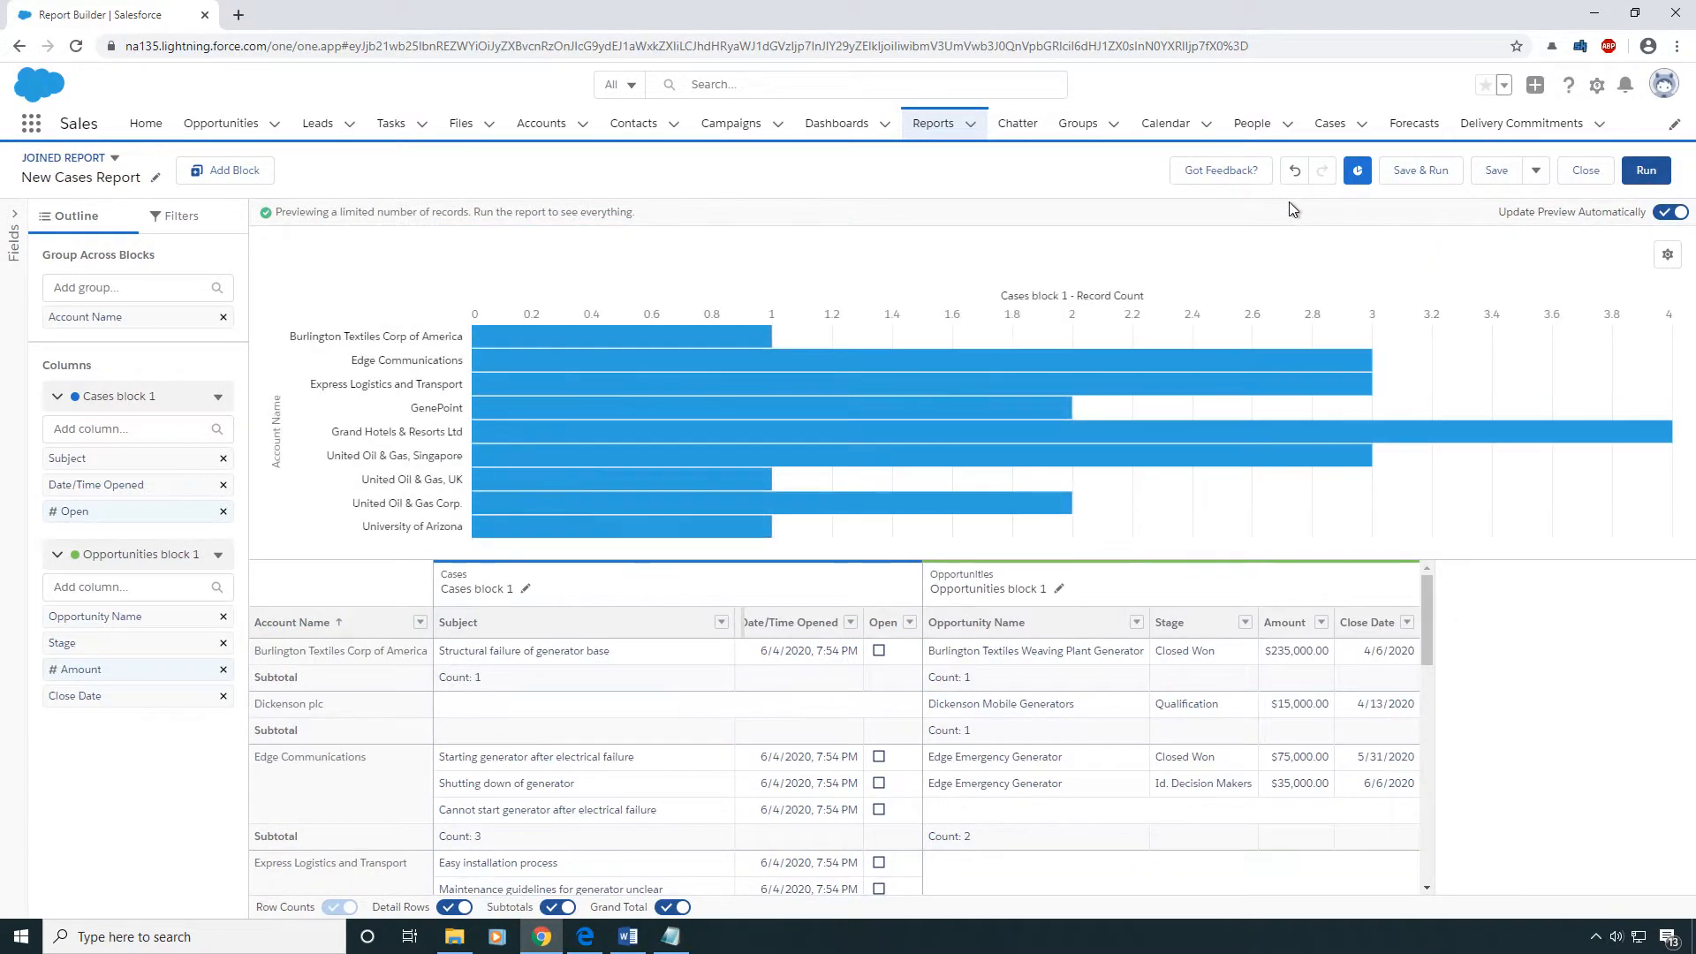
click(1667, 254)
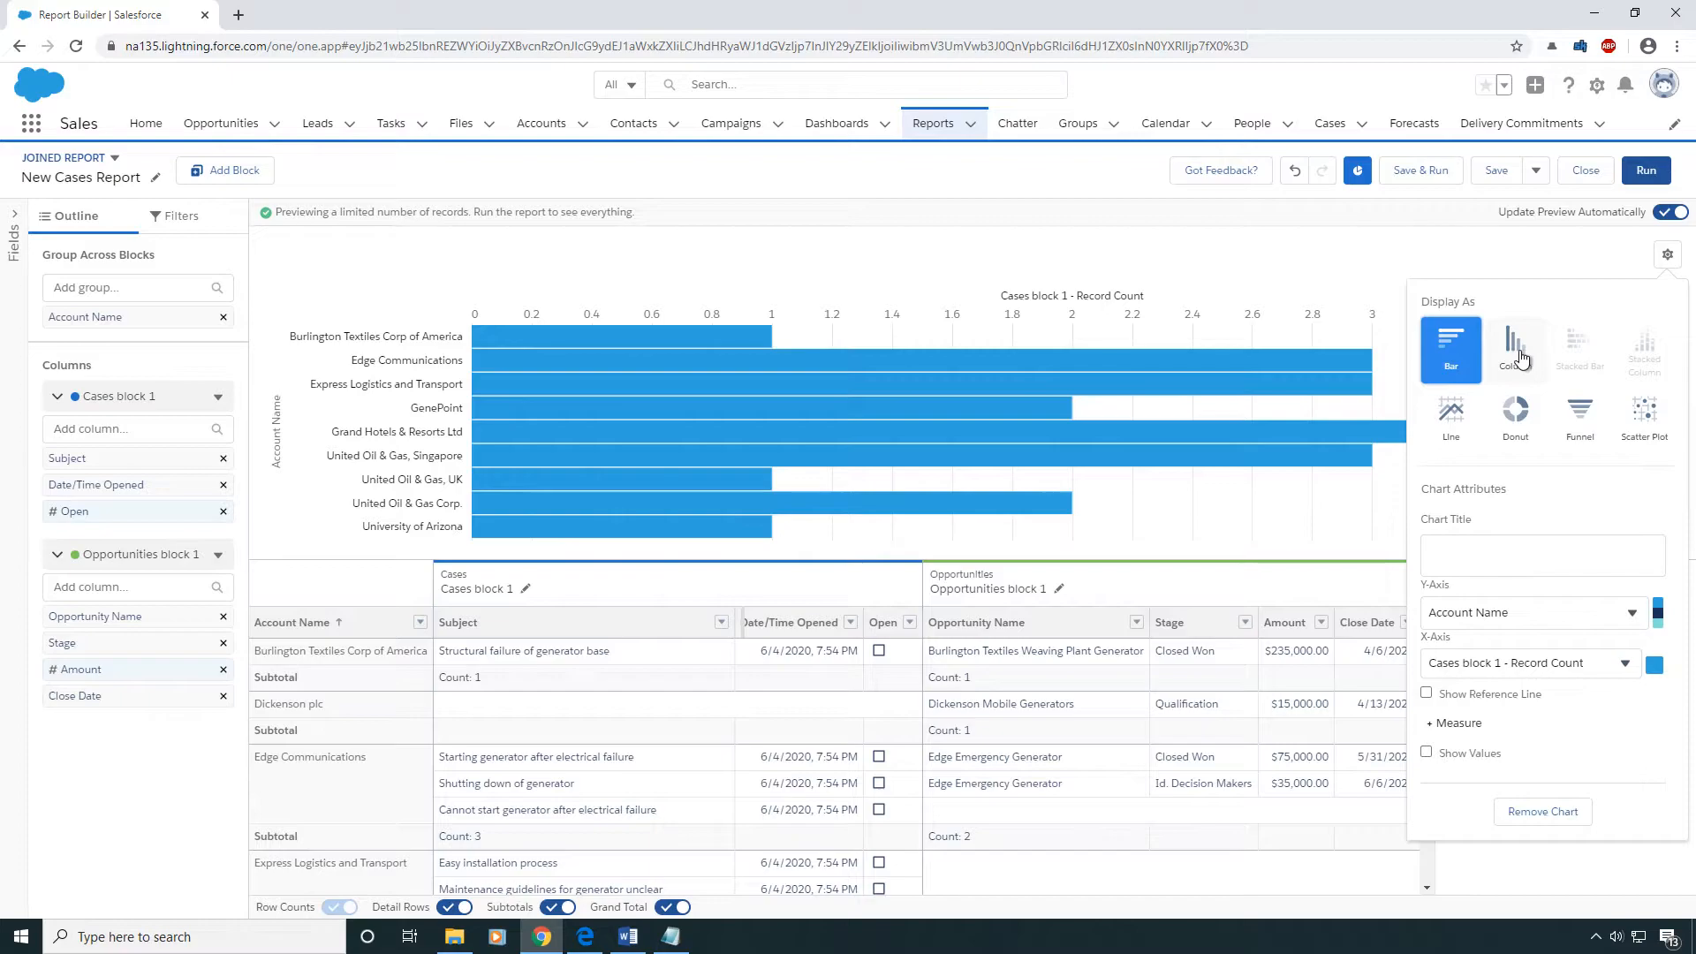
click(1514, 348)
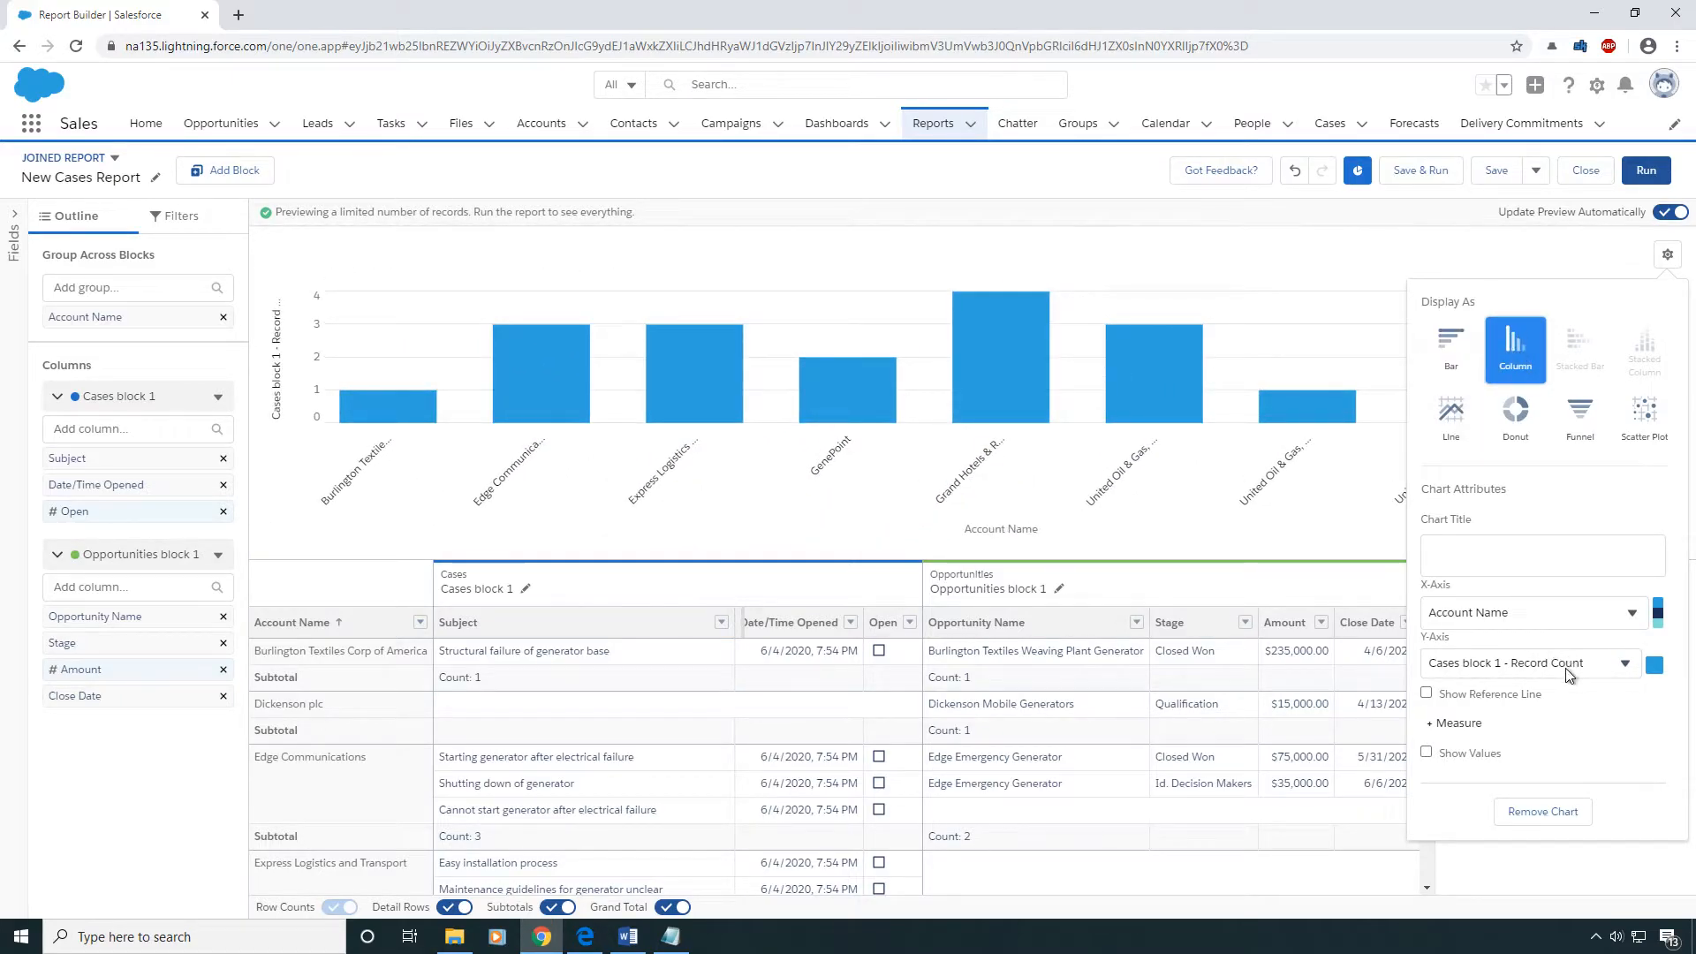
mouse_move(1471, 664)
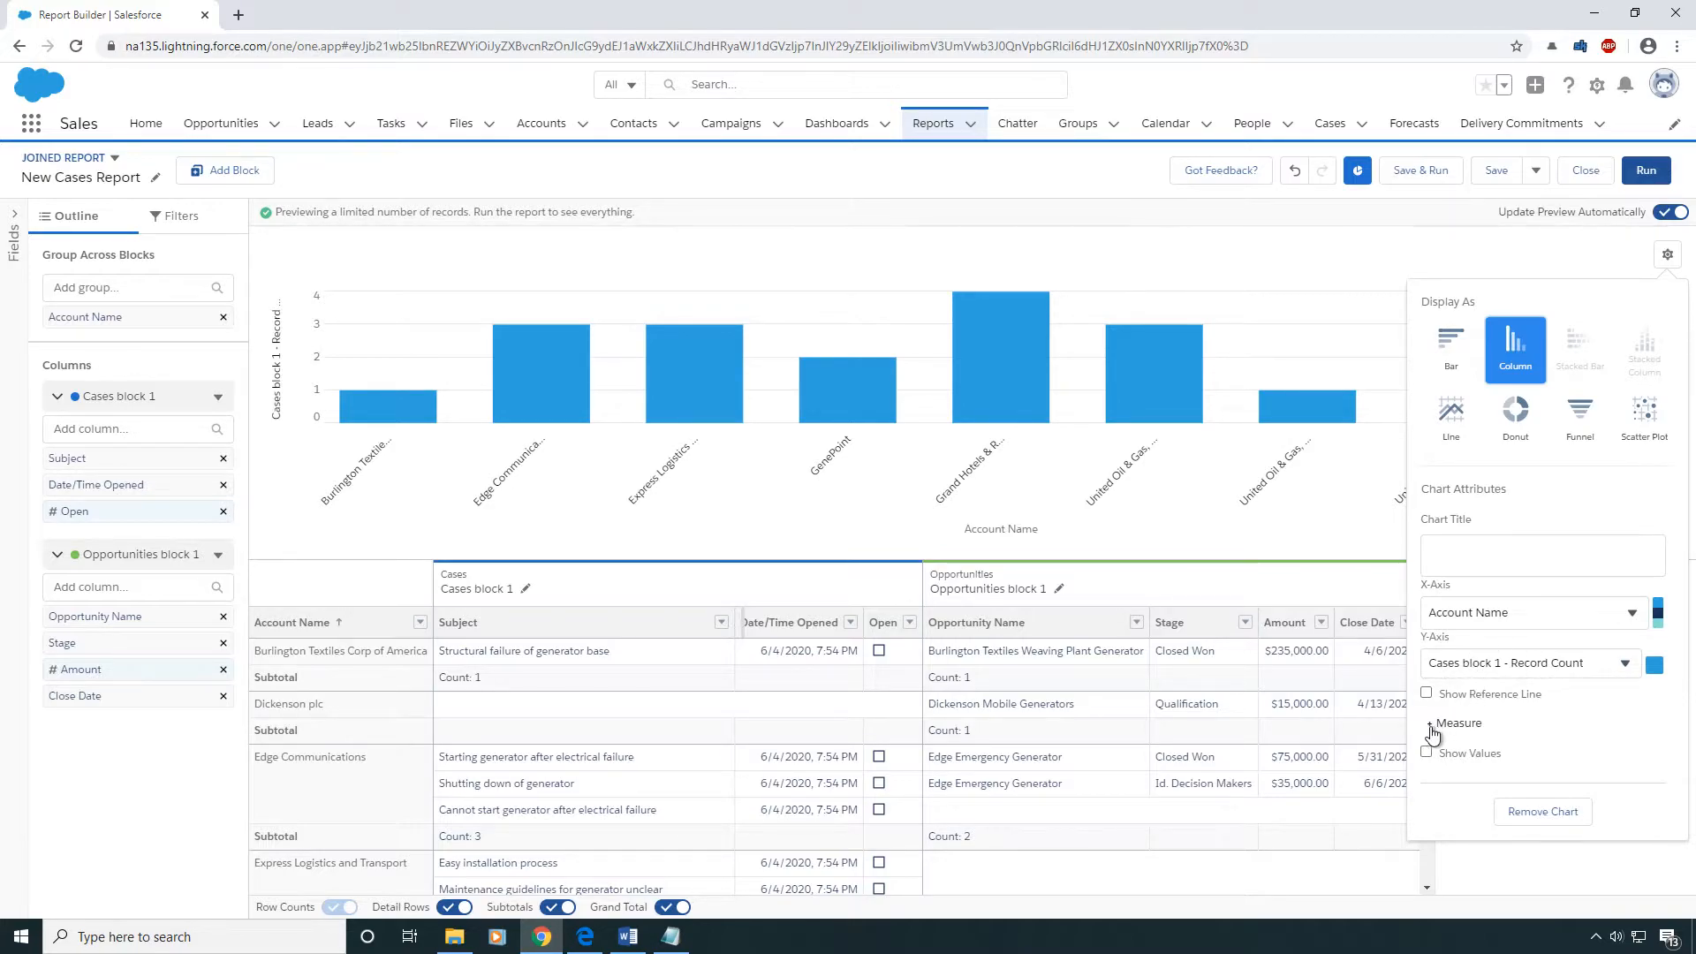
click(1427, 723)
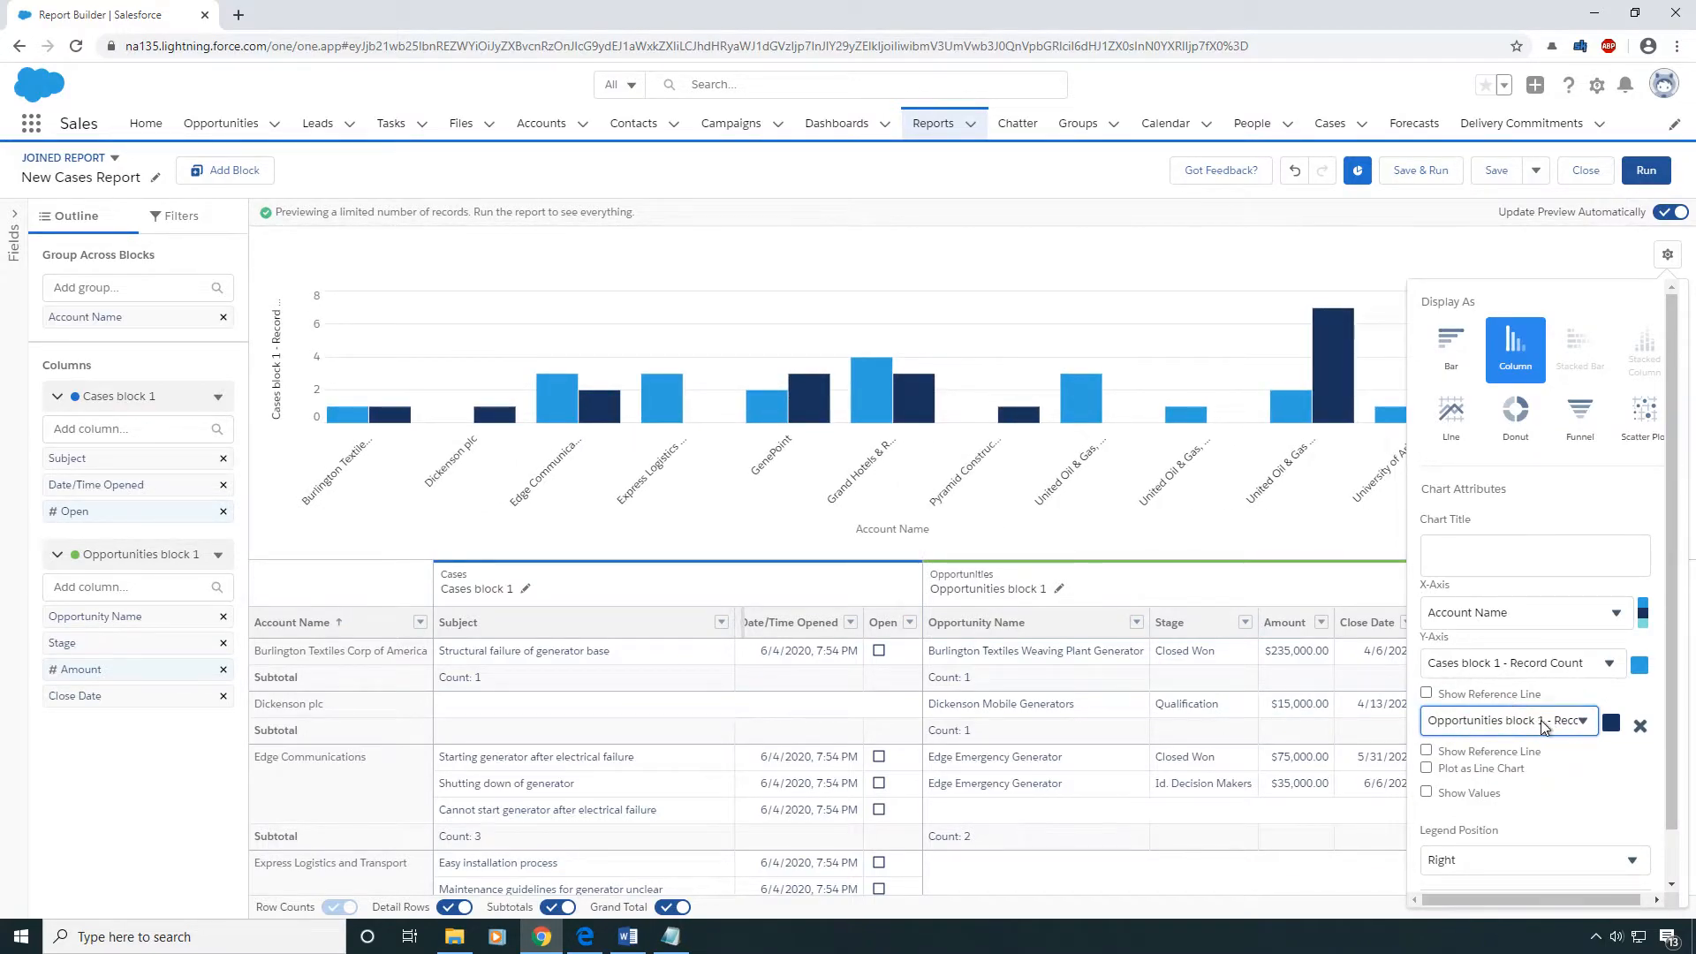
click(1504, 721)
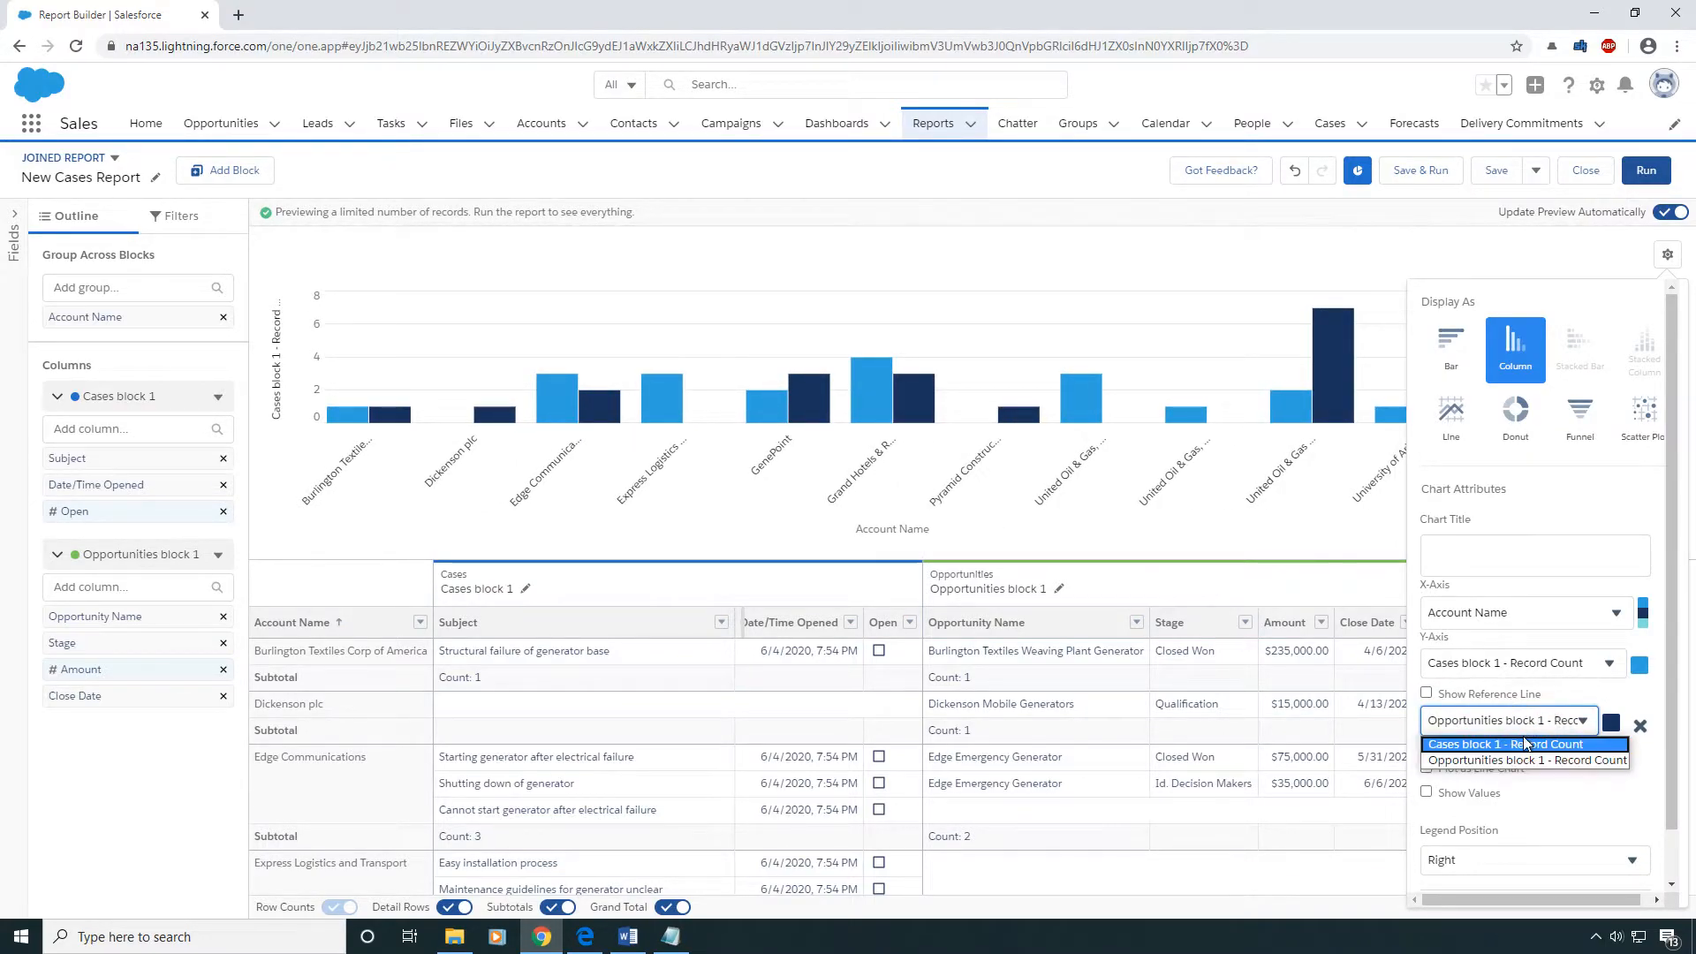
click(1527, 760)
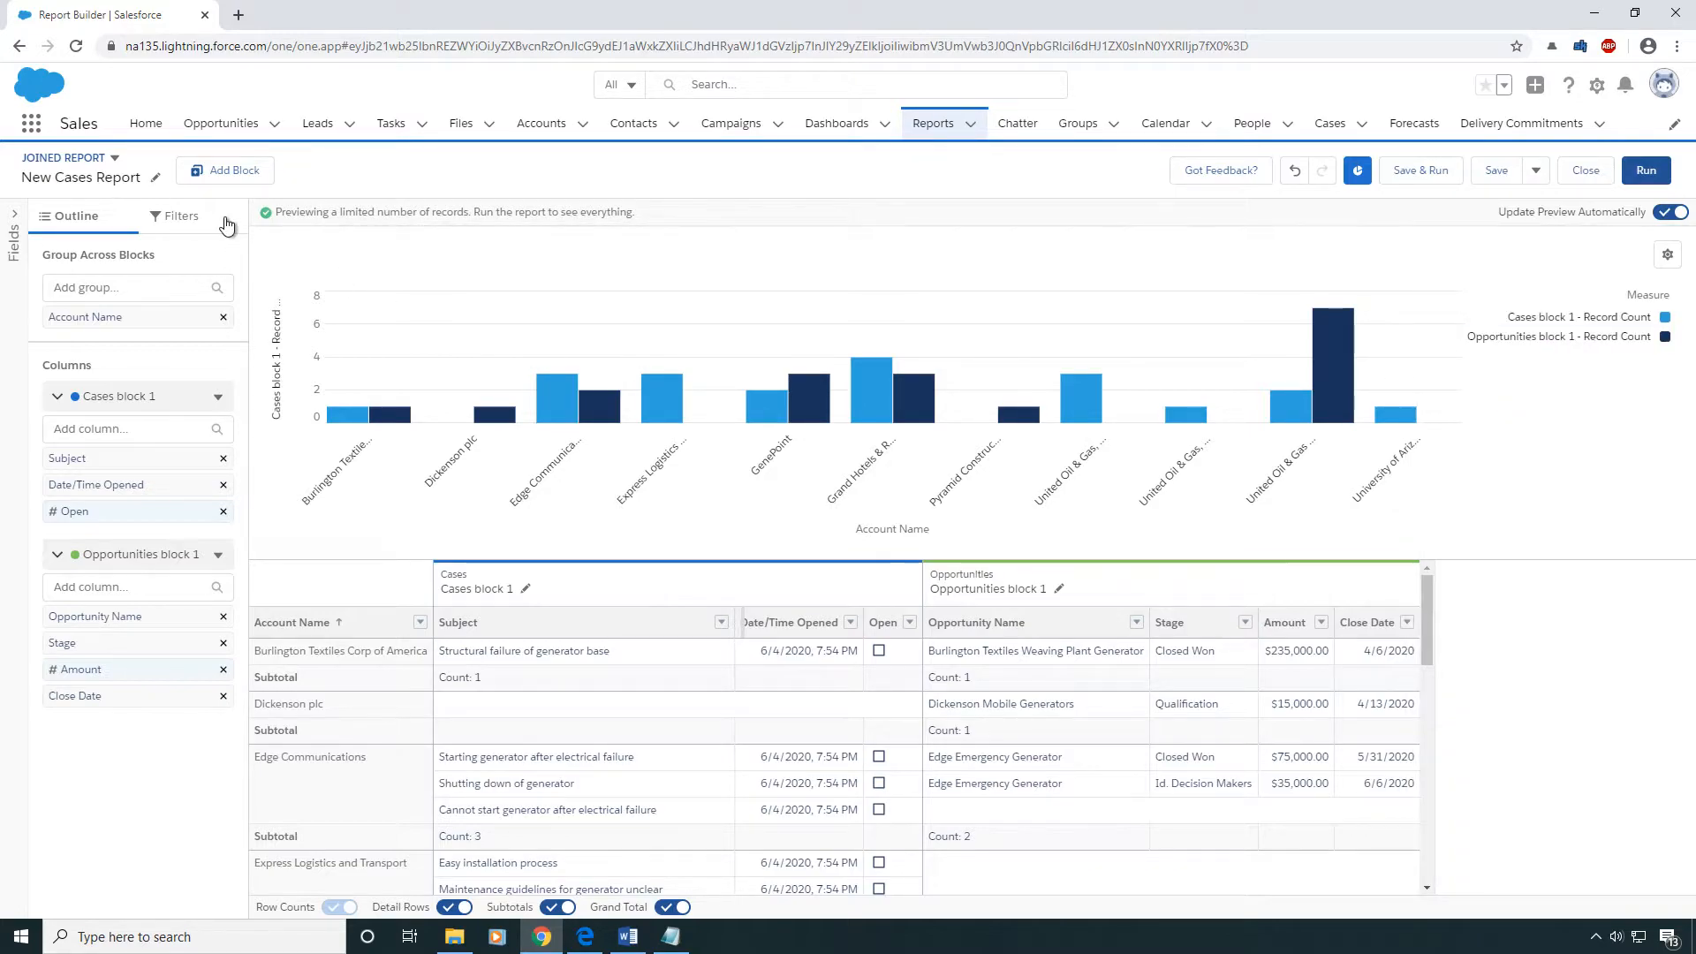
Set the opportunities Close Date filter range to All Time
click(179, 215)
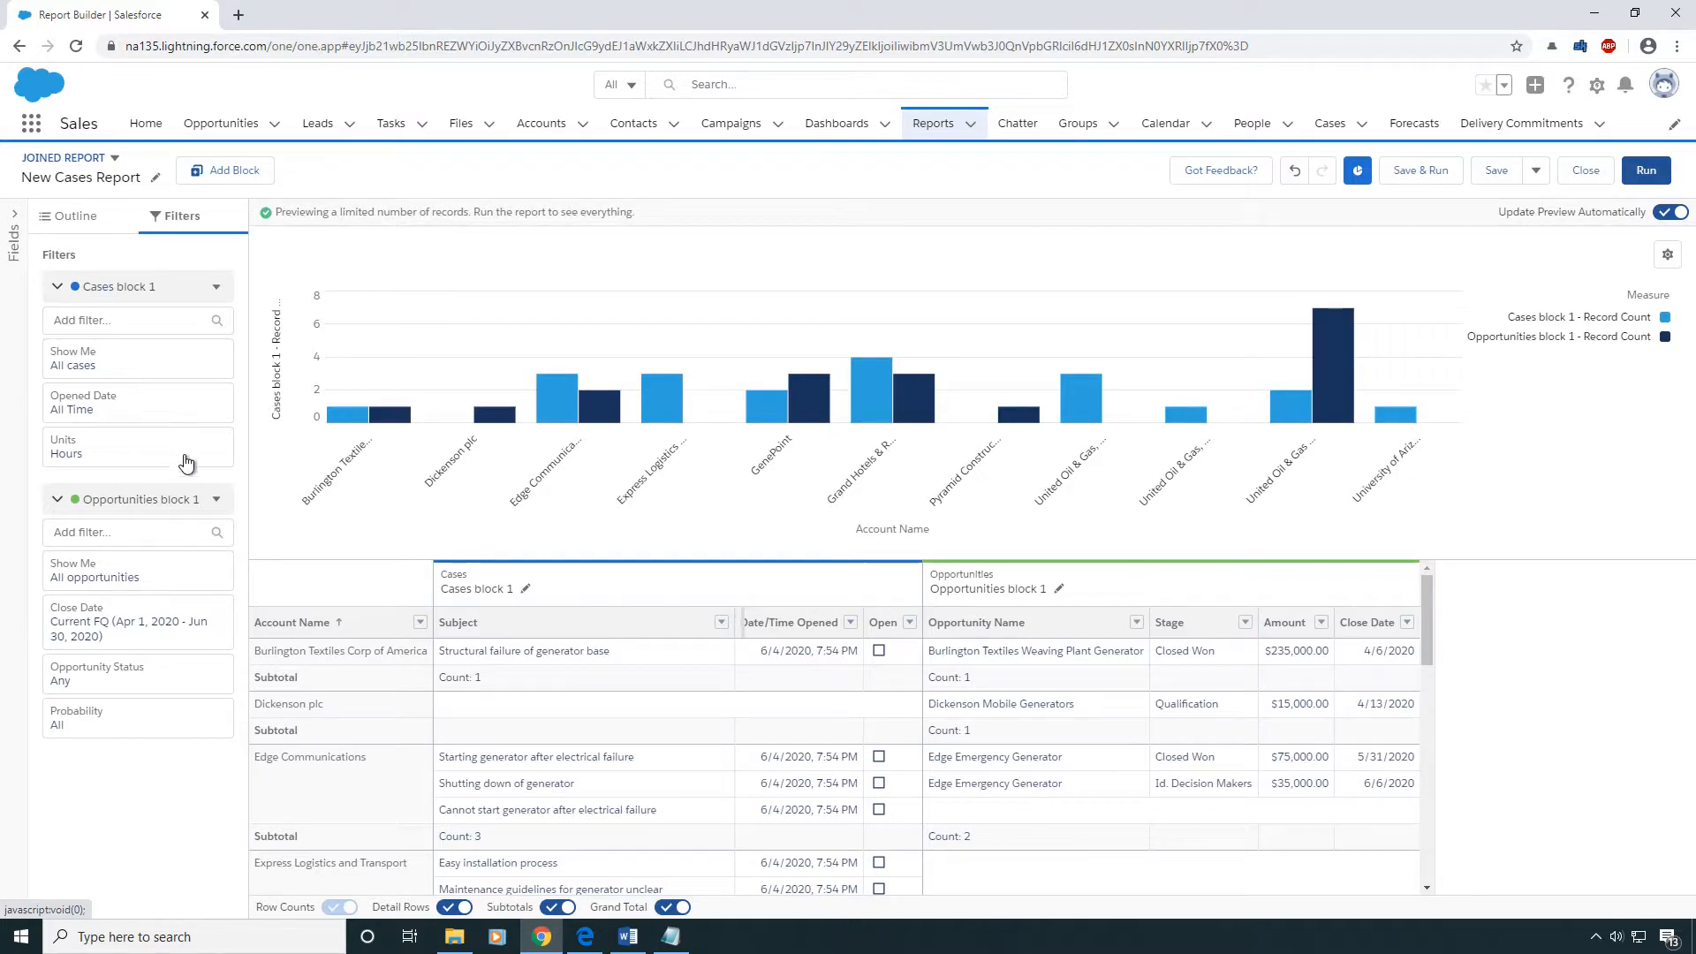
click(138, 621)
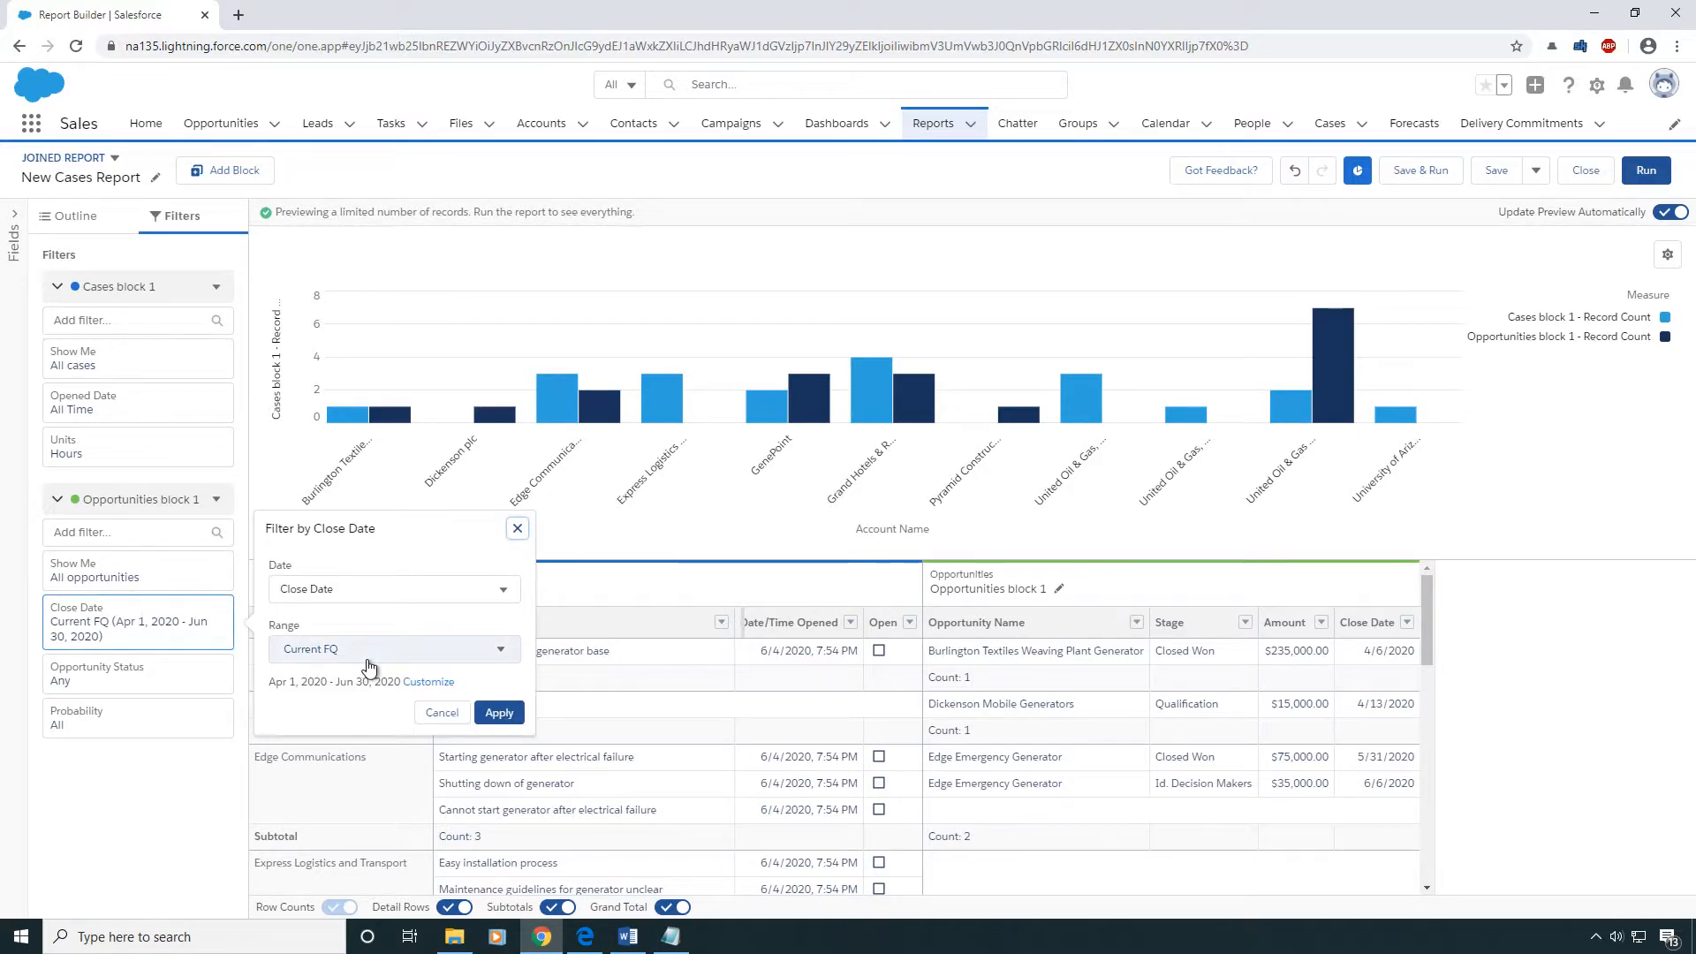
click(392, 649)
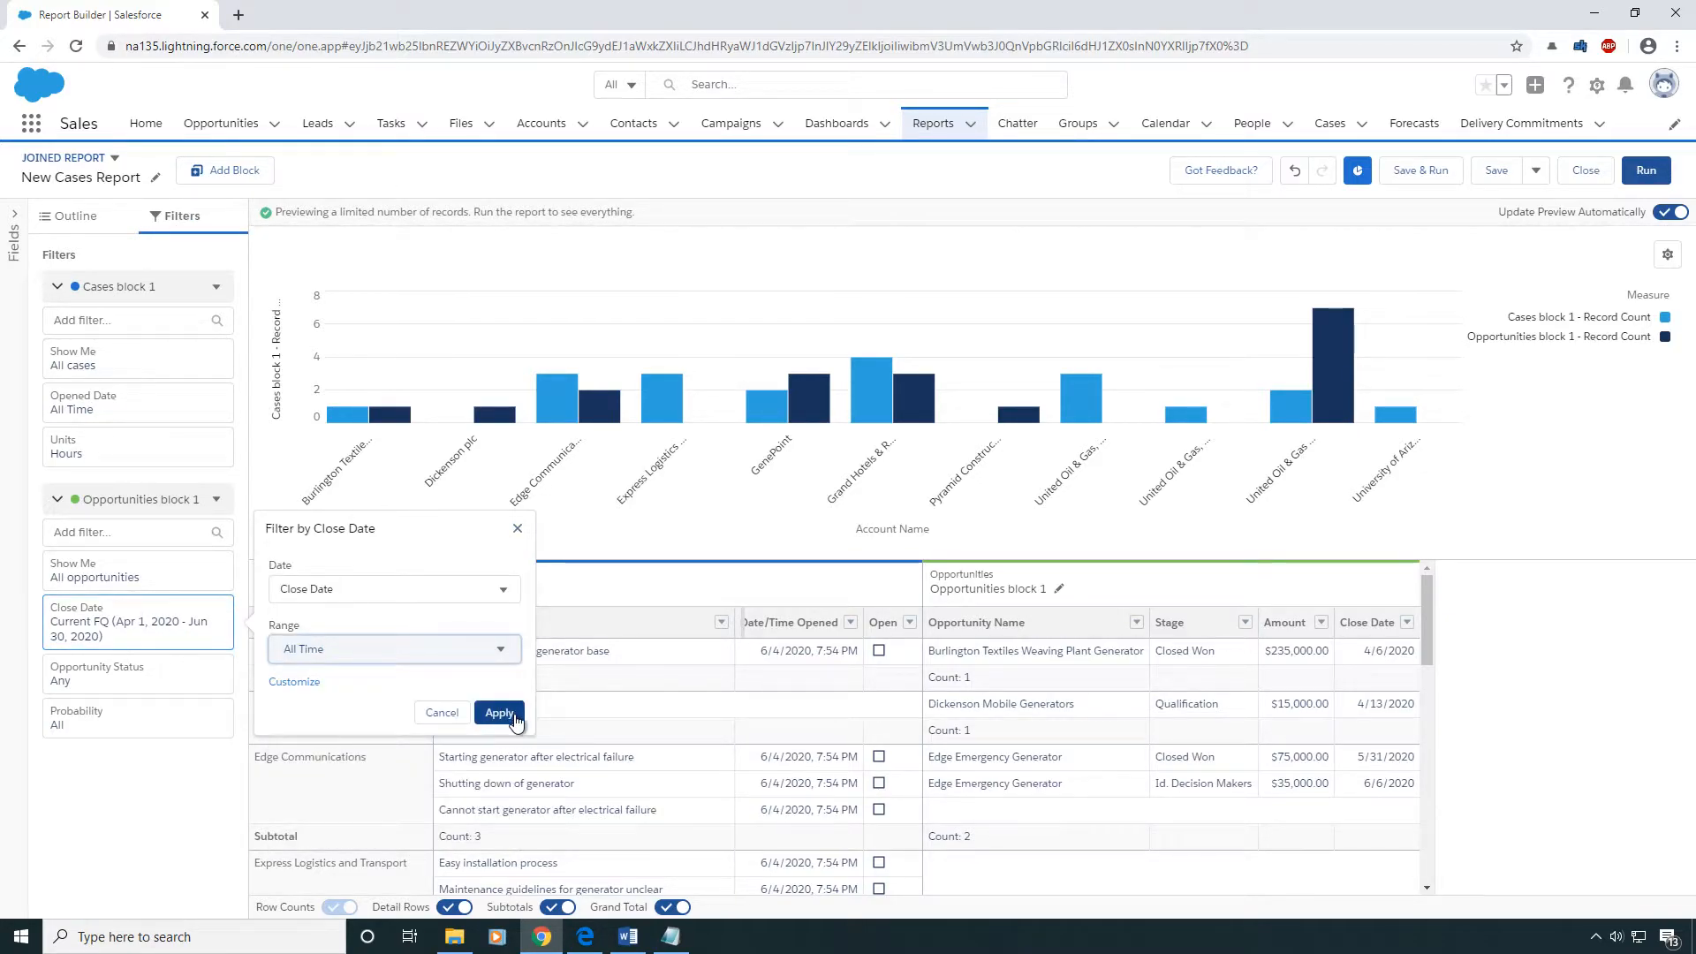
click(498, 712)
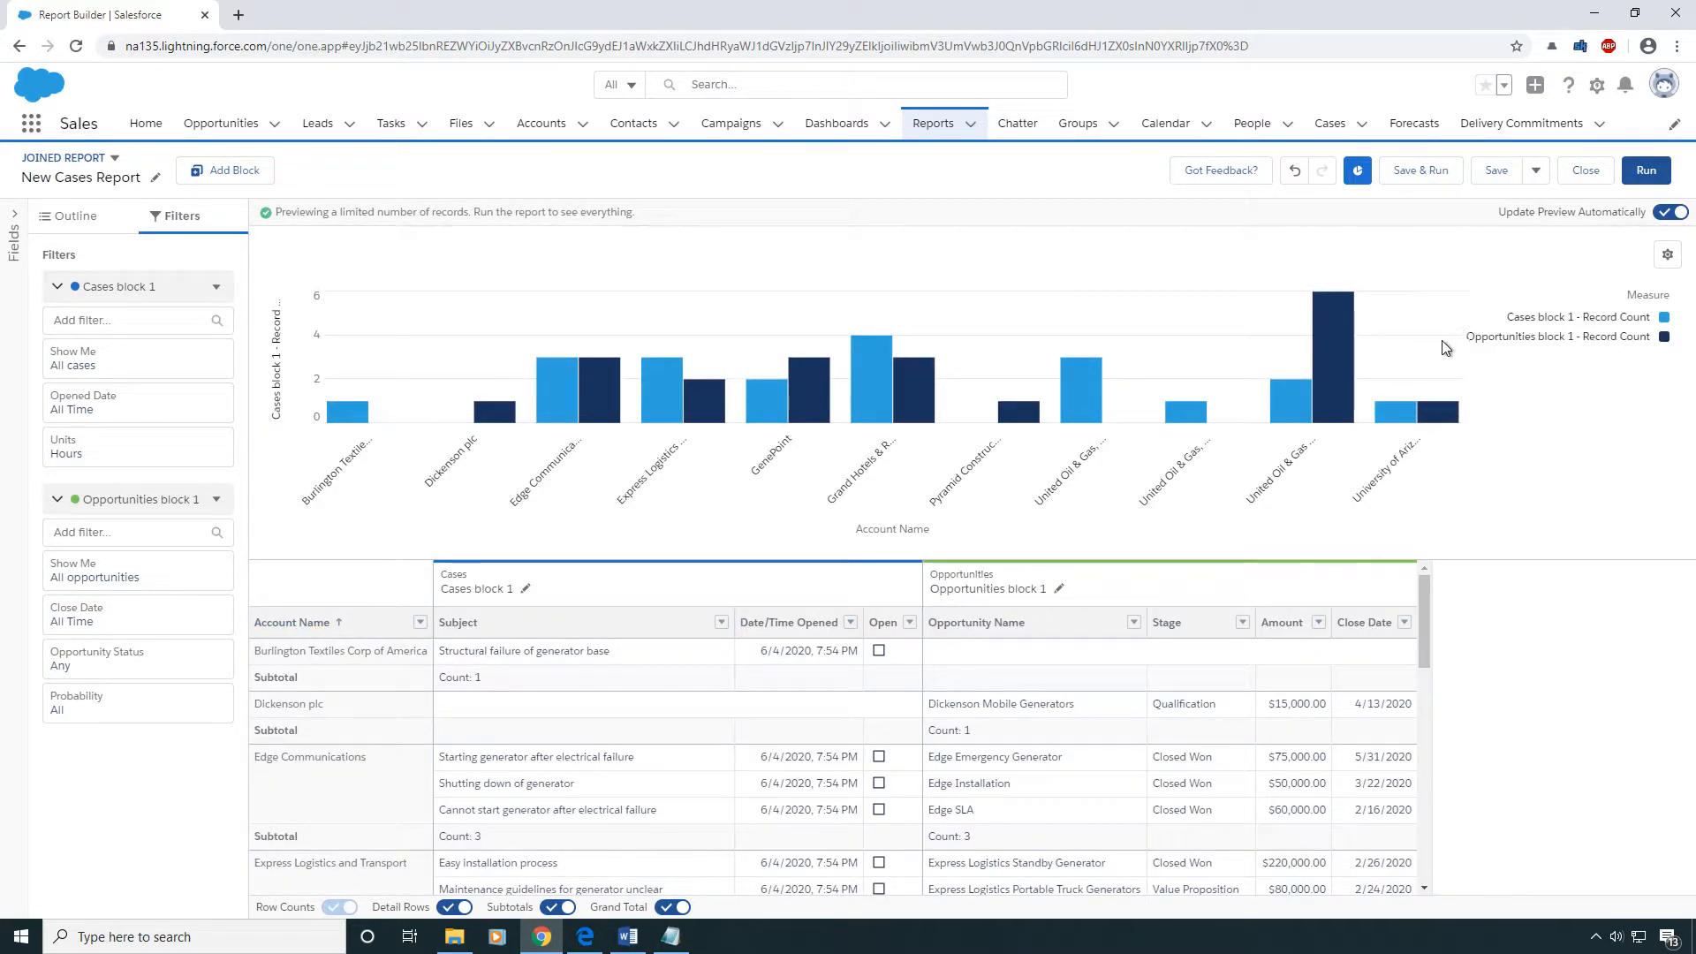
Save the report as 'Joined Report Demo' in Private Reports
click(1496, 170)
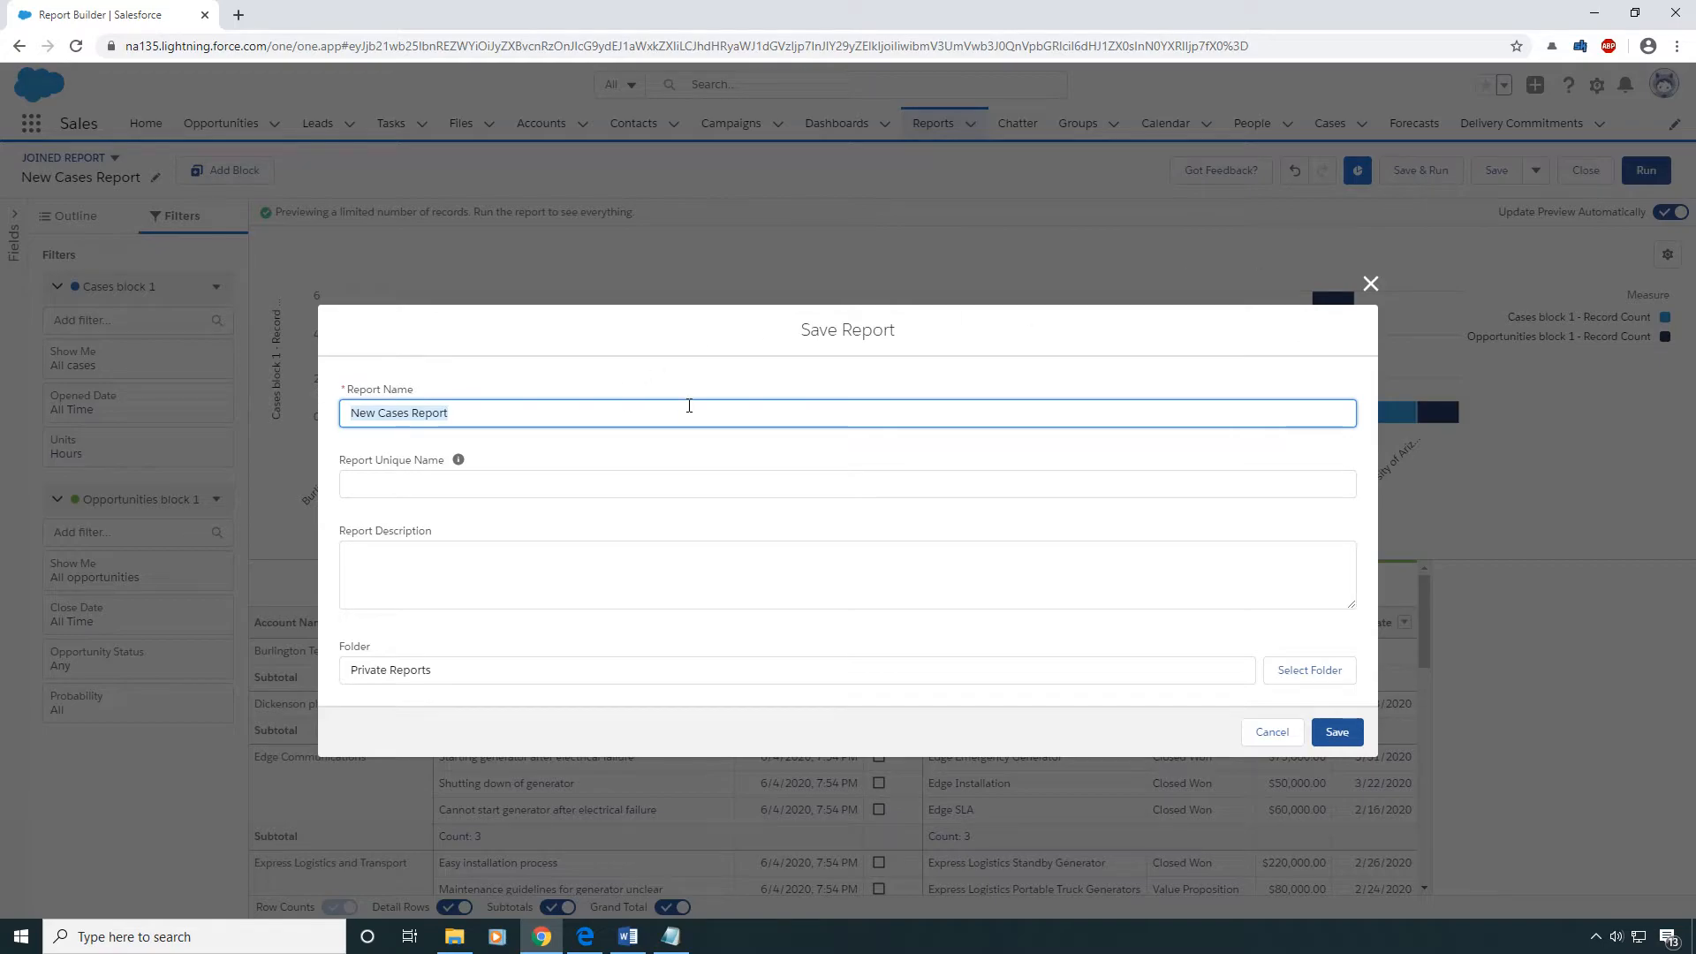
text(Joined Re)
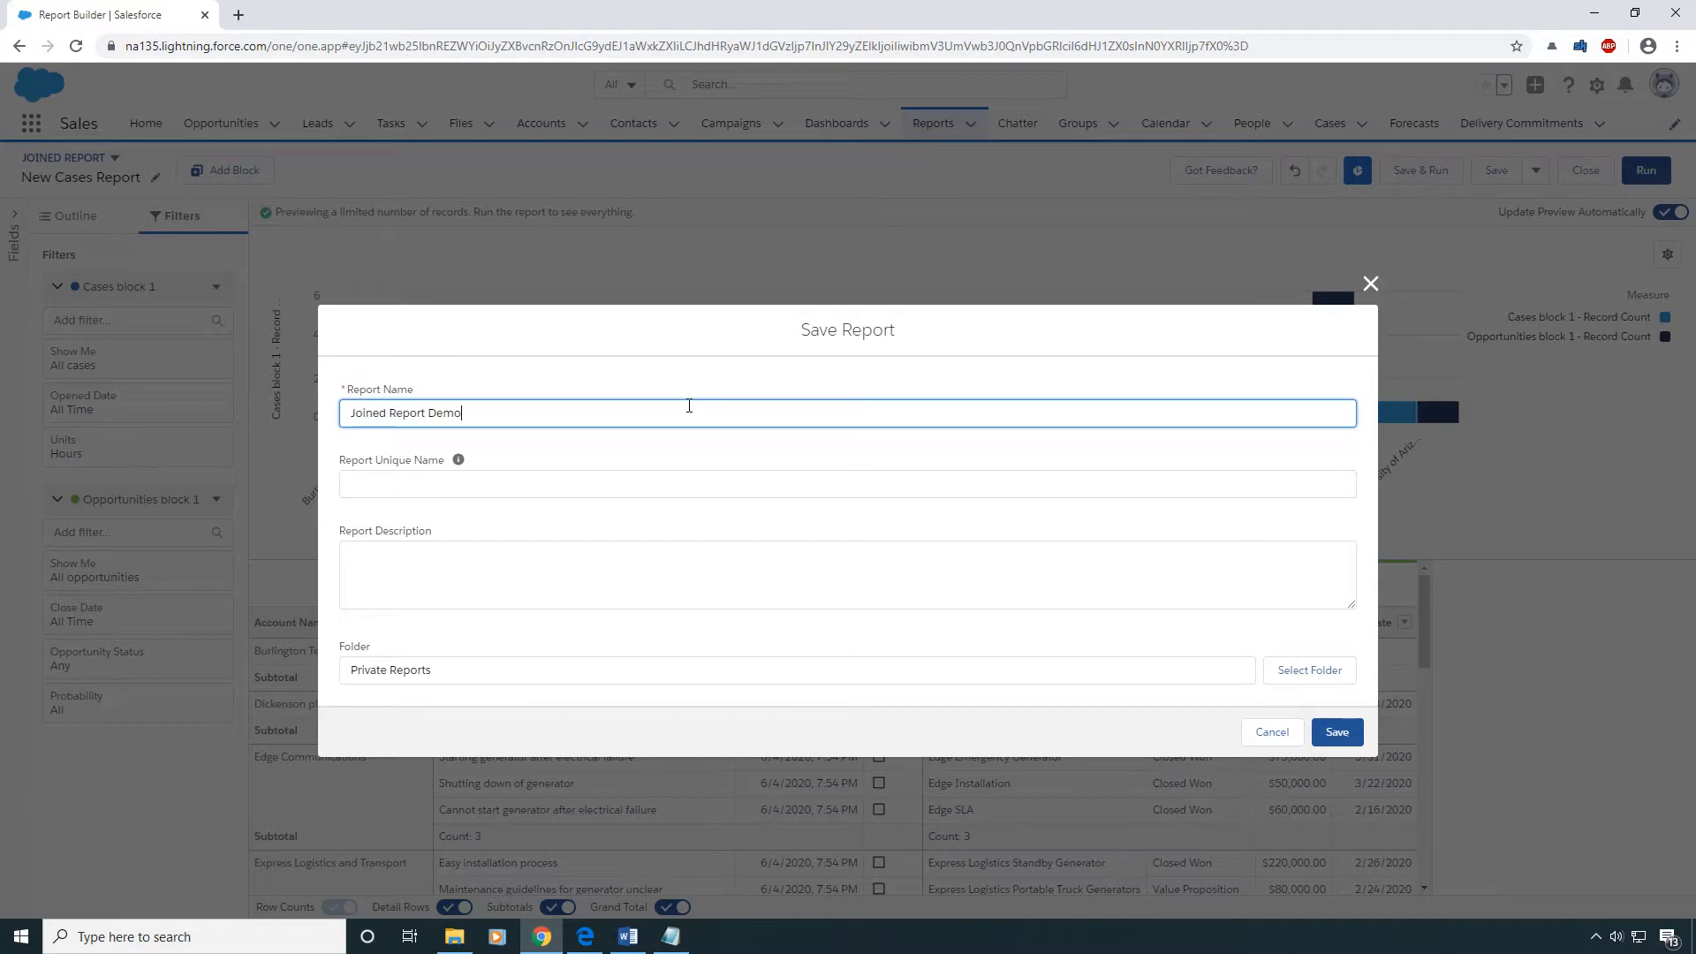
click(847, 573)
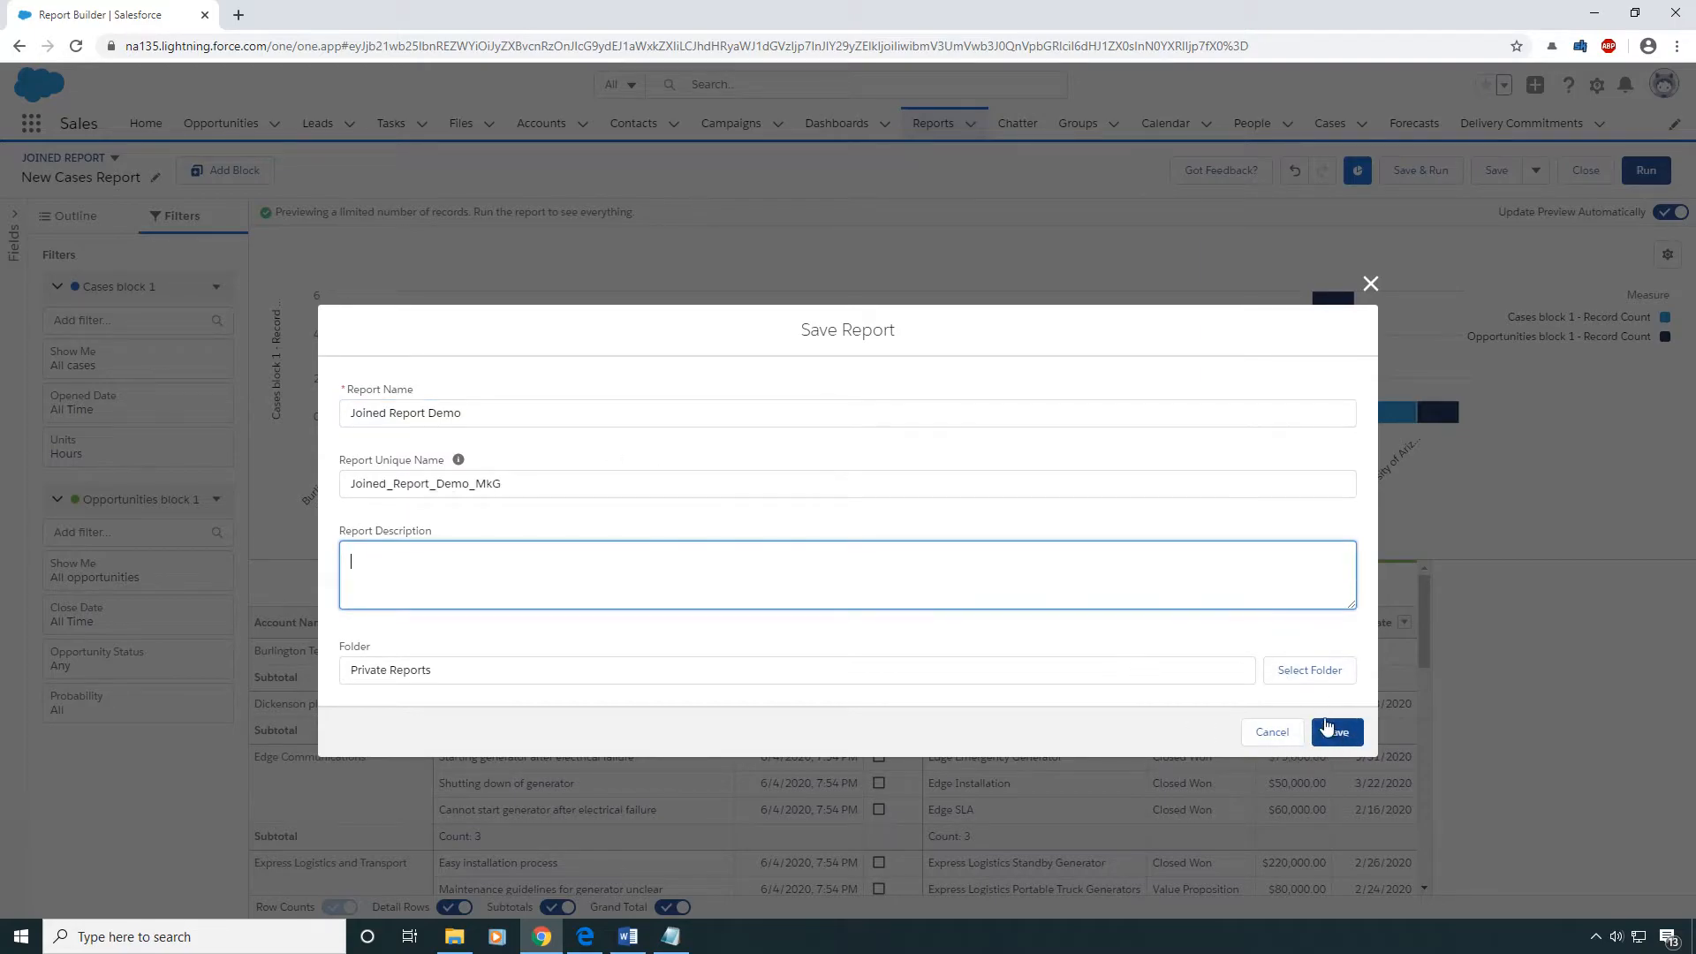
click(1337, 731)
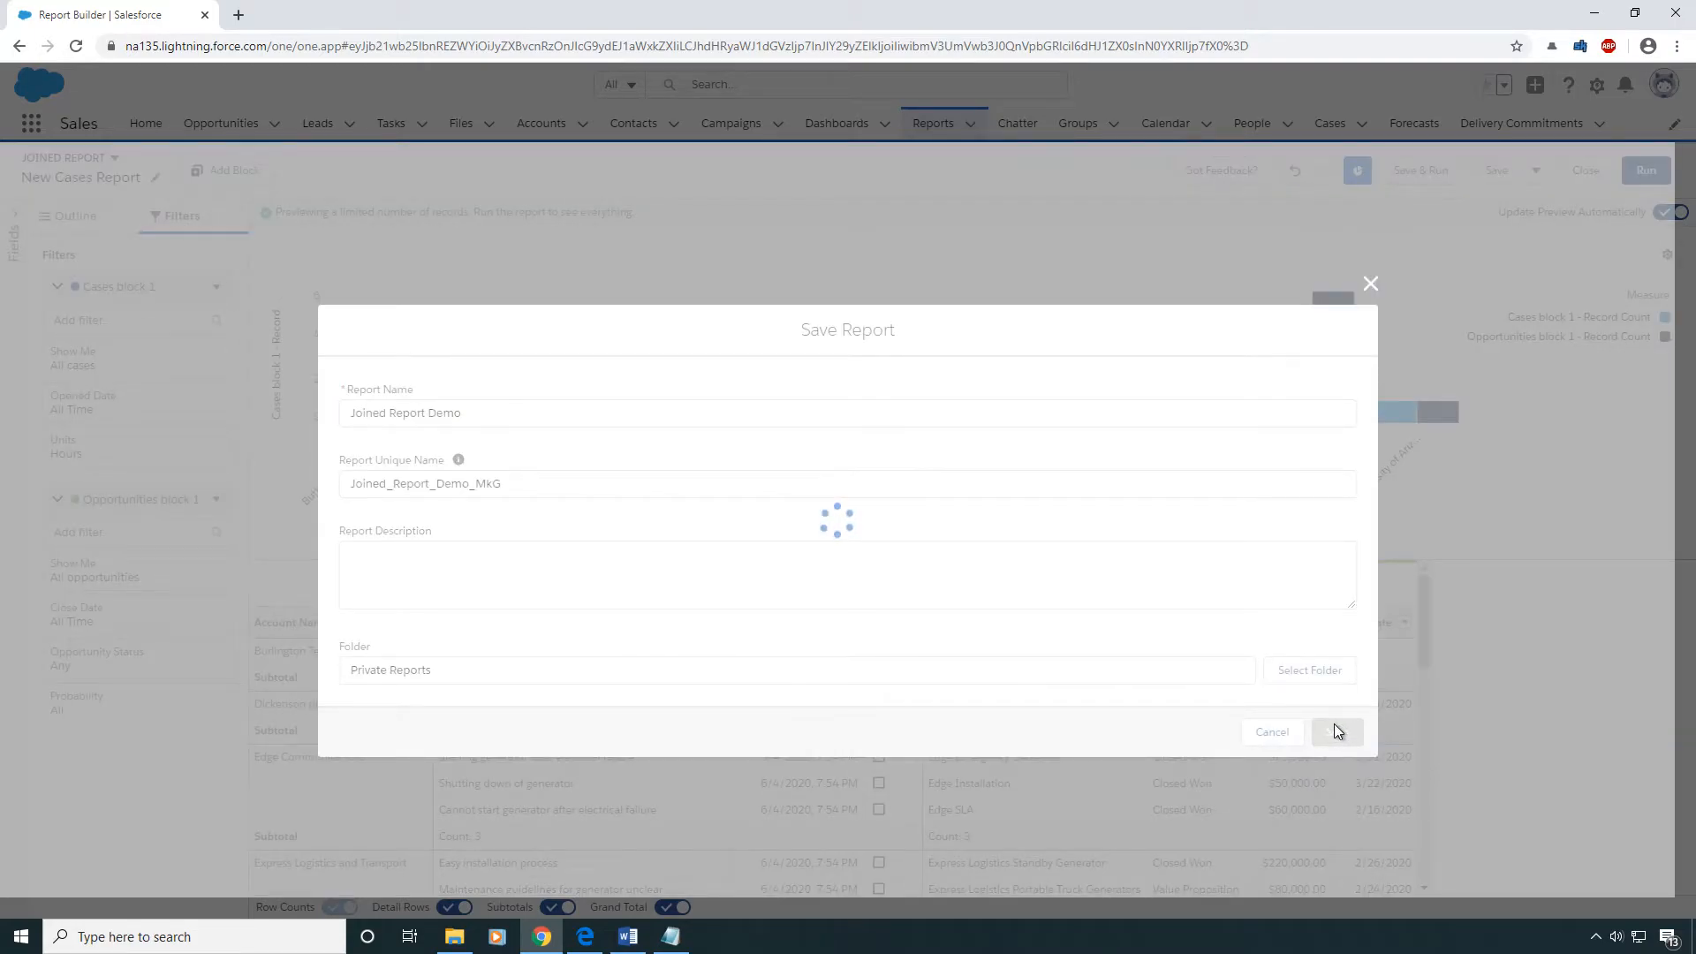
click(1336, 732)
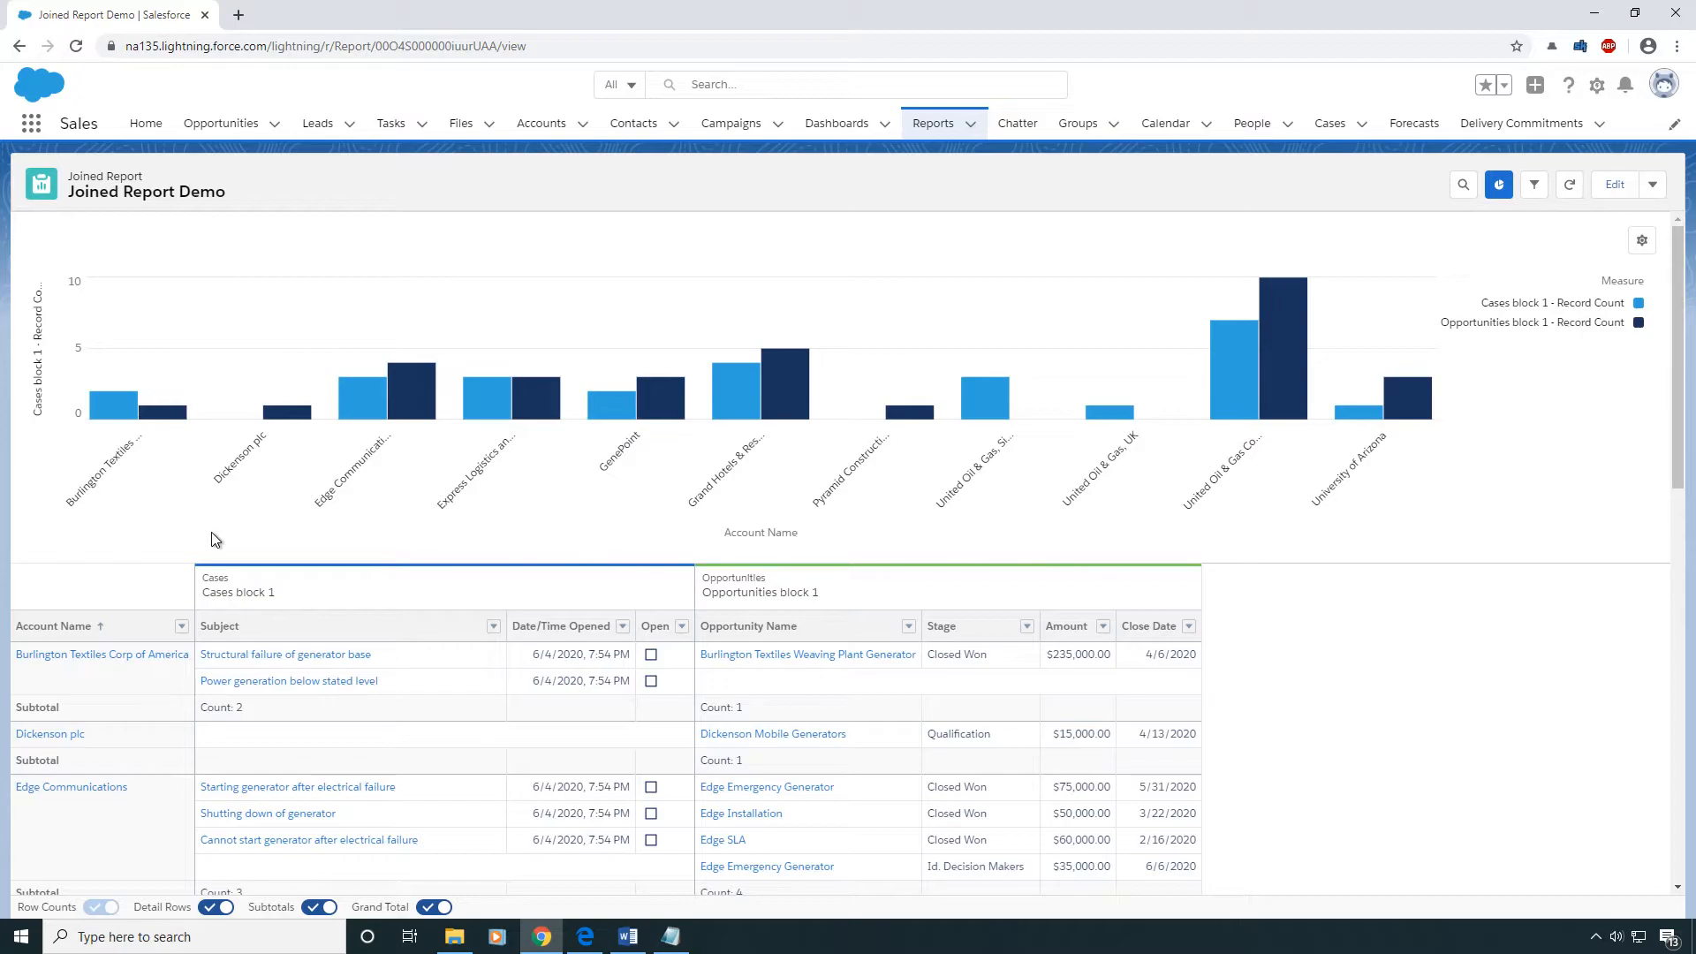
mouse_move(819, 482)
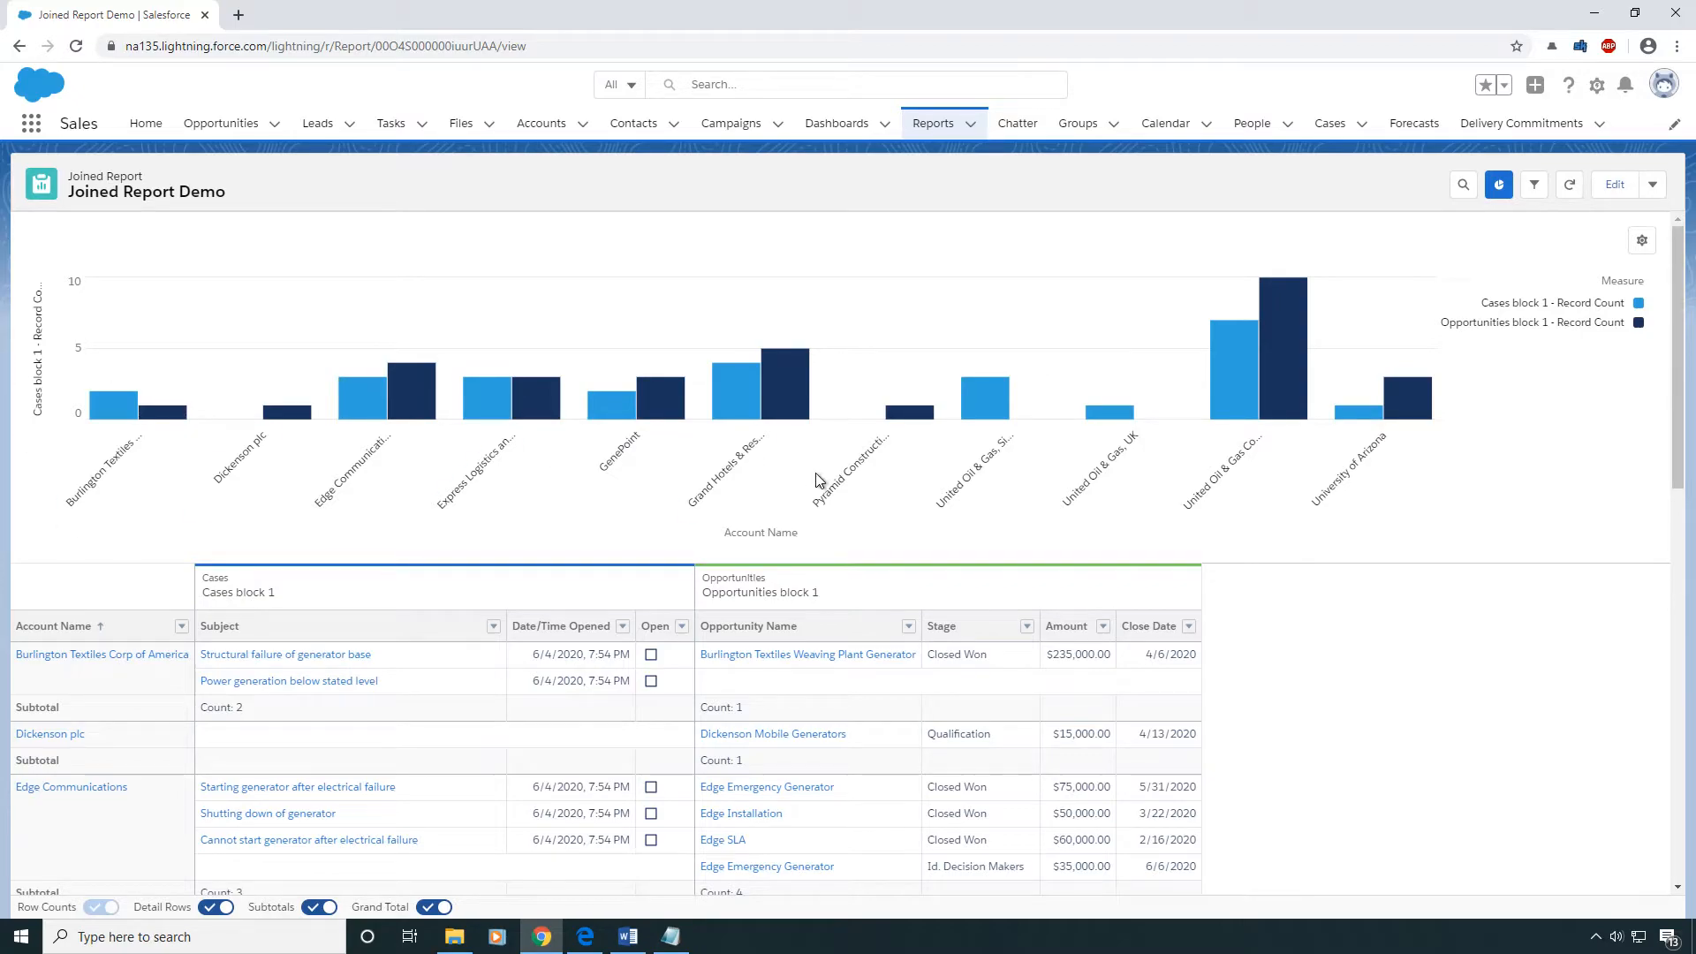
Edit Joined Report Demo and open the Cases block 1 options menu
click(1613, 183)
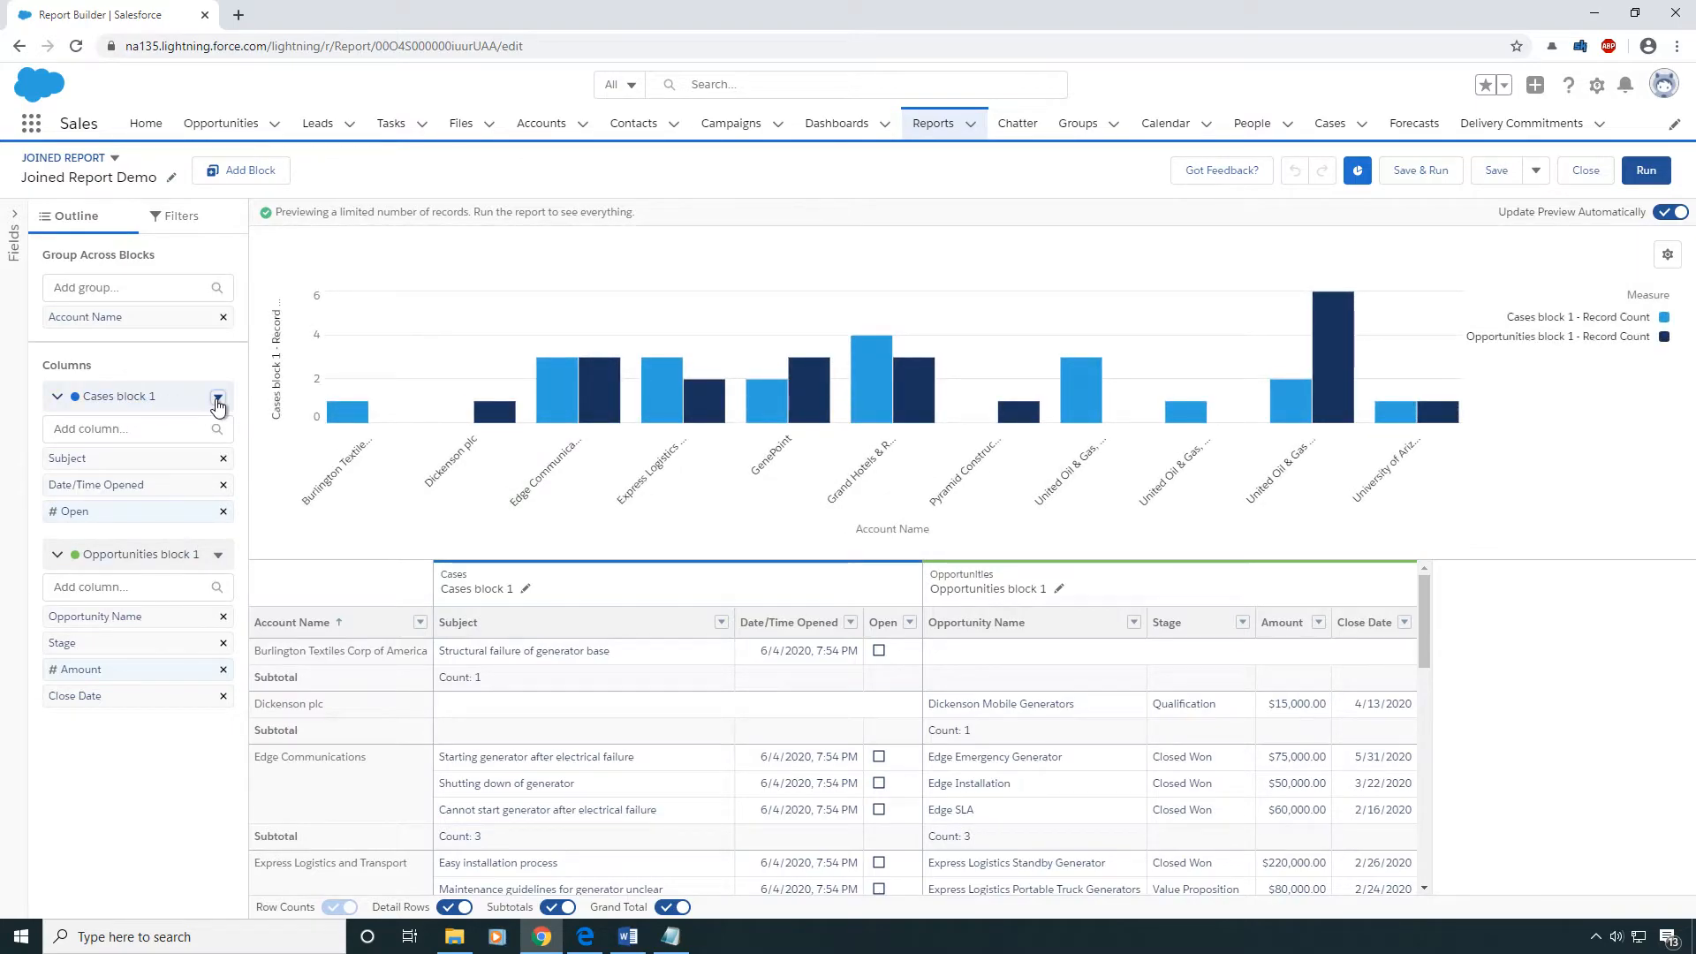
click(216, 396)
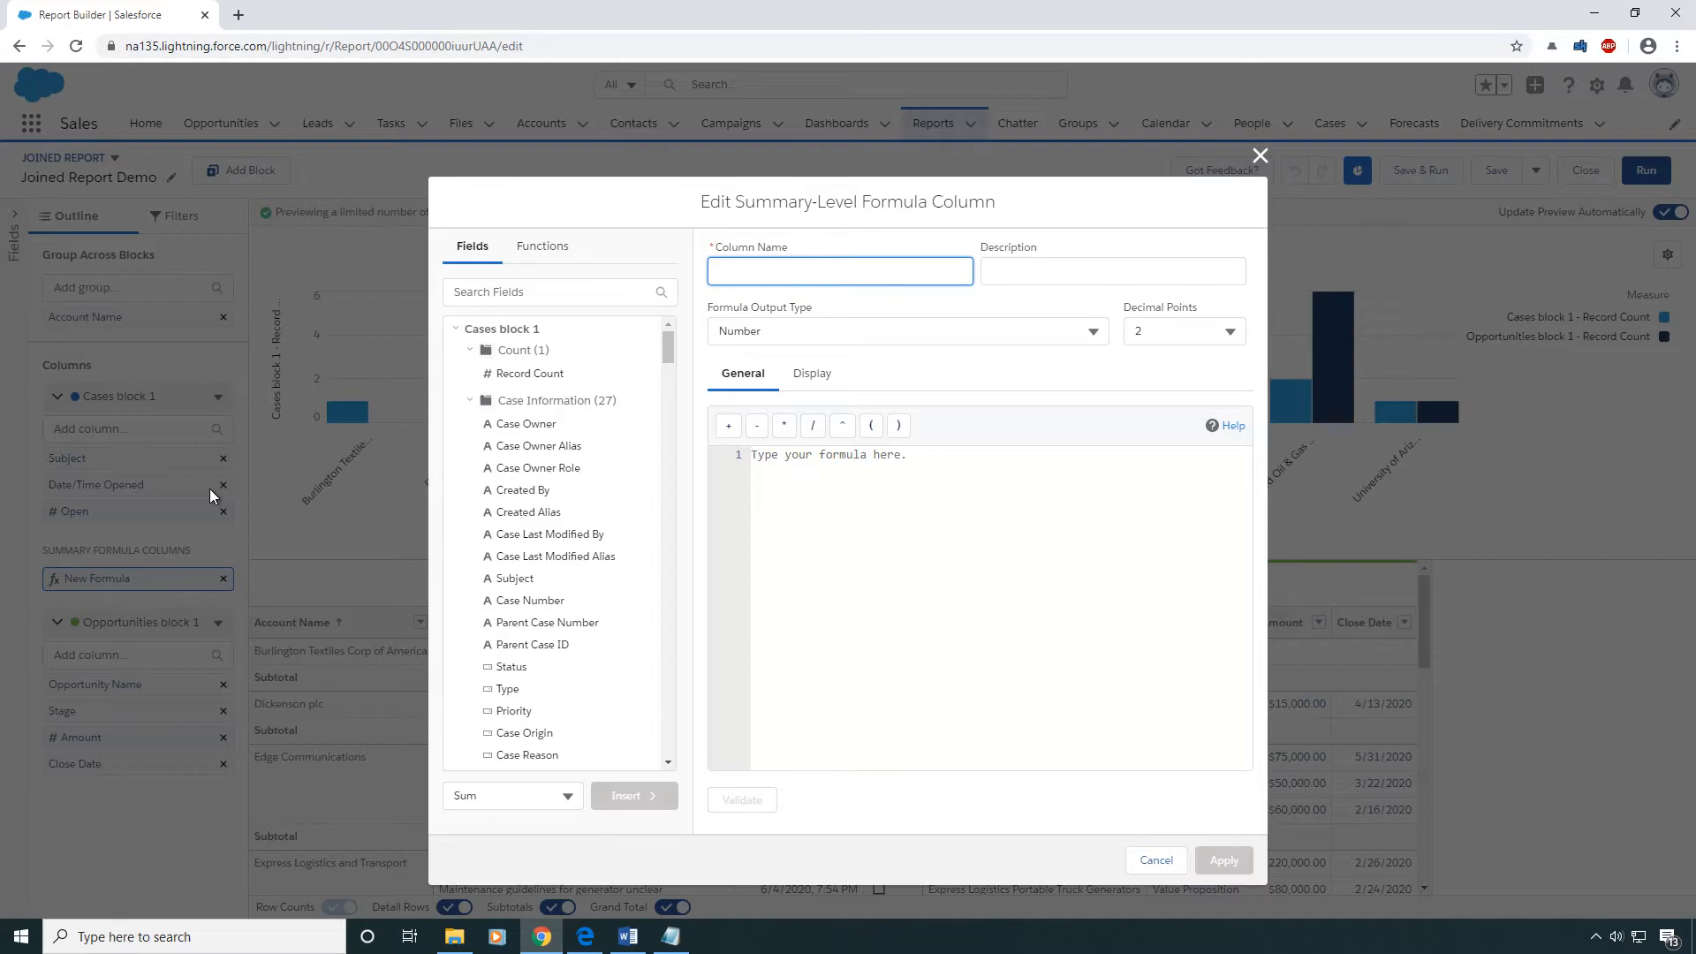
Name the new formula column 'Opportunities Plus Cases'
click(1223, 860)
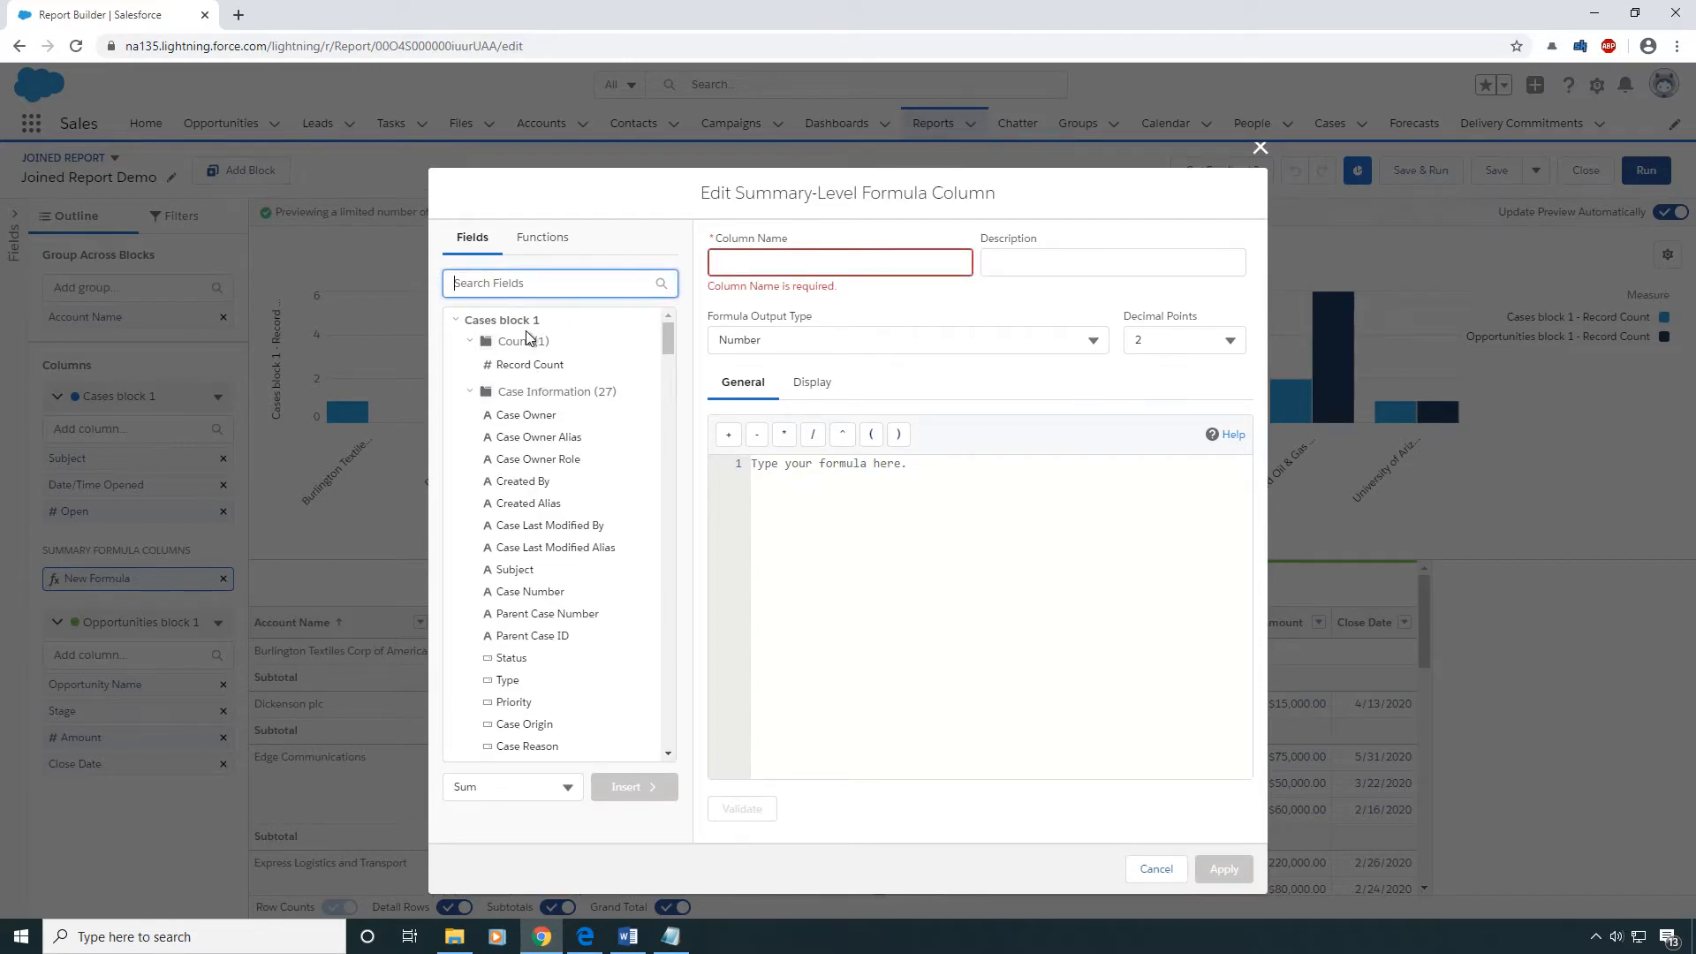
click(838, 262)
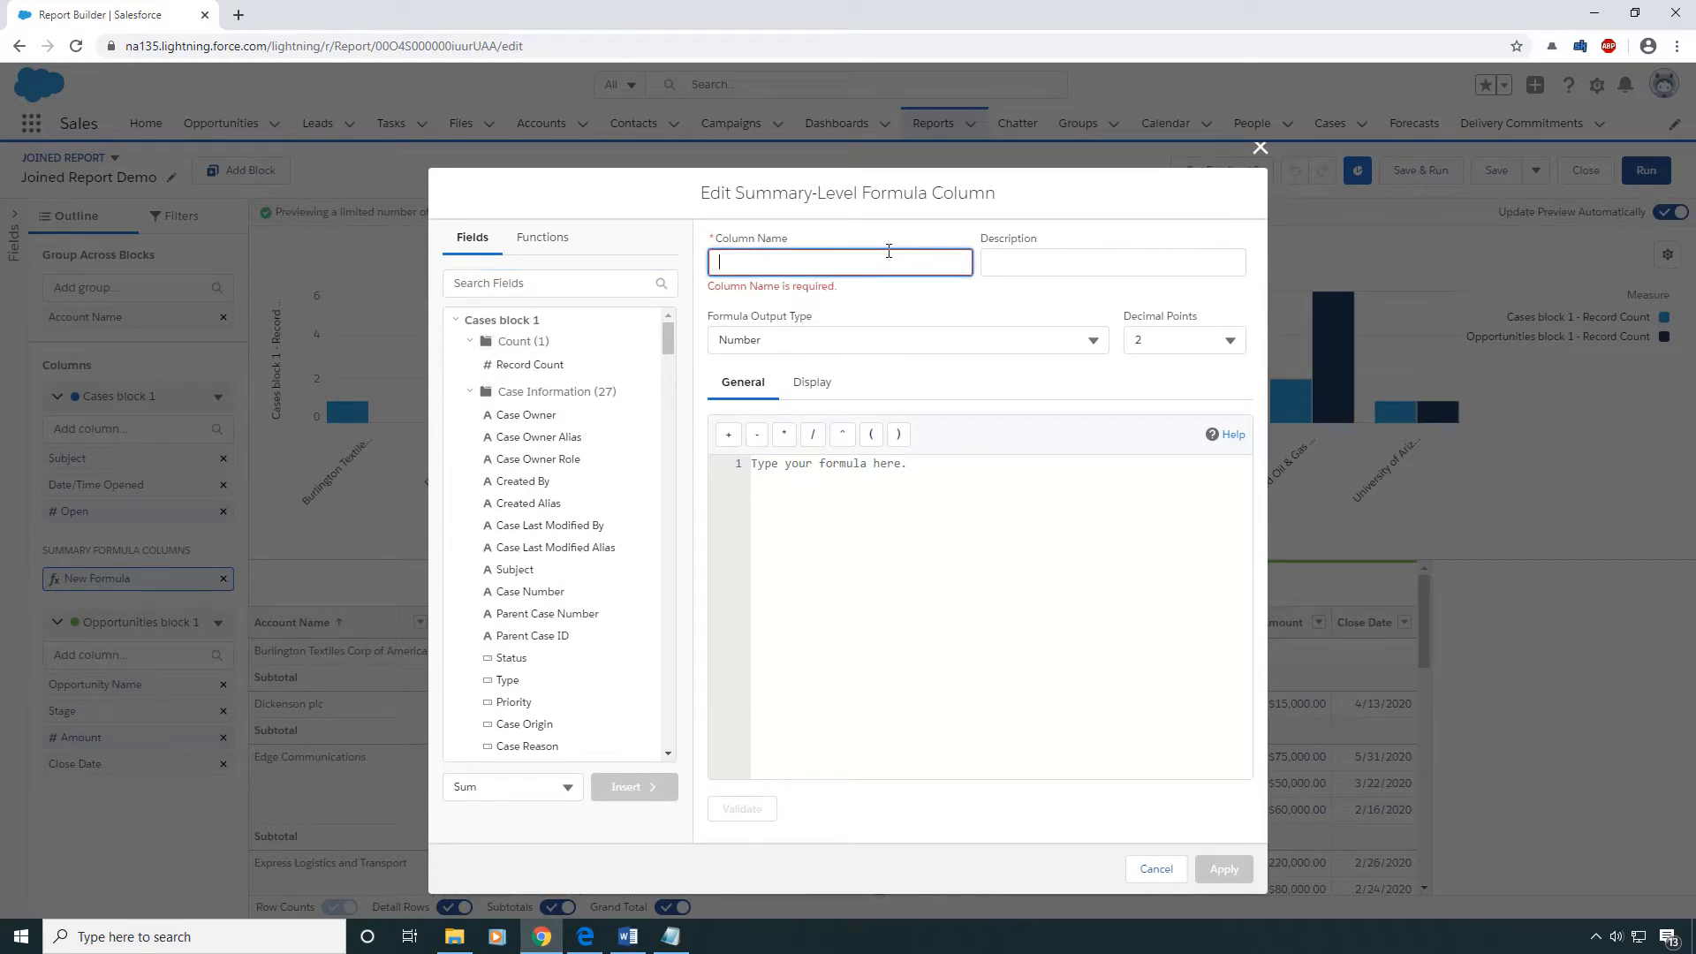
text(Opportunities Plus)
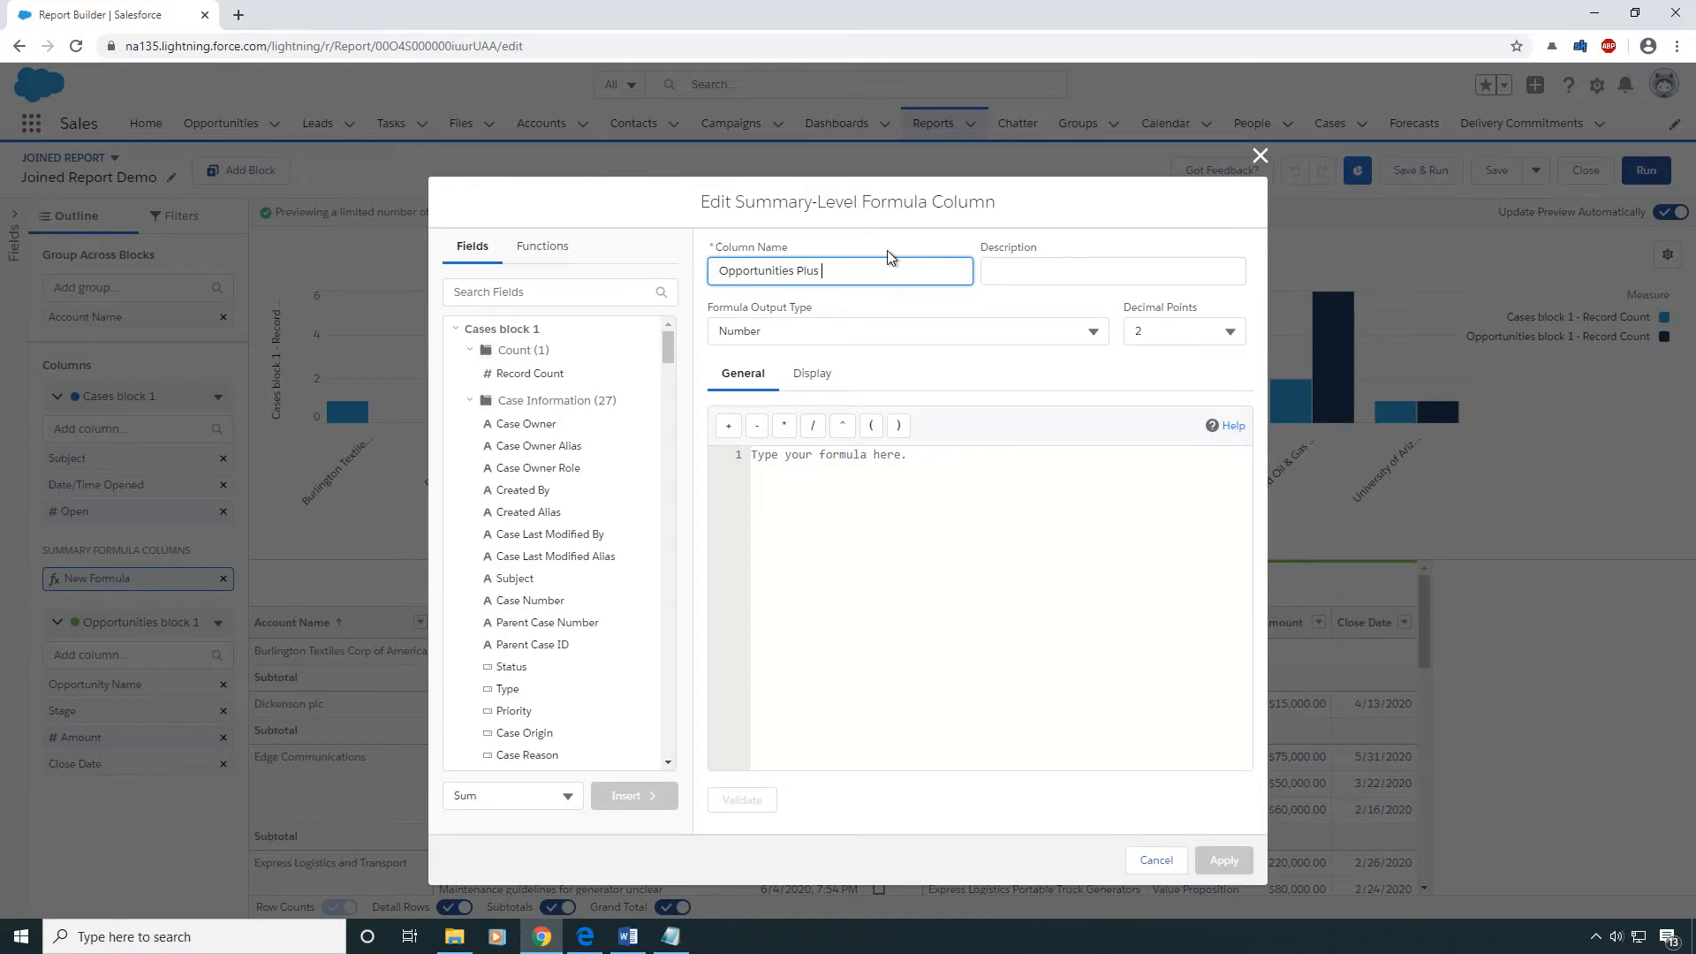
text(Cases)
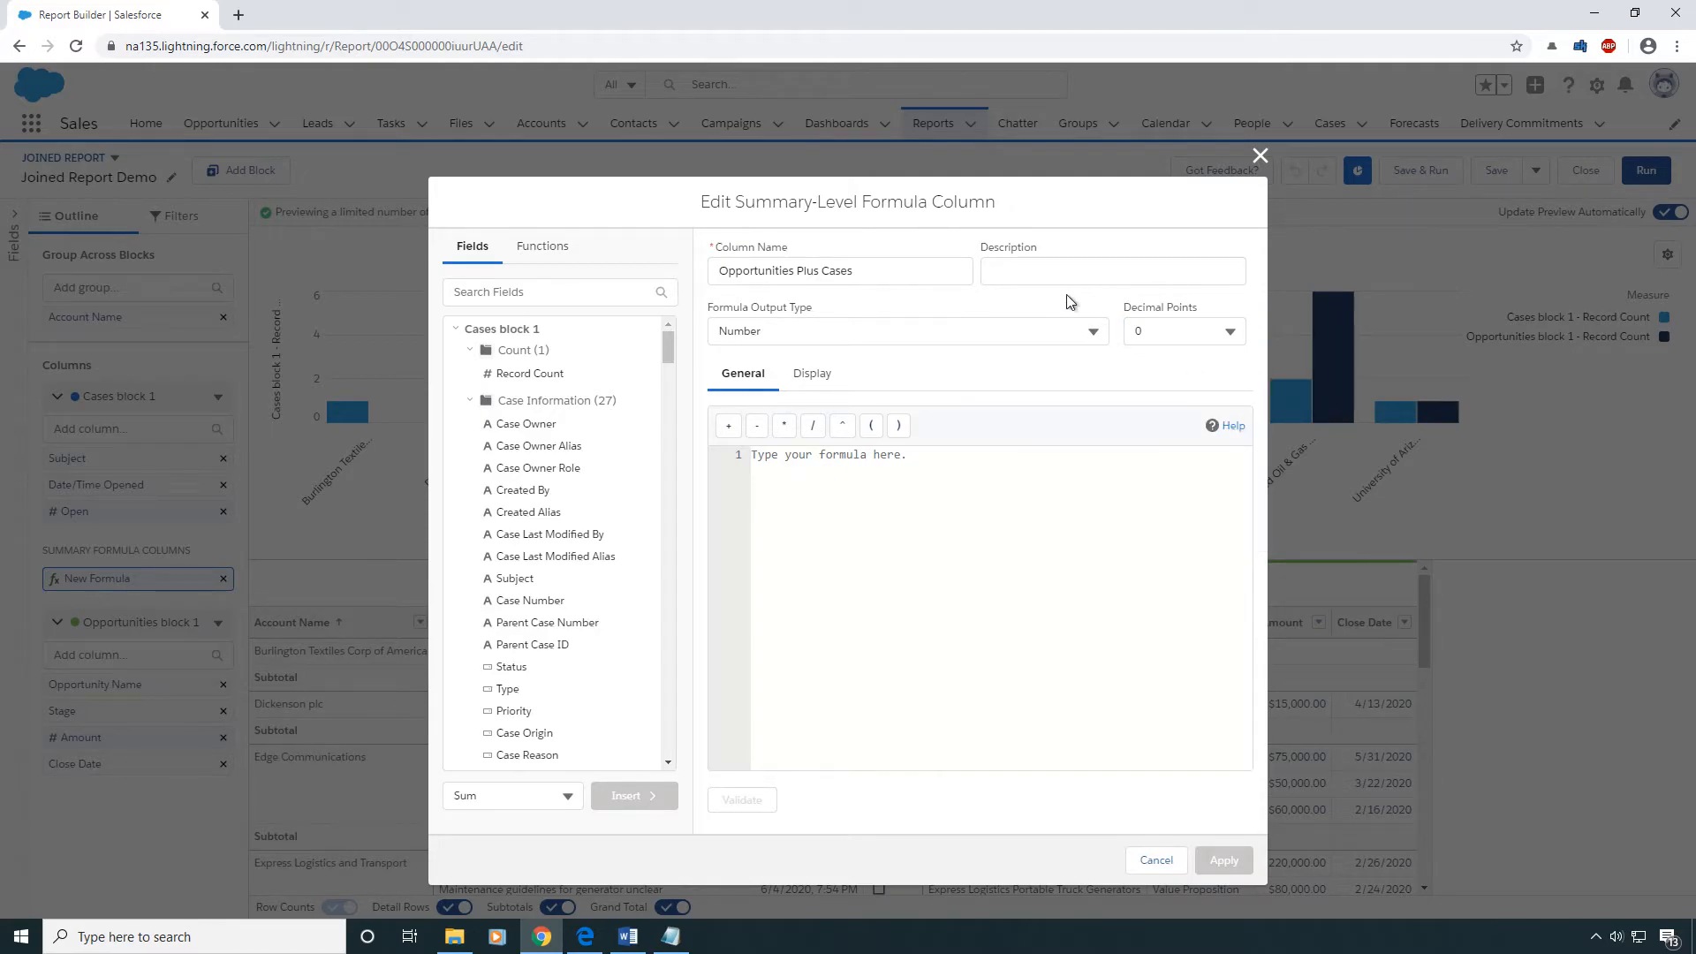
Build the formula adding the case Record Count to the opportunity Record Count
click(551, 293)
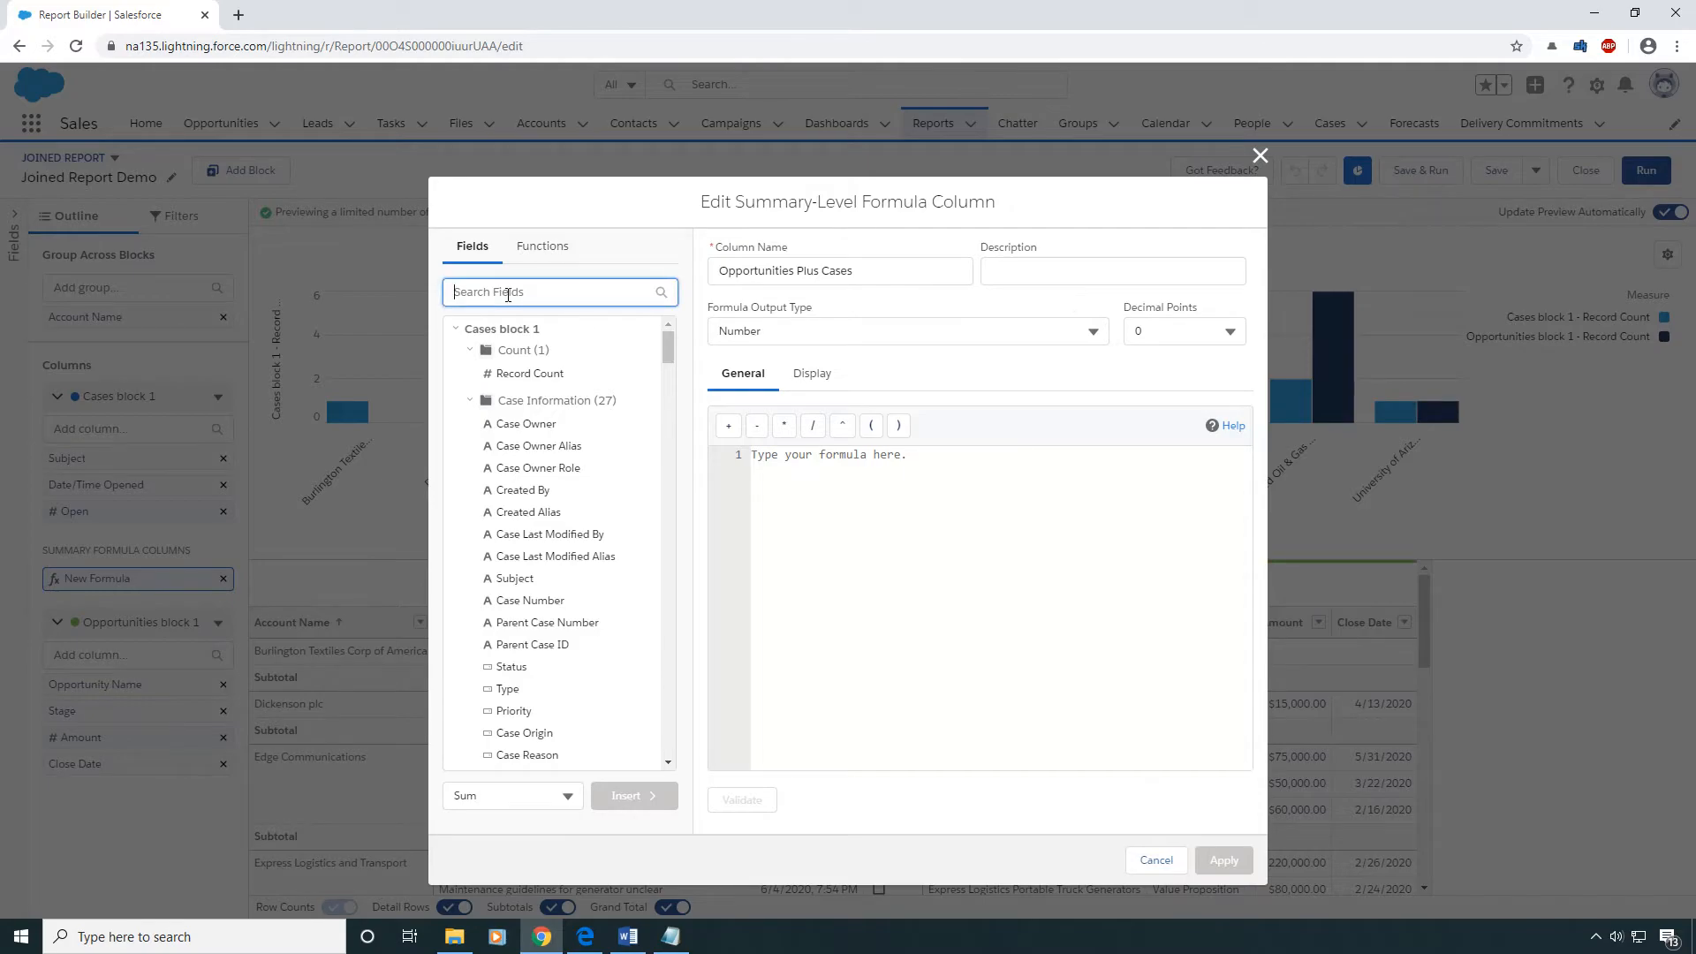
text(record)
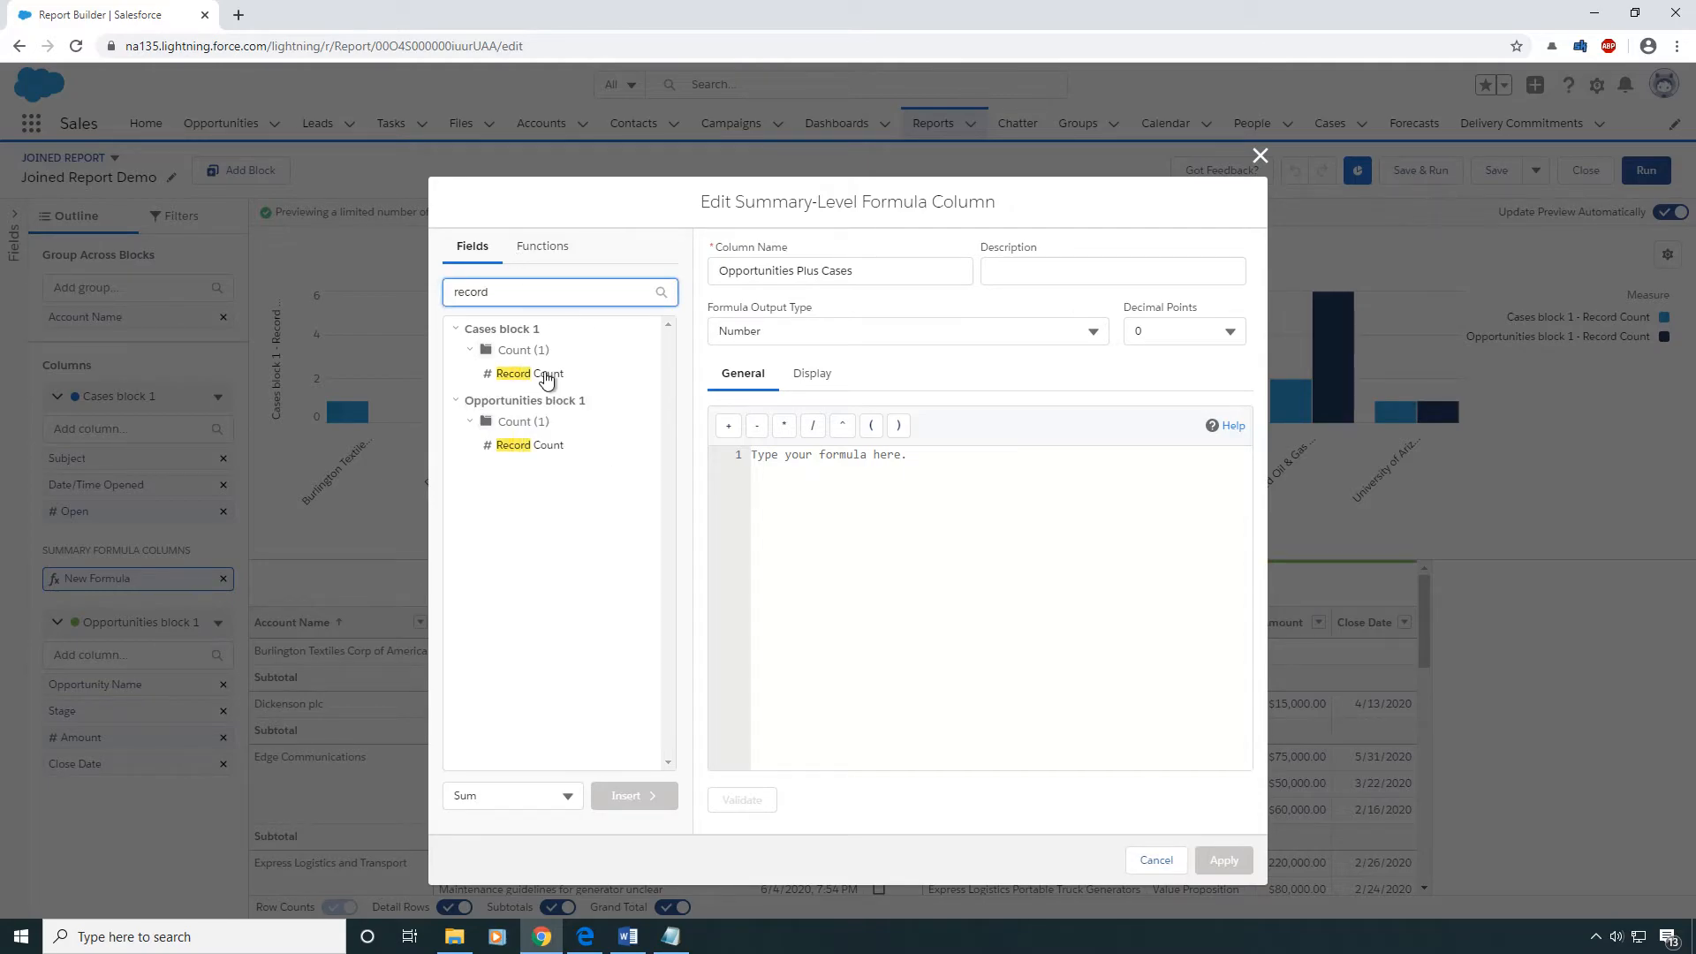
click(530, 373)
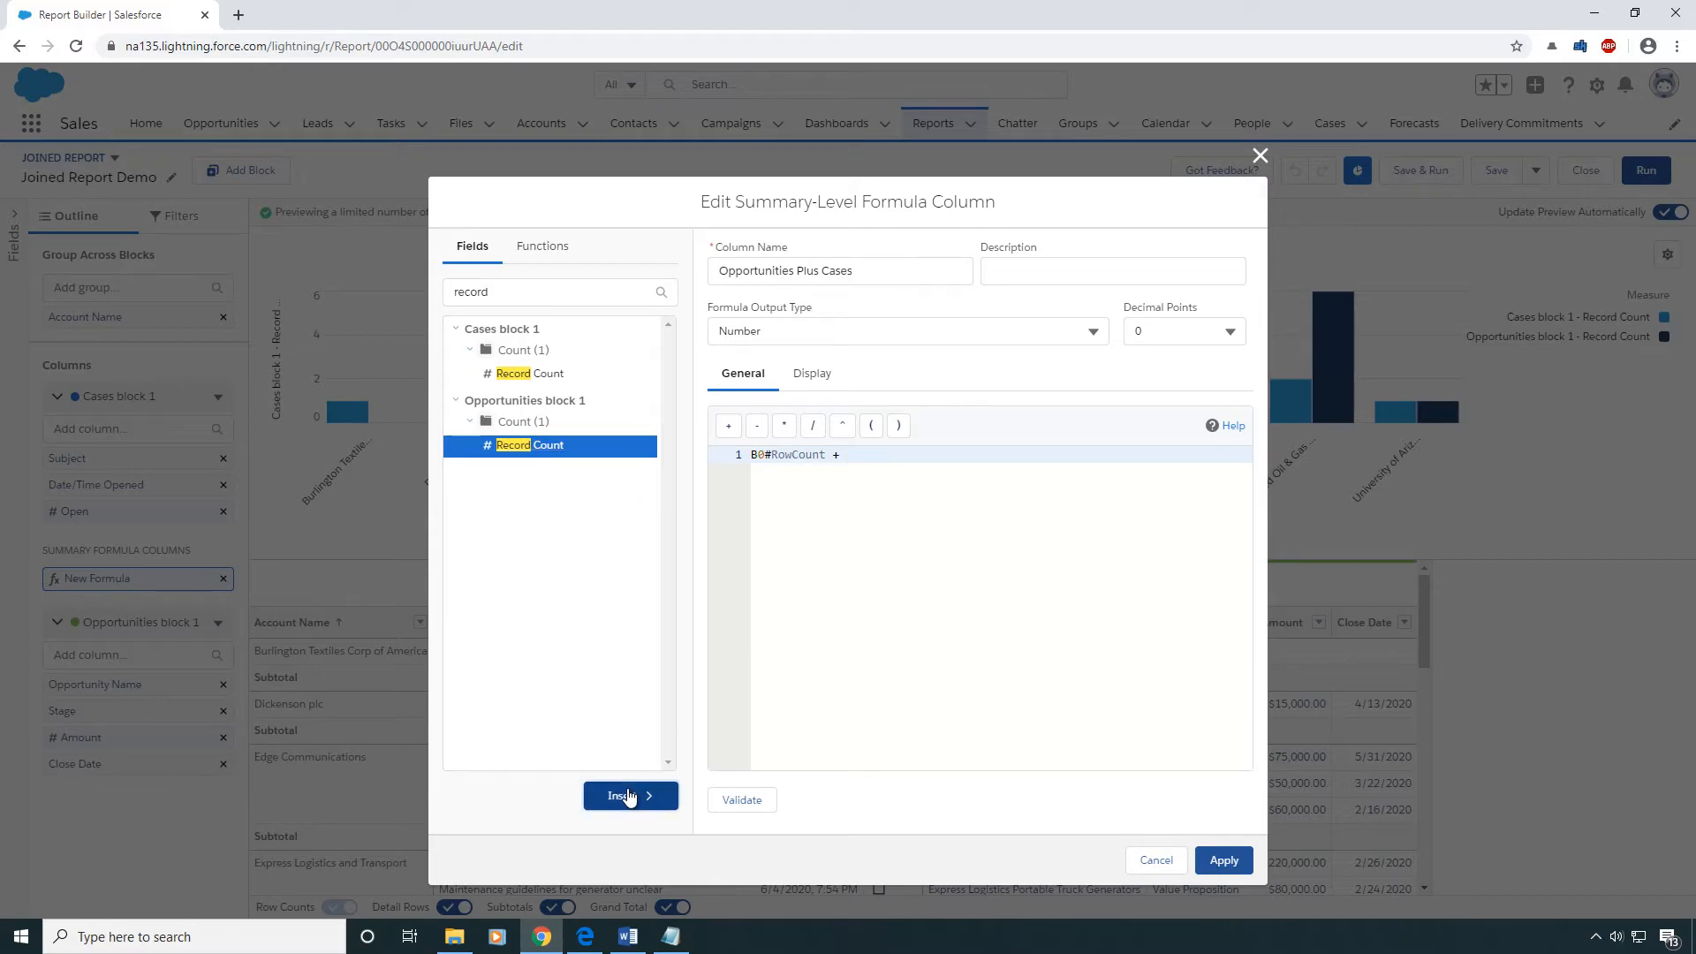
click(631, 795)
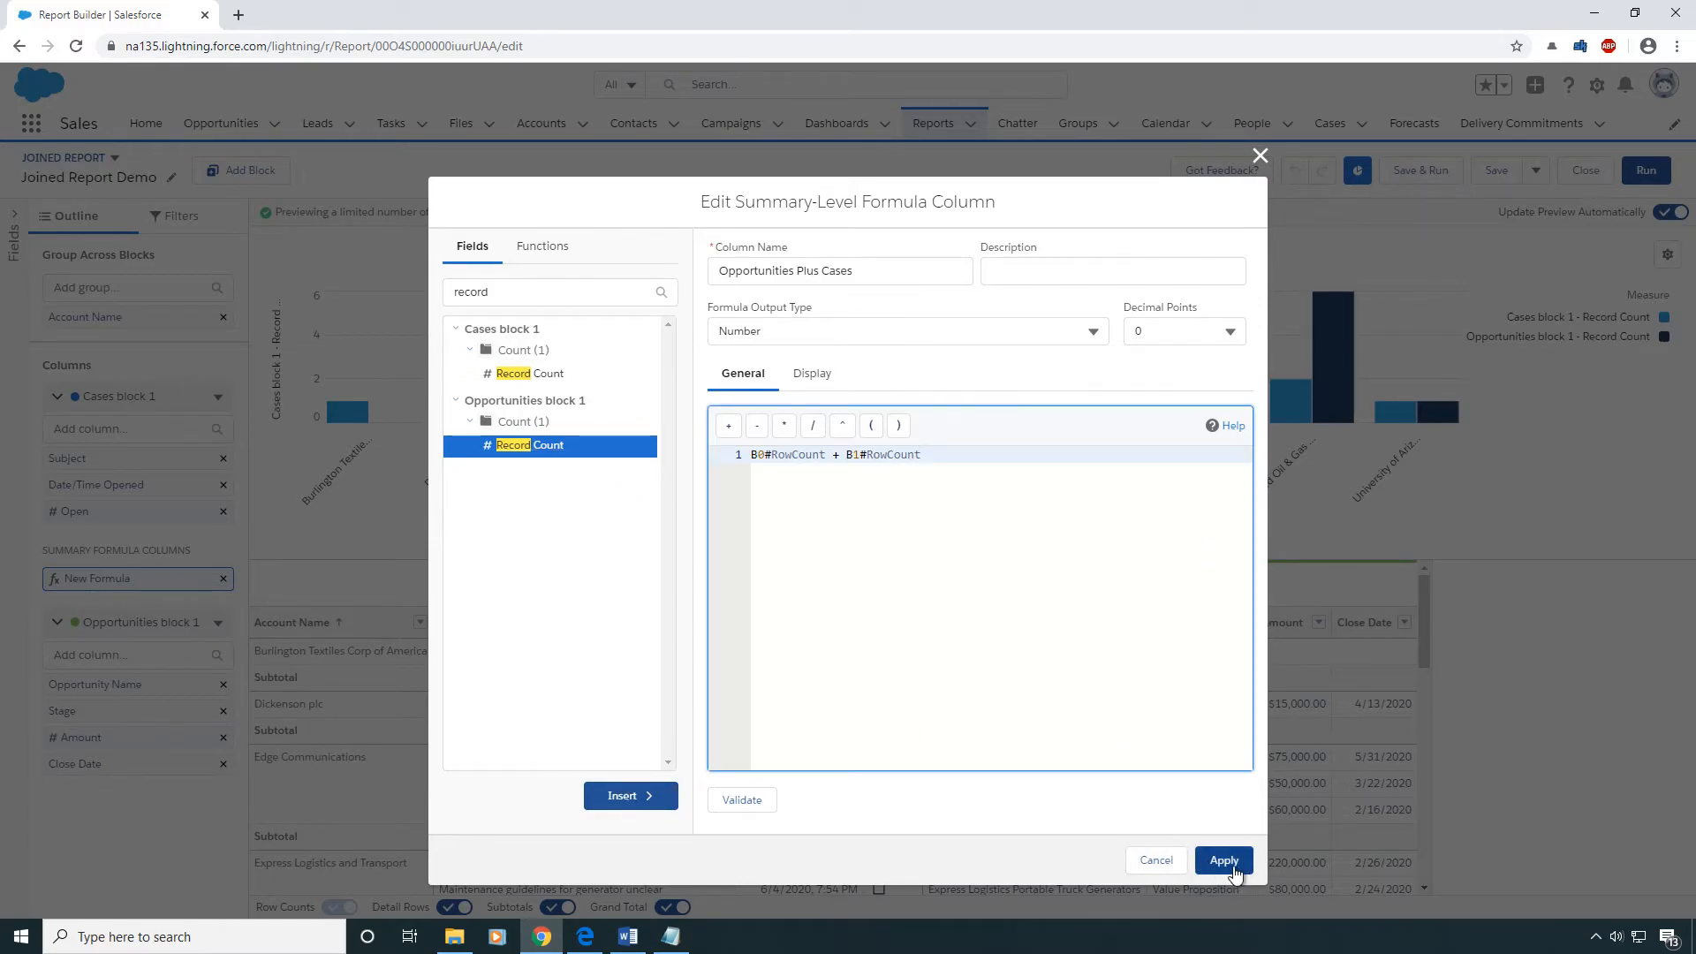
Apply the Opportunities Plus Cases column and bring up the chart's second Y-axis measure choices
click(1223, 860)
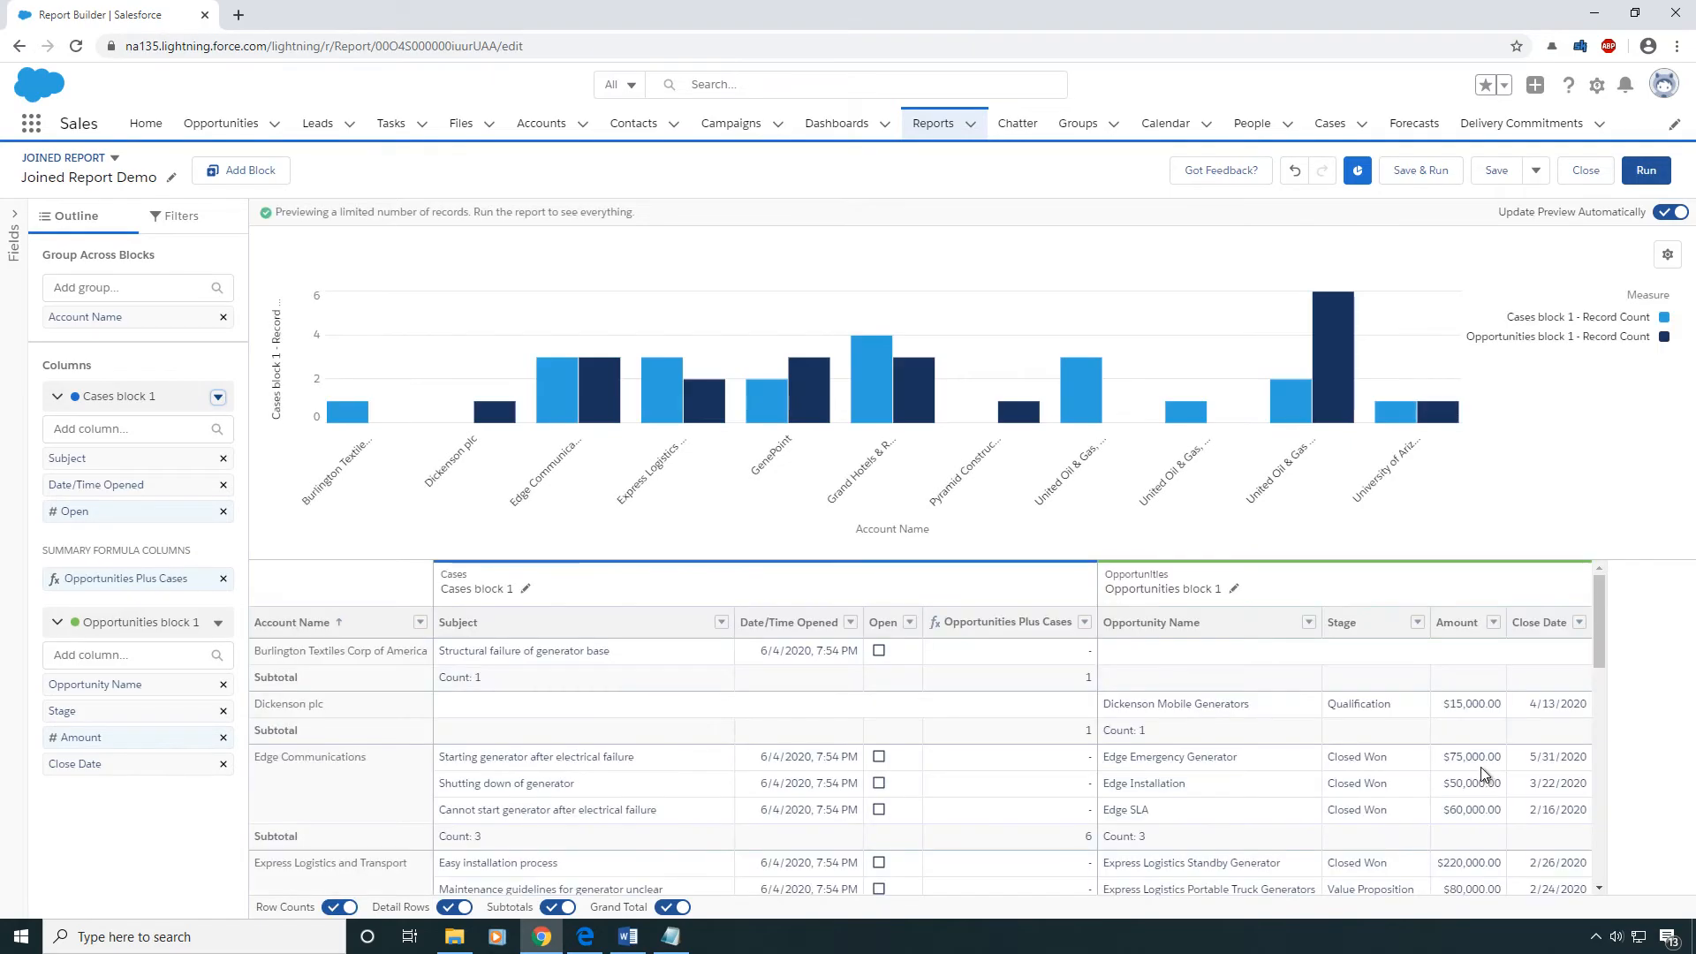
mouse_move(969, 594)
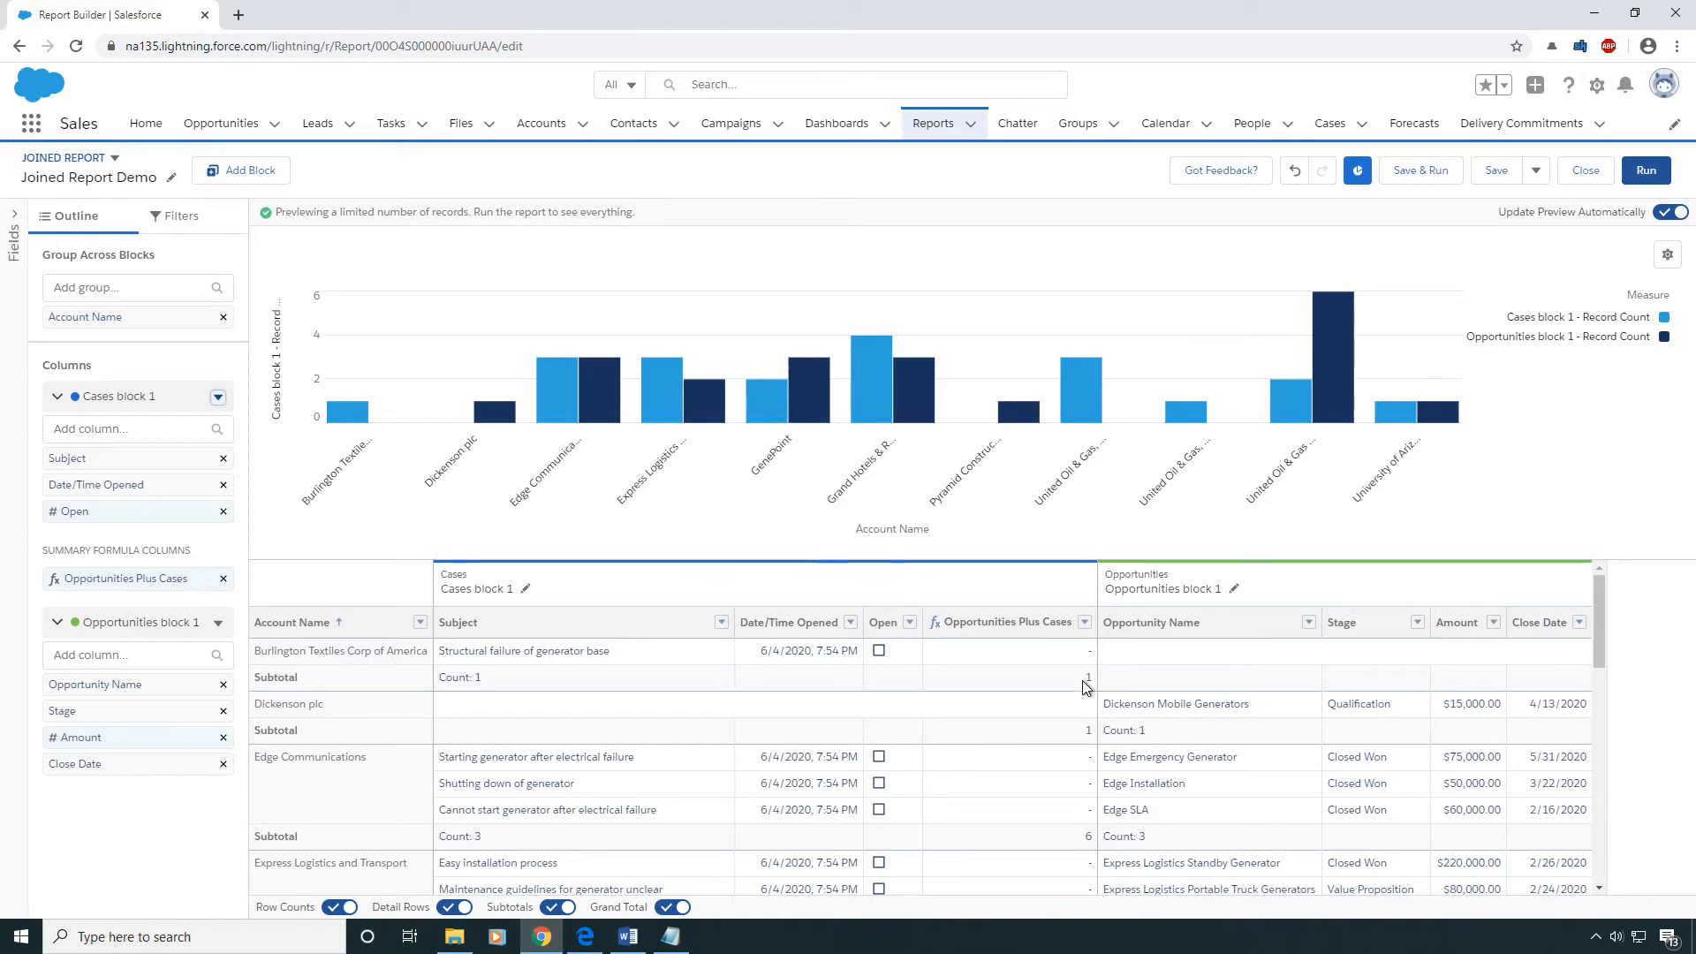
mouse_move(1089, 720)
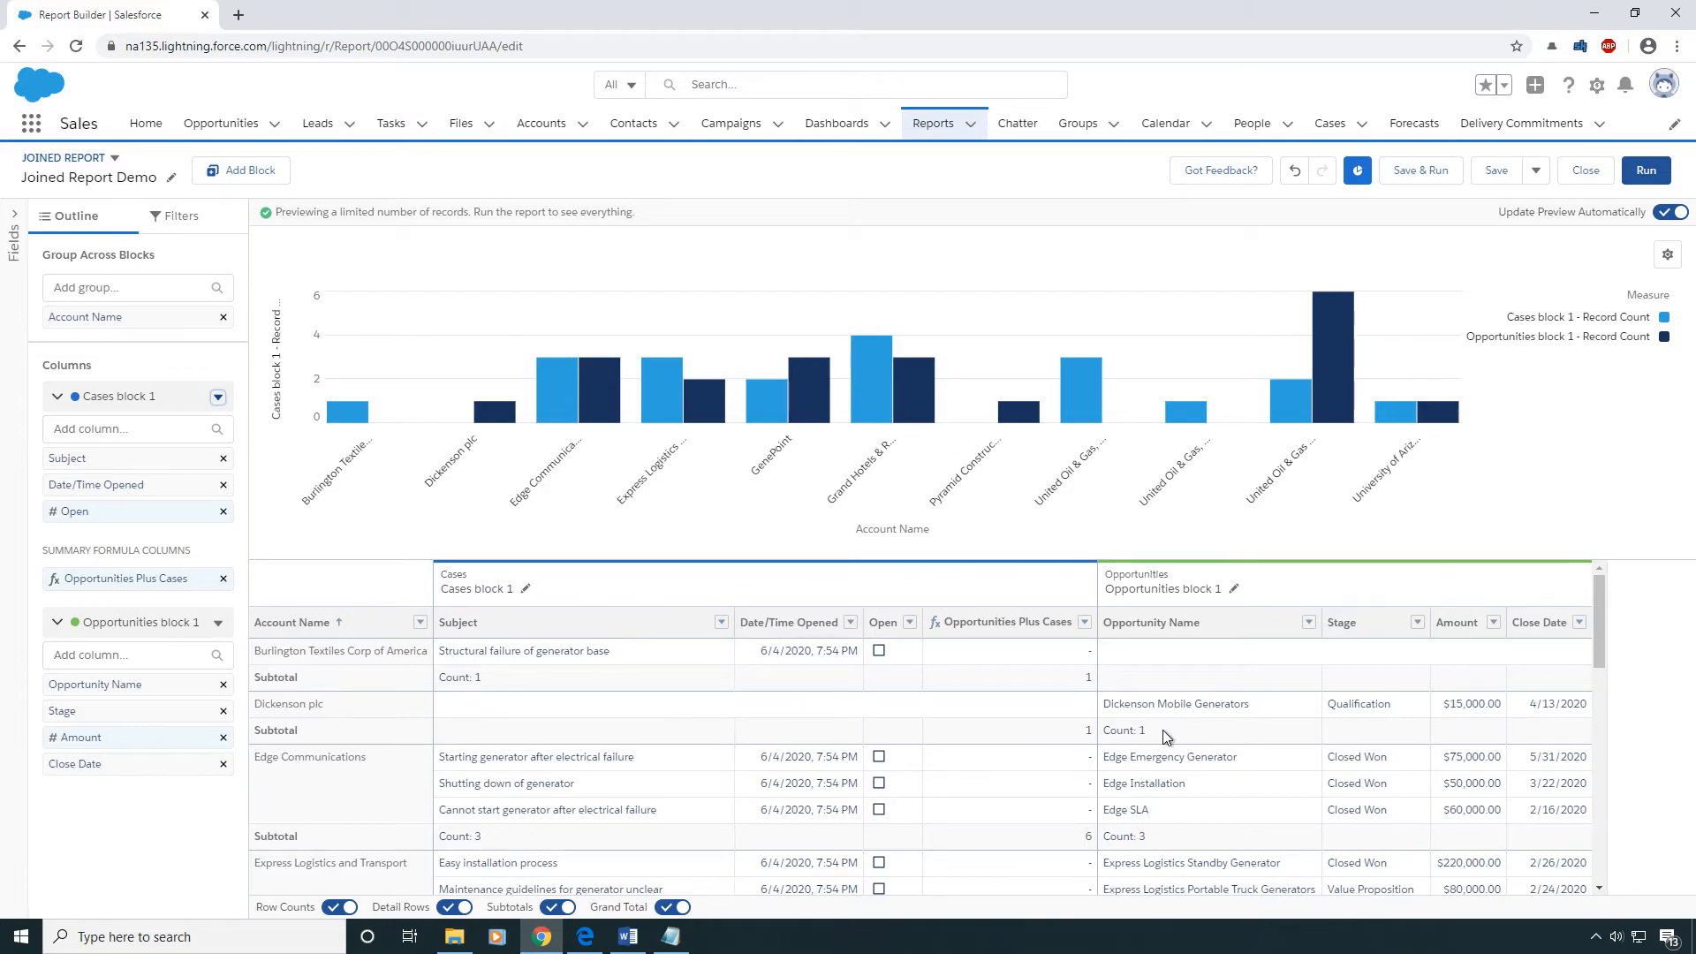
scroll(down, 3)
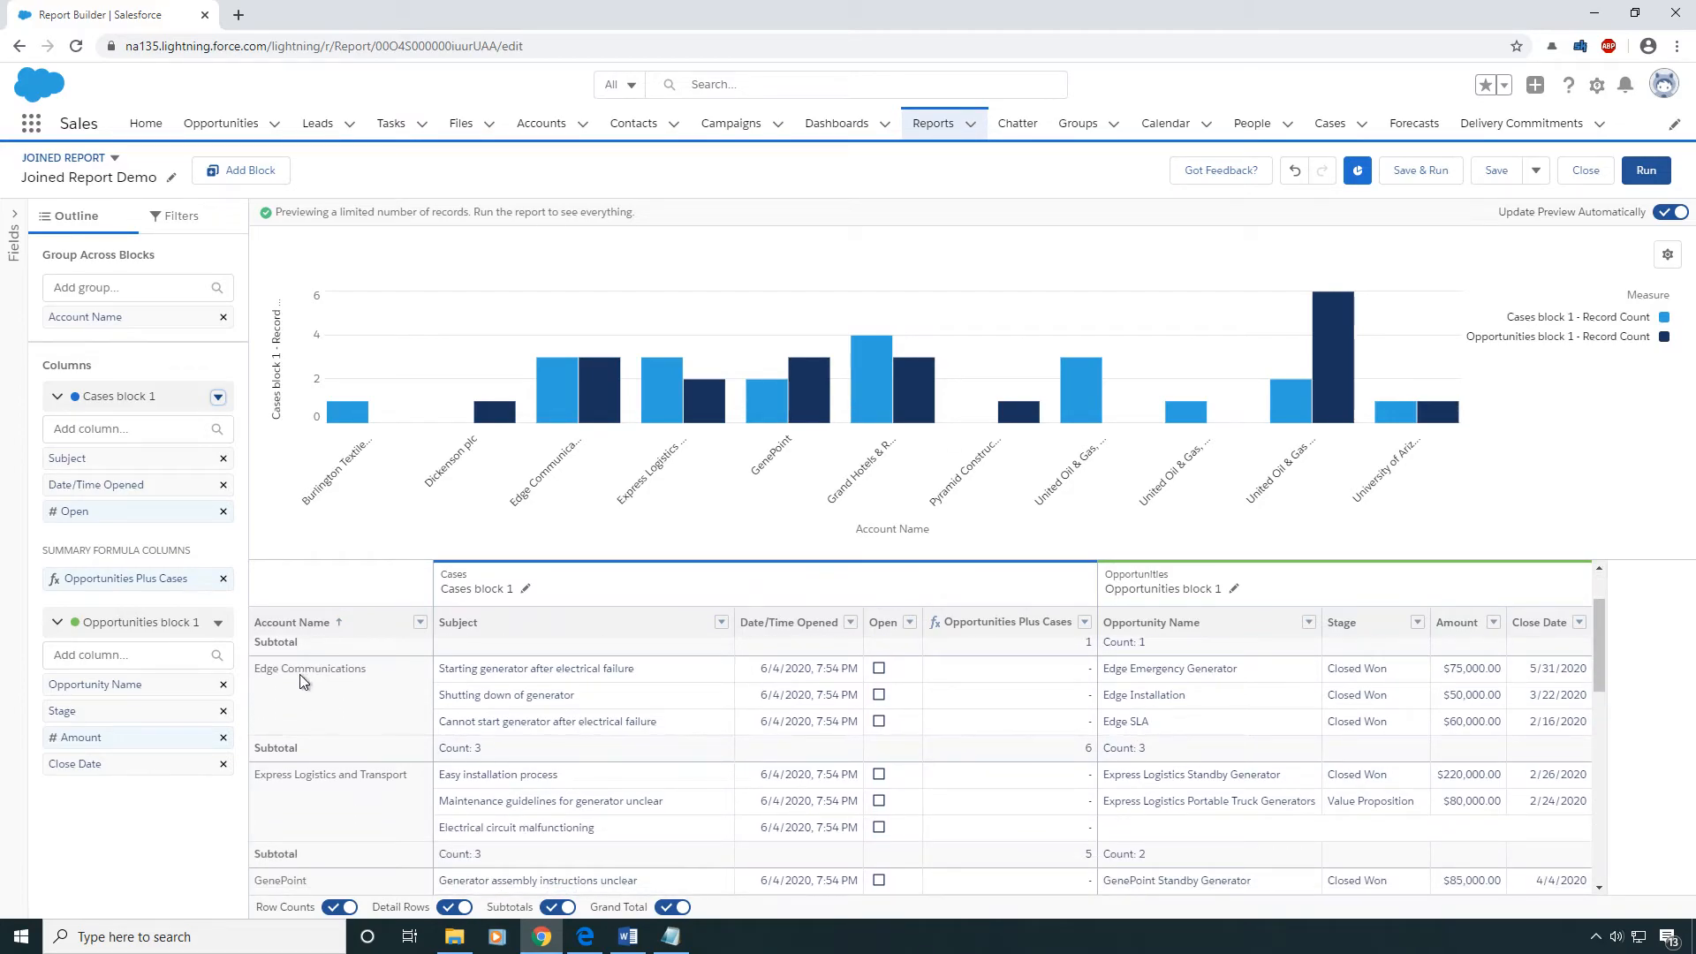
mouse_move(530, 698)
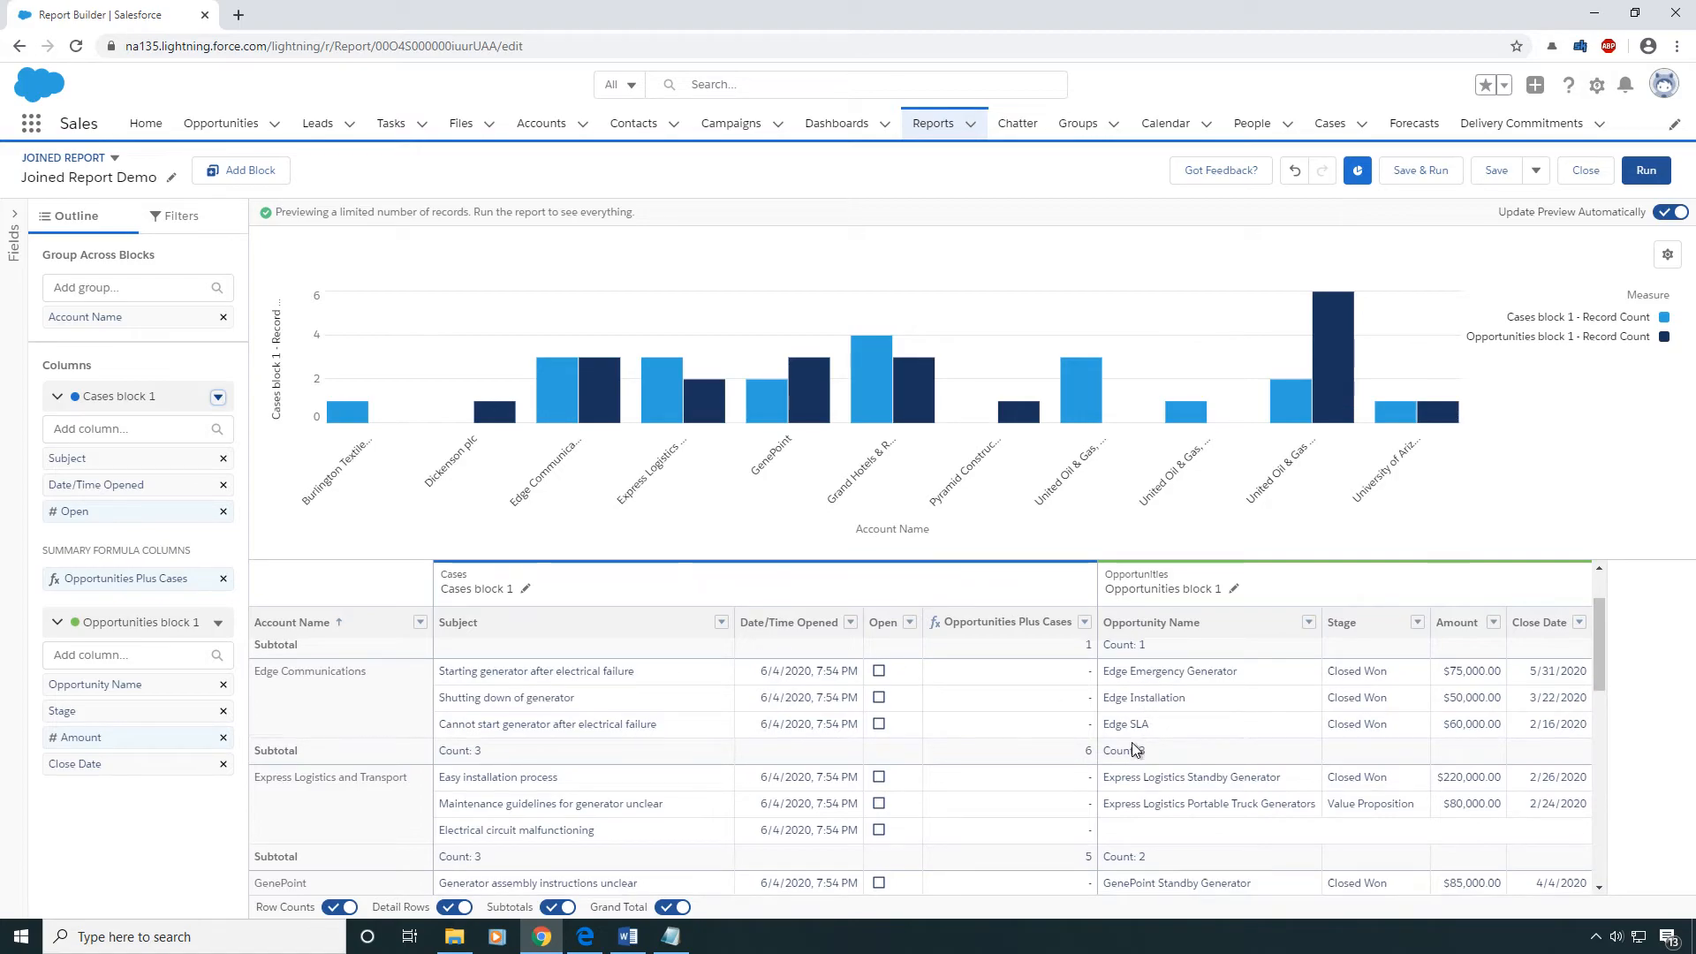
click(1668, 255)
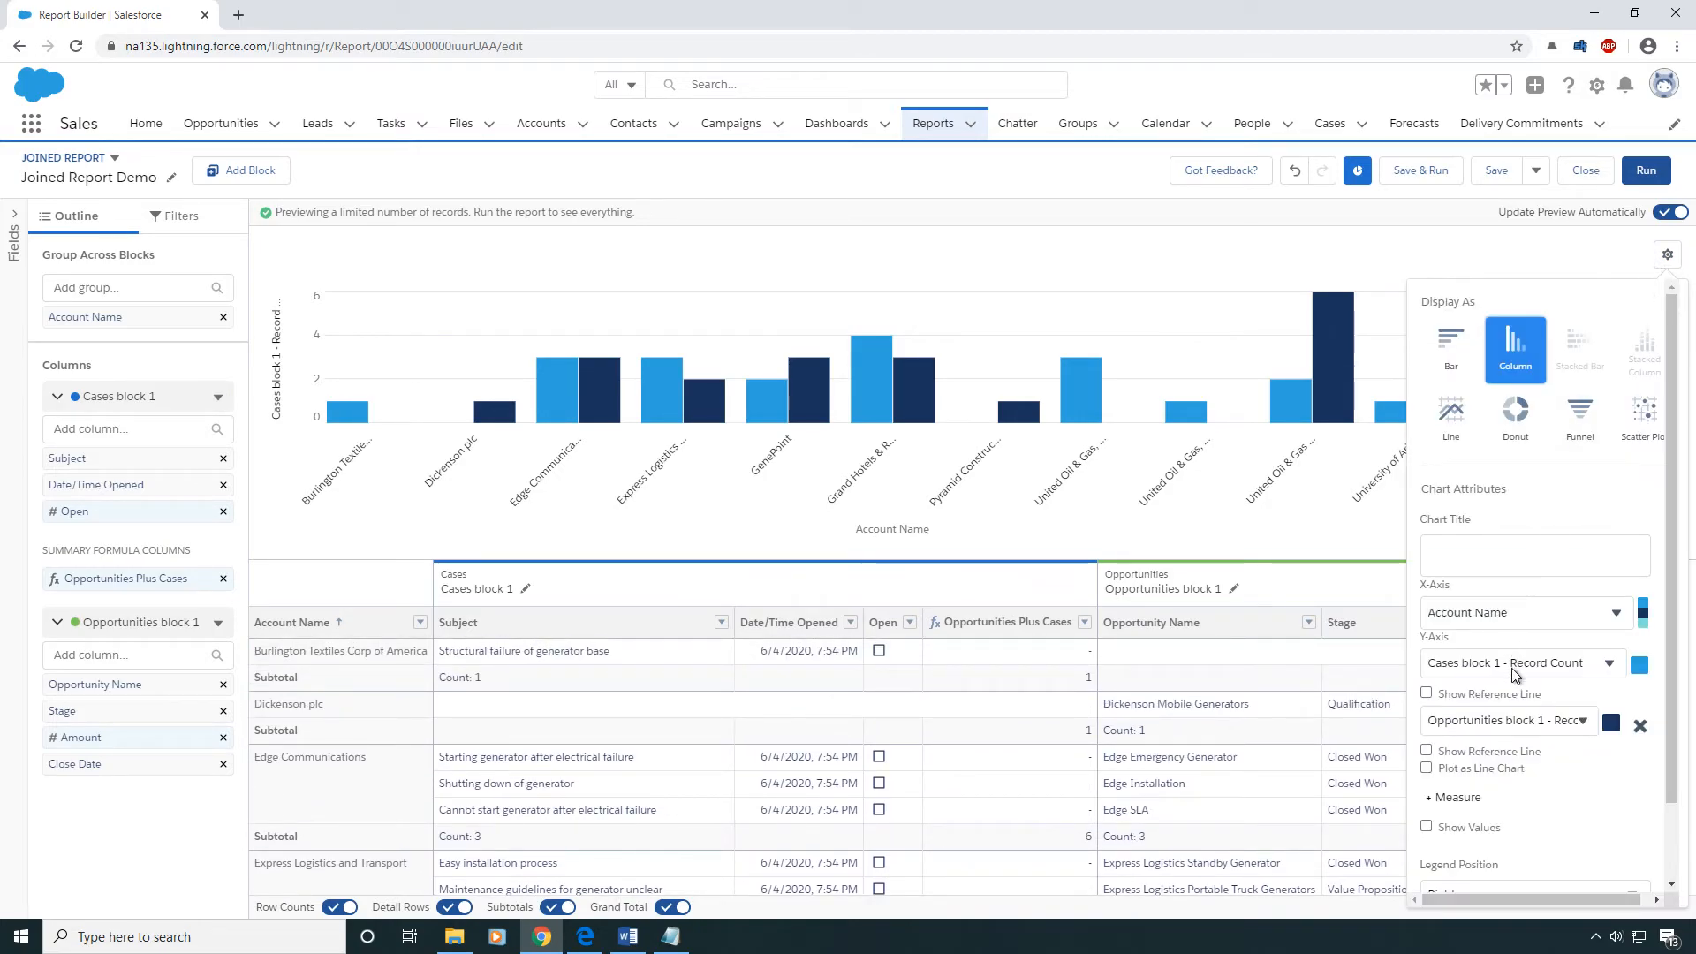
click(1505, 719)
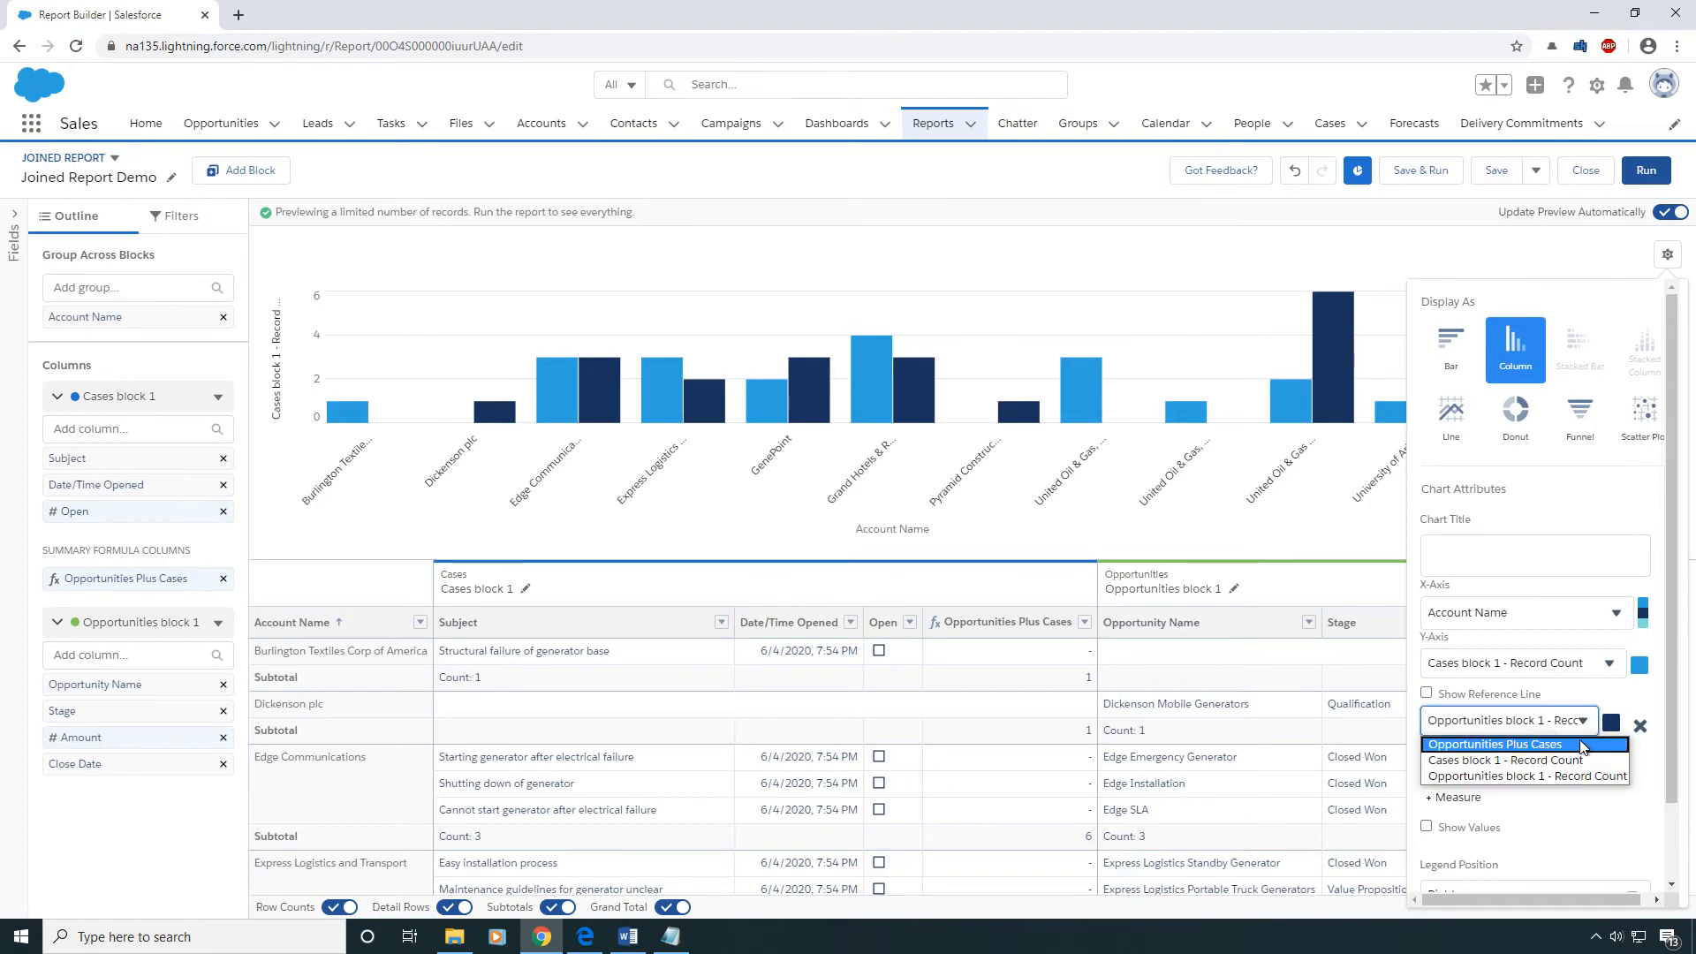